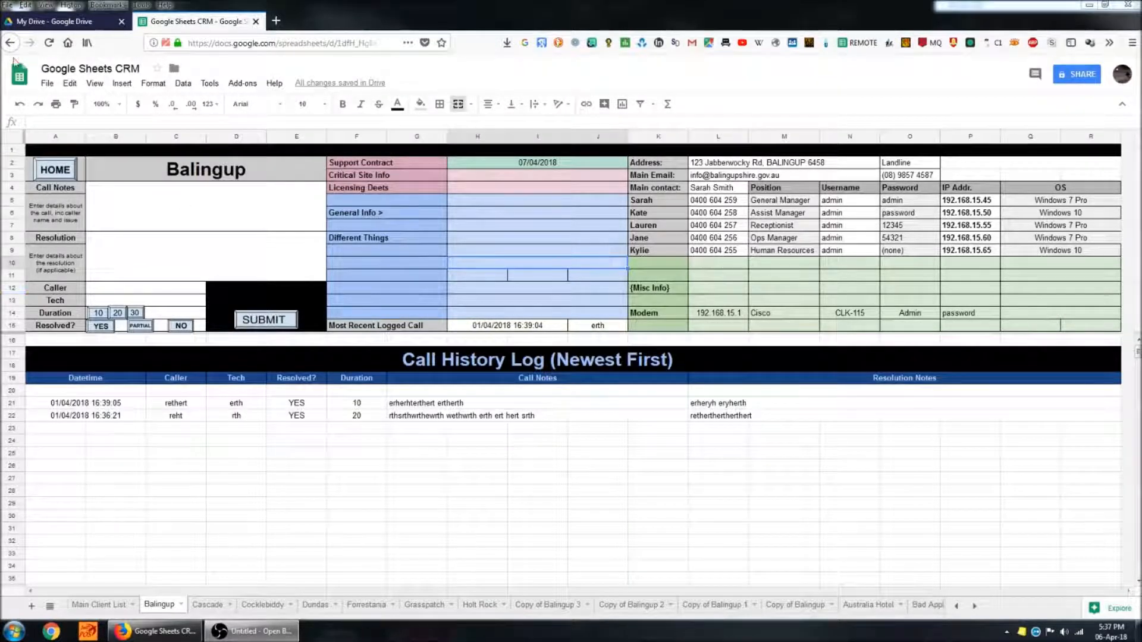
mouse_move(865, 502)
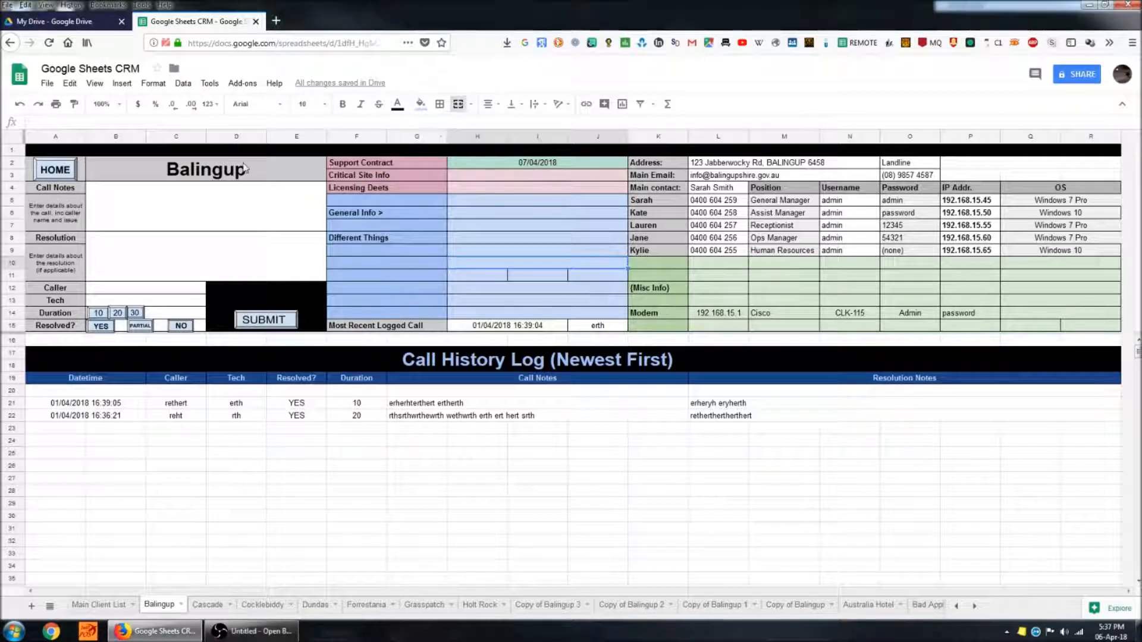
Step: Review the Support Contract date cell and its conditional formatting rules
click(204, 169)
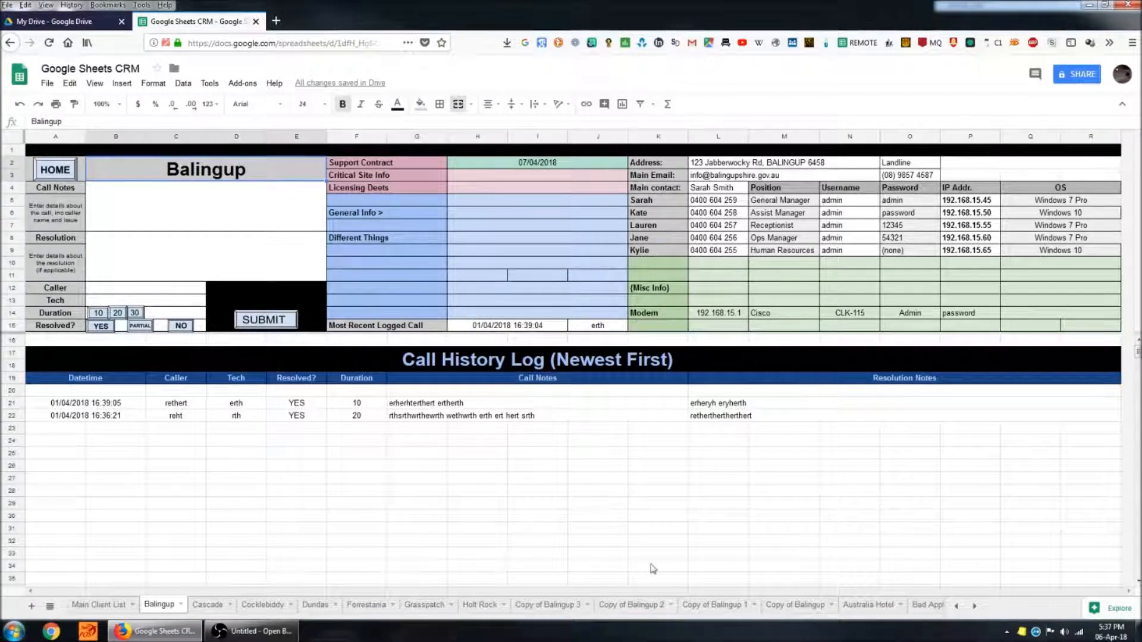
mouse_move(106, 274)
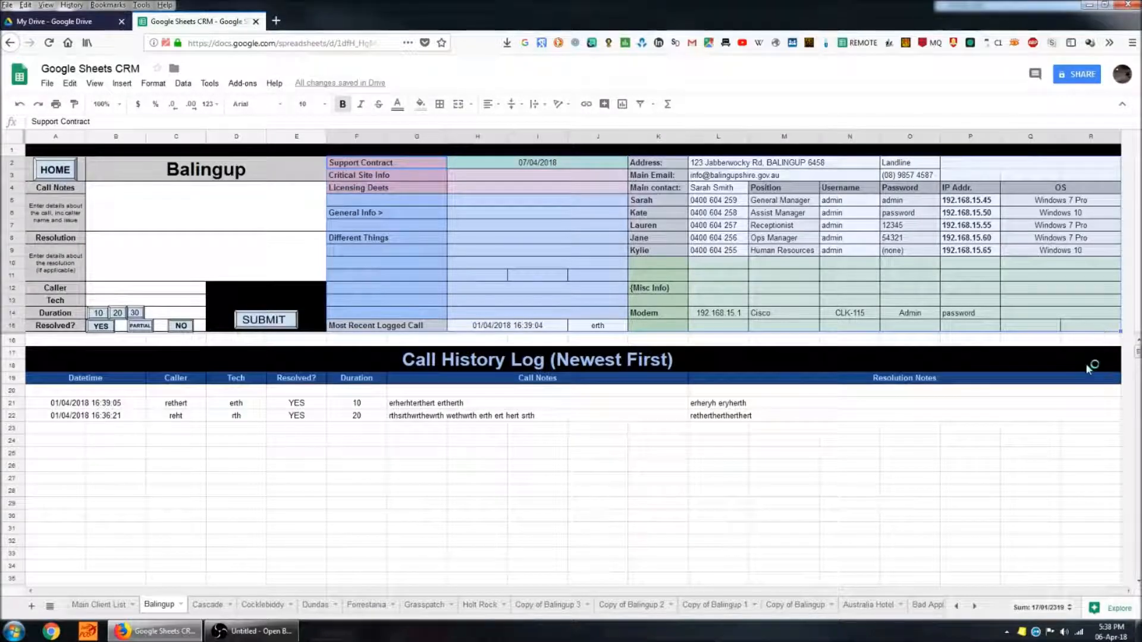
mouse_move(930, 404)
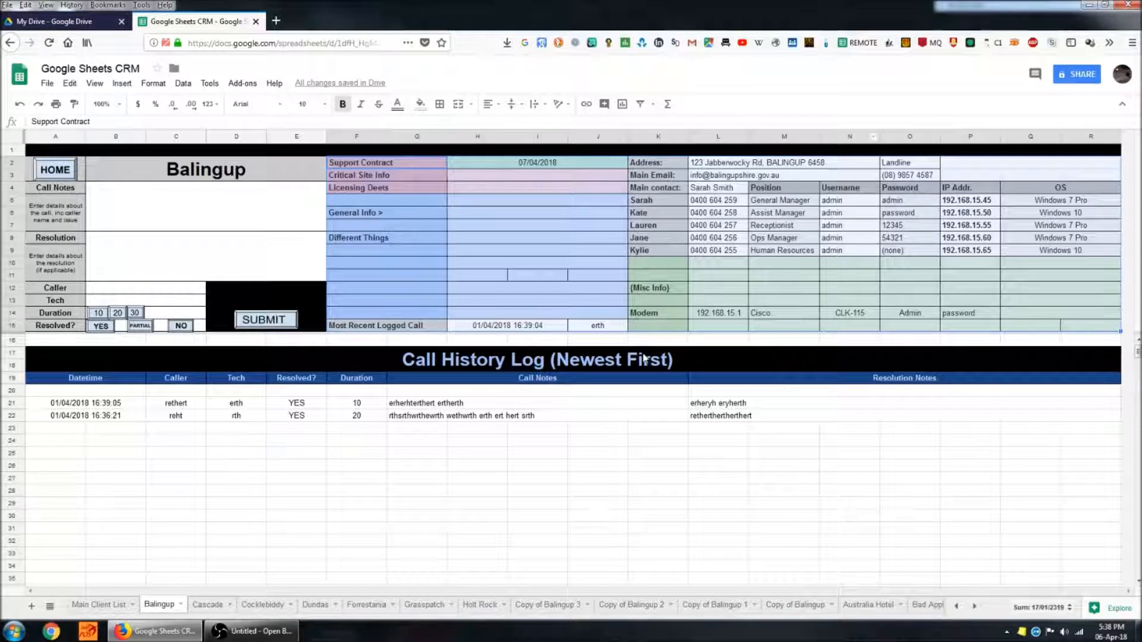
mouse_move(430, 285)
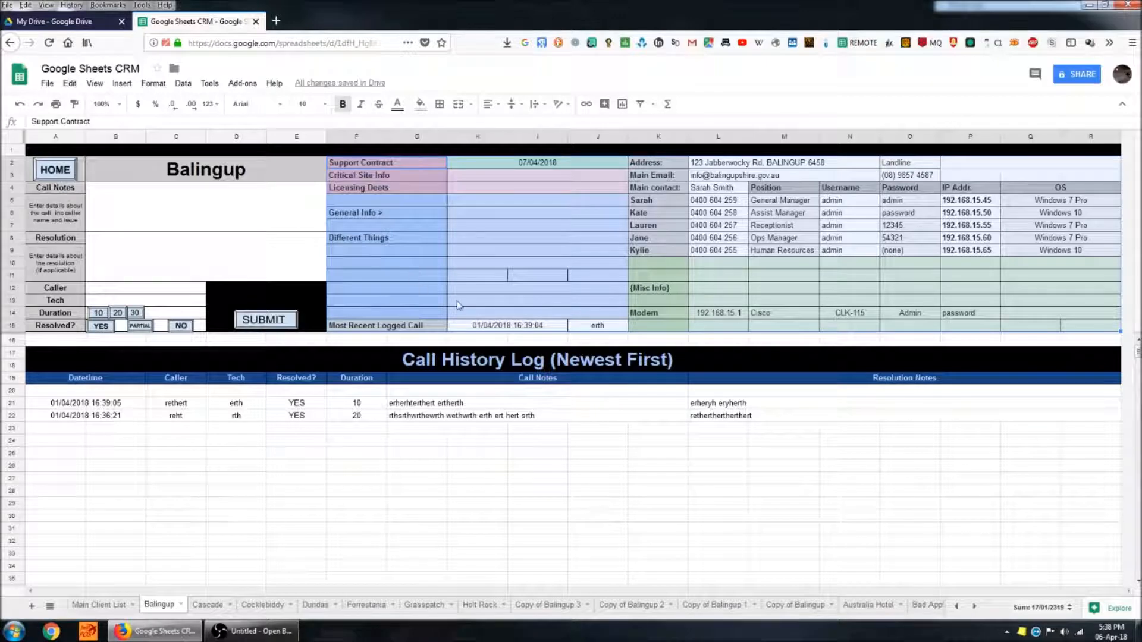
mouse_move(440, 289)
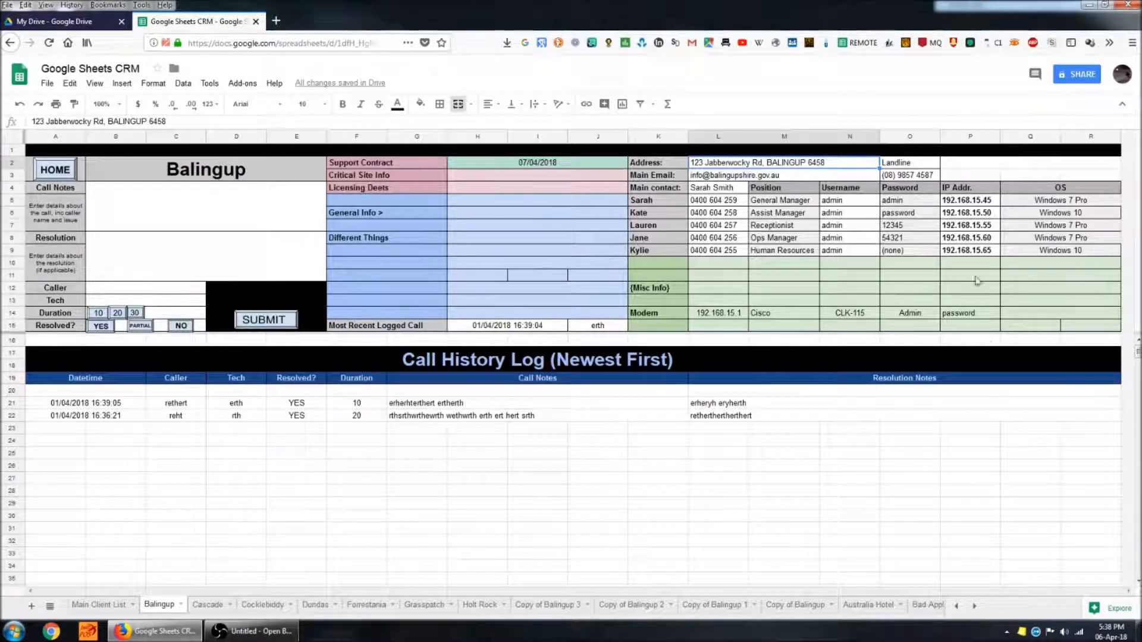
mouse_move(1020, 406)
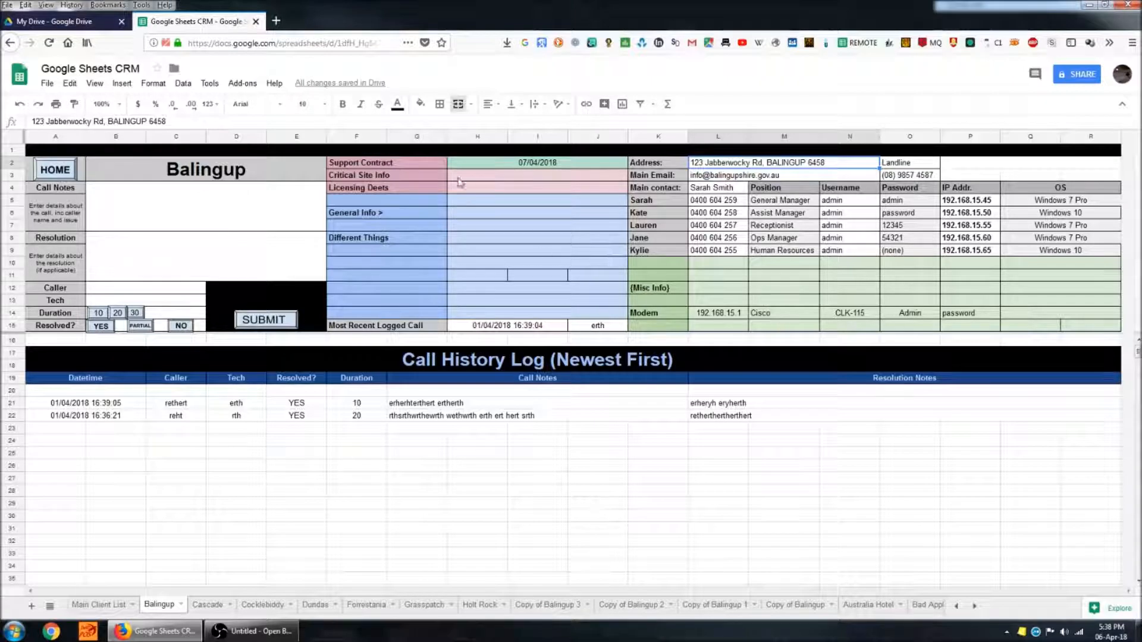
mouse_move(519, 193)
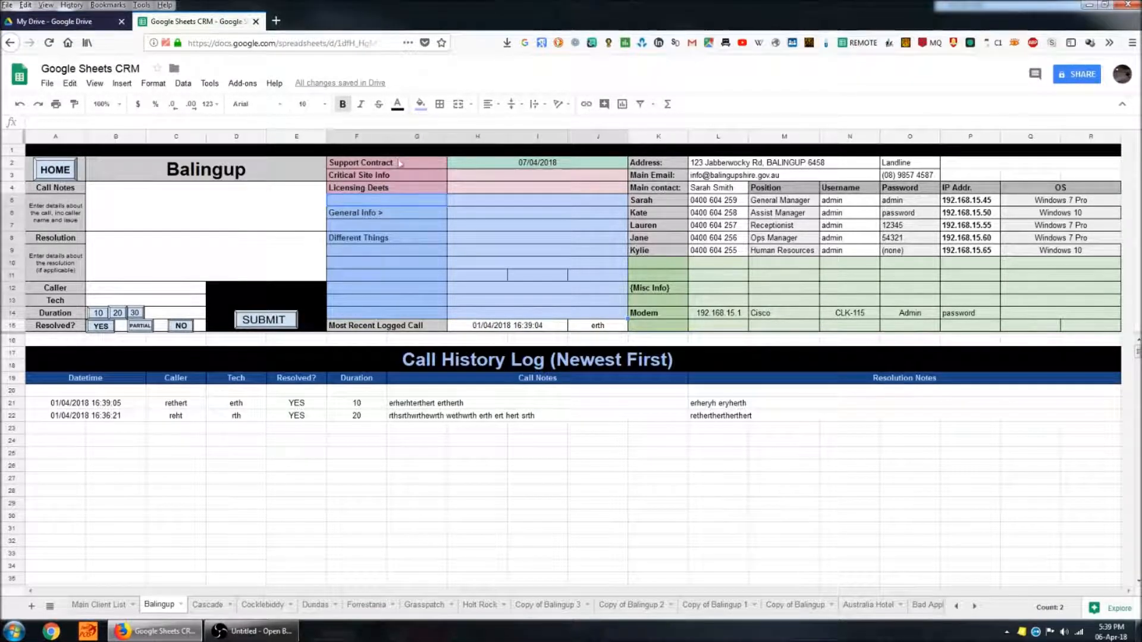
click(372, 161)
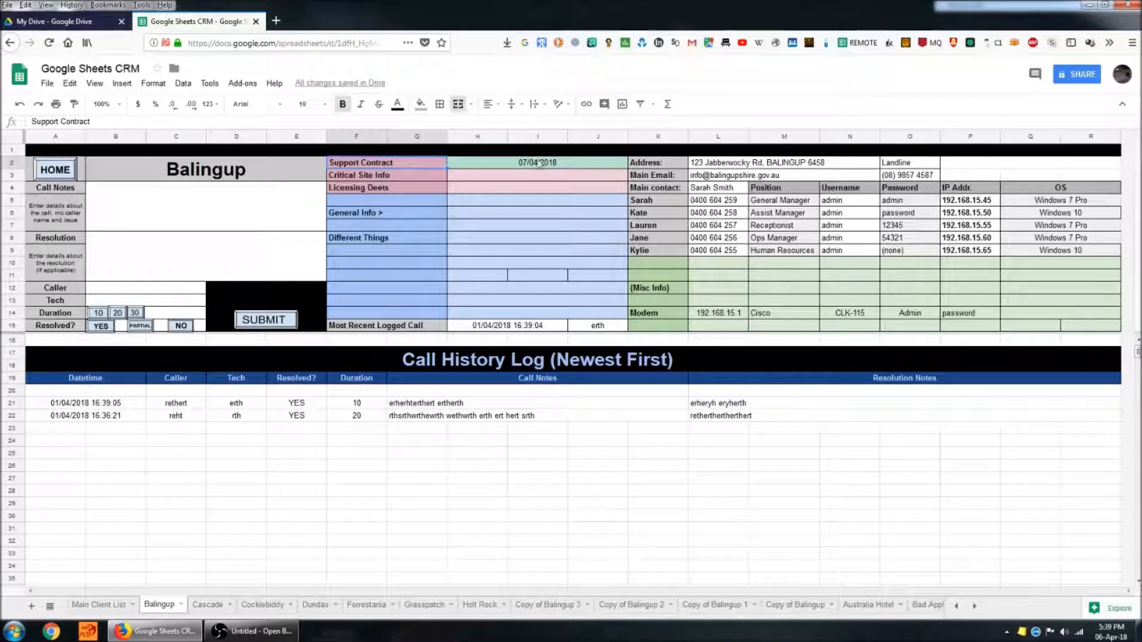
click(534, 161)
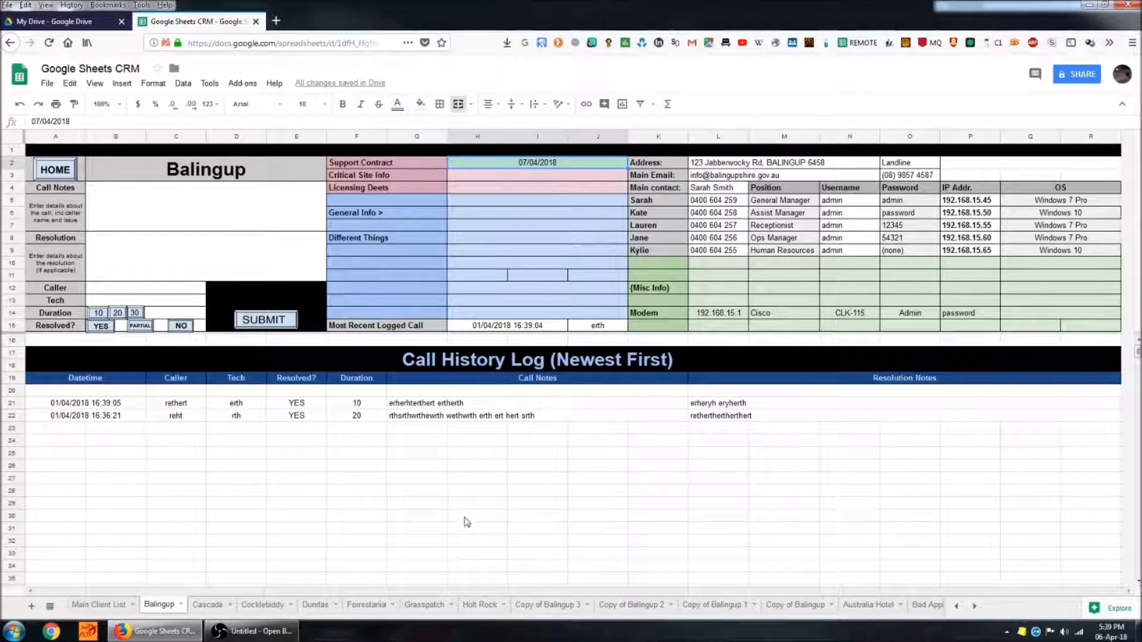
mouse_move(526, 406)
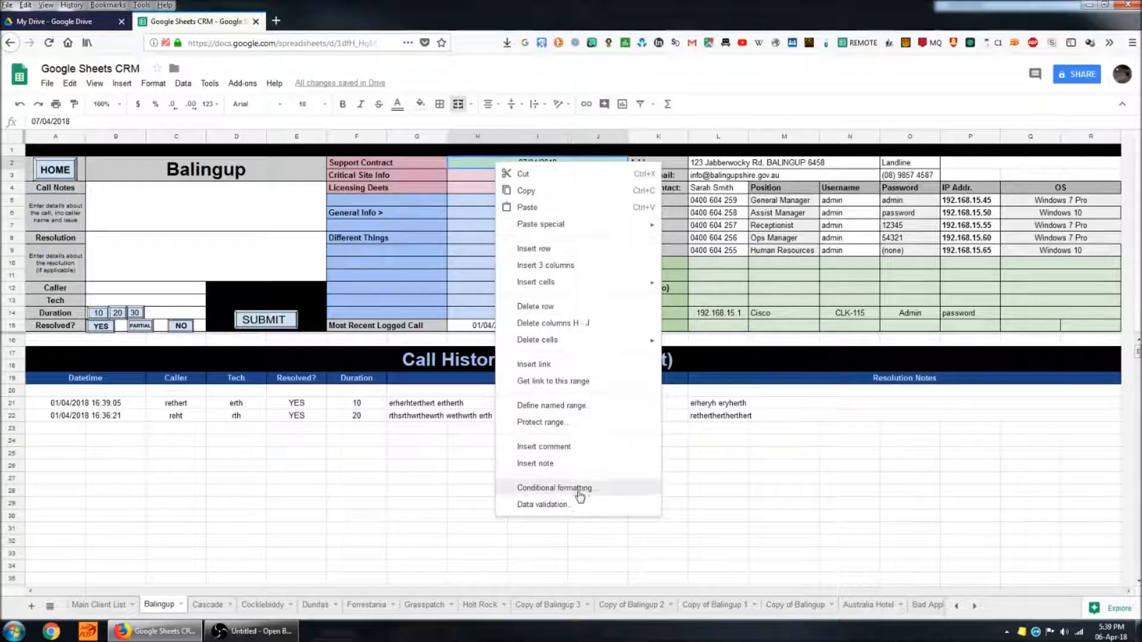
click(551, 488)
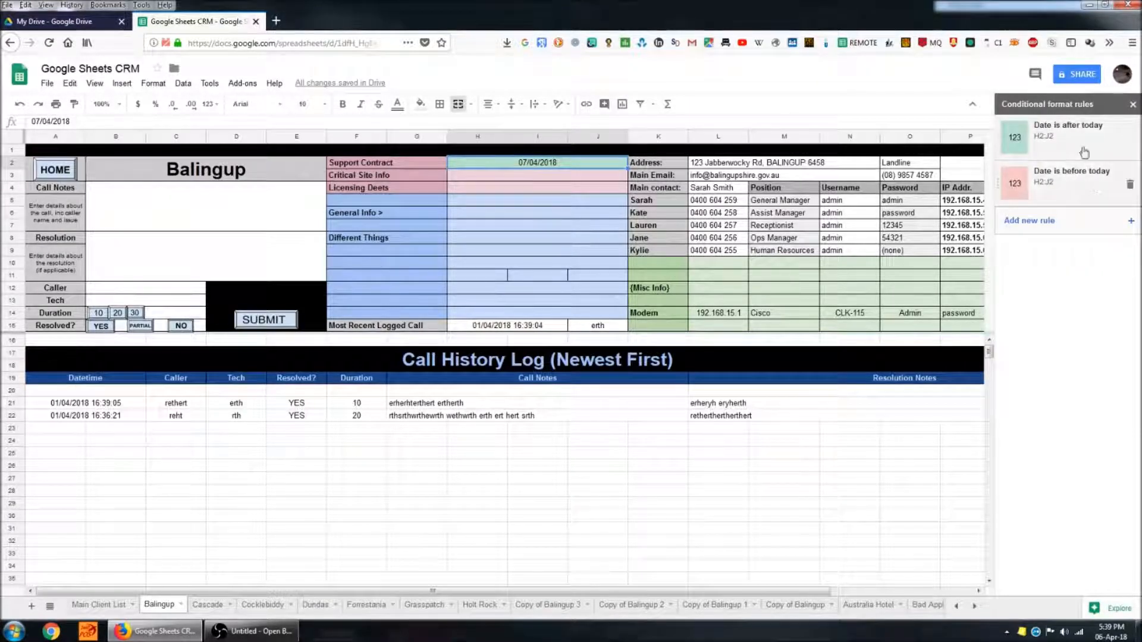
mouse_move(1051, 223)
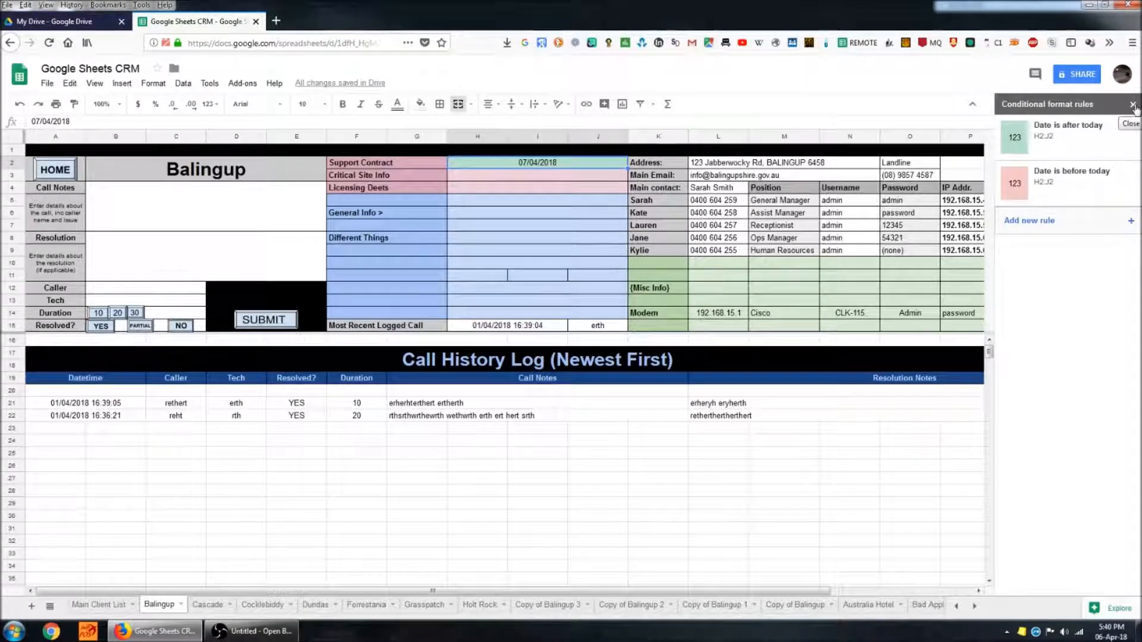
click(1132, 105)
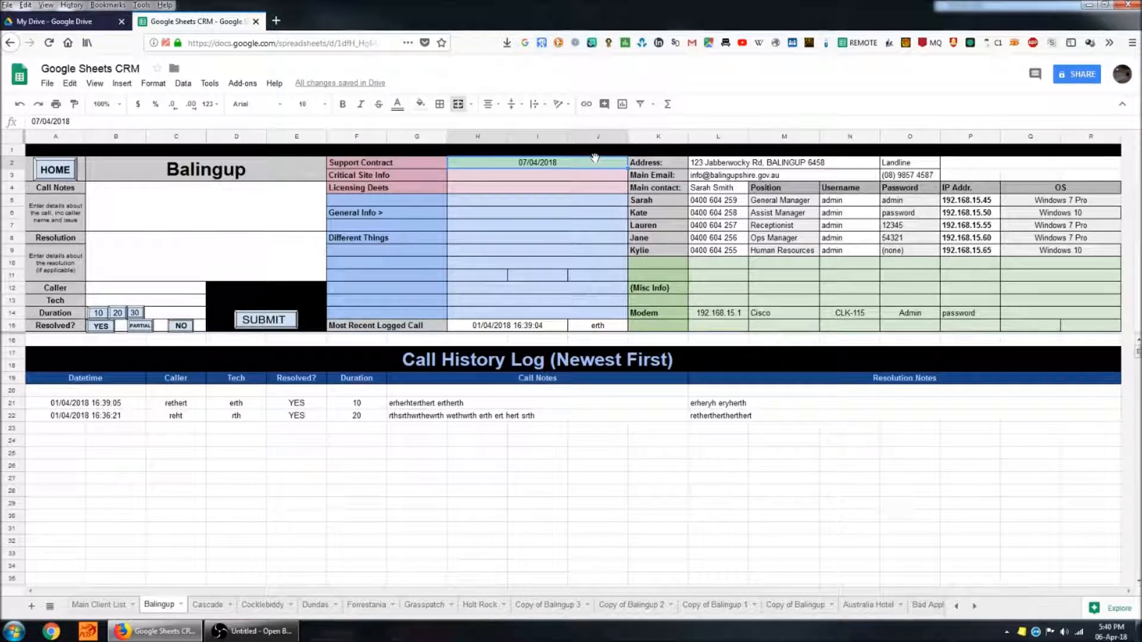
Step: Edit the contract date to month 05, then restore it to 07
text(05)
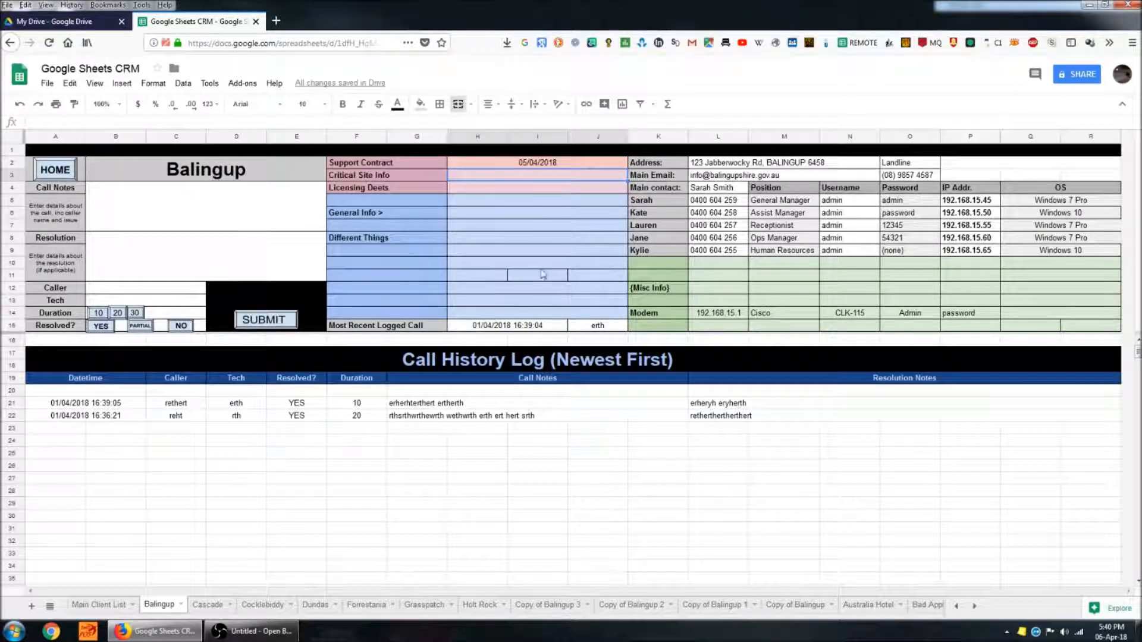
click(535, 161)
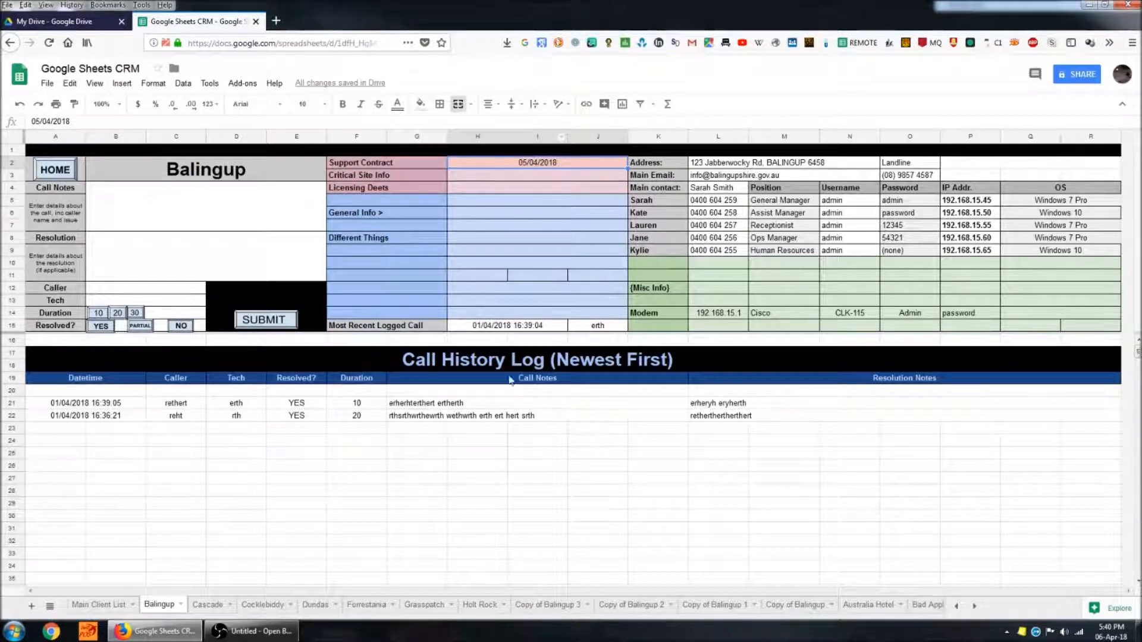
mouse_move(402, 211)
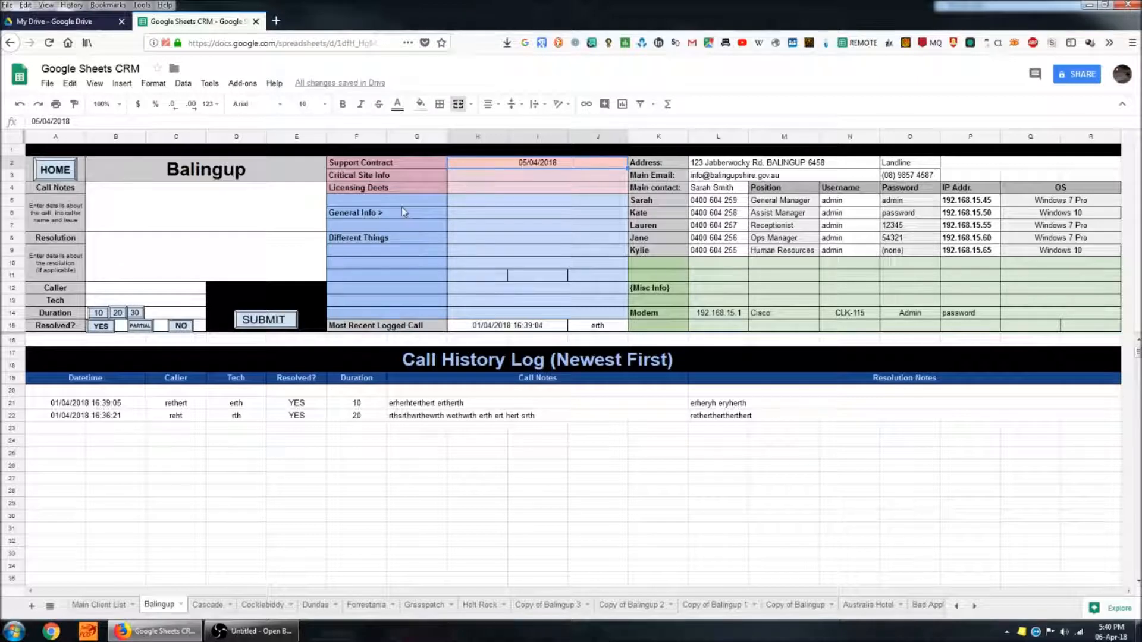
text(07)
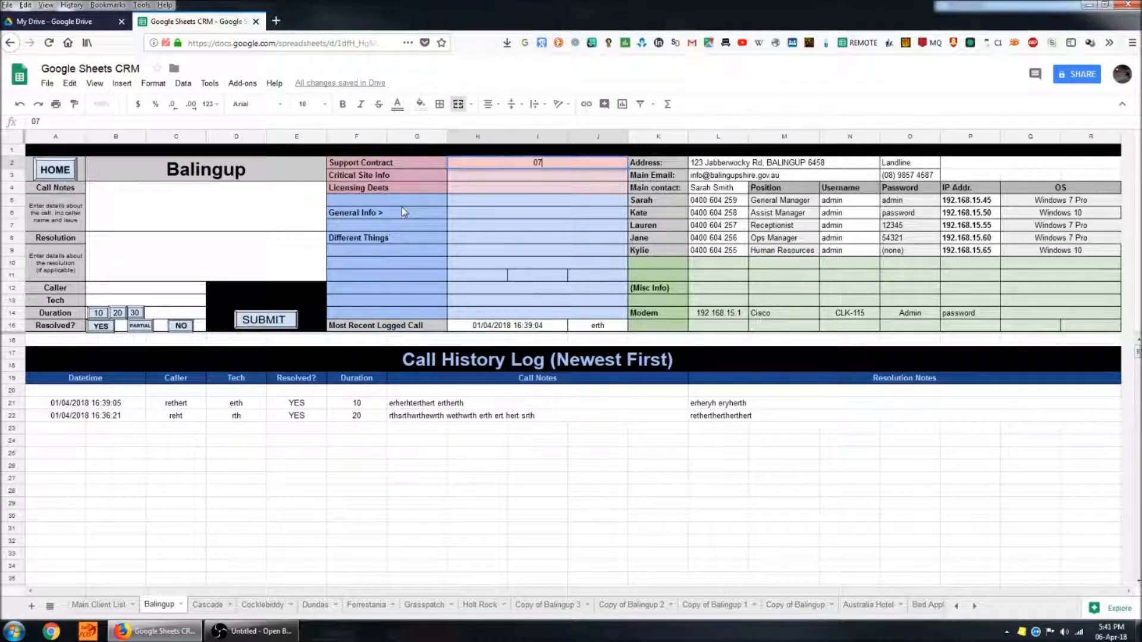
text(/04/2018)
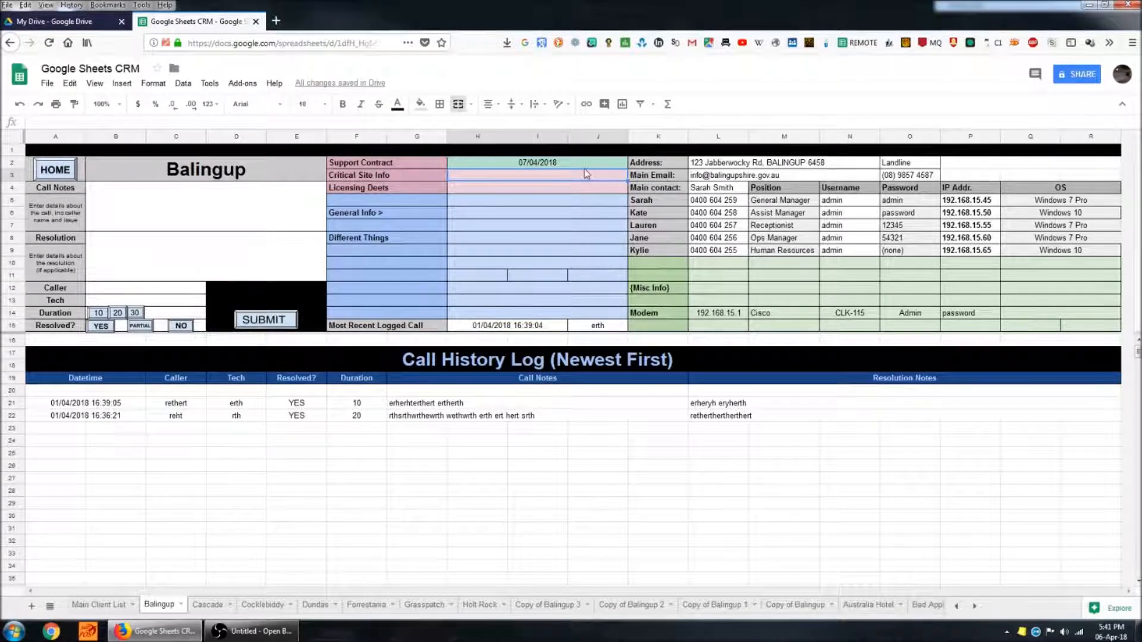
click(537, 161)
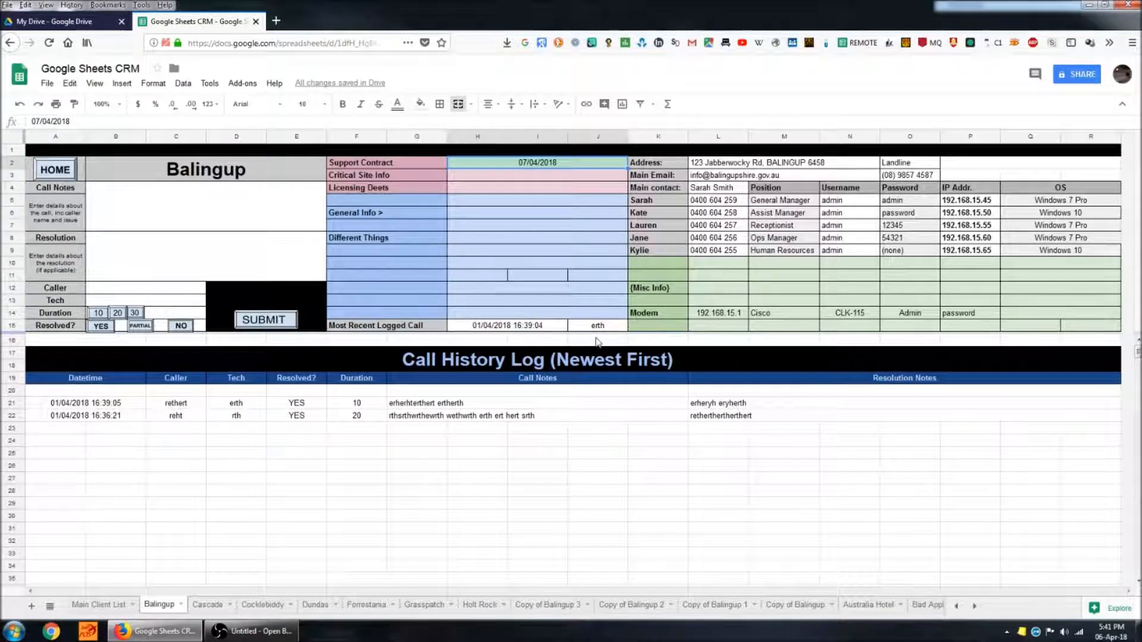
mouse_move(521, 181)
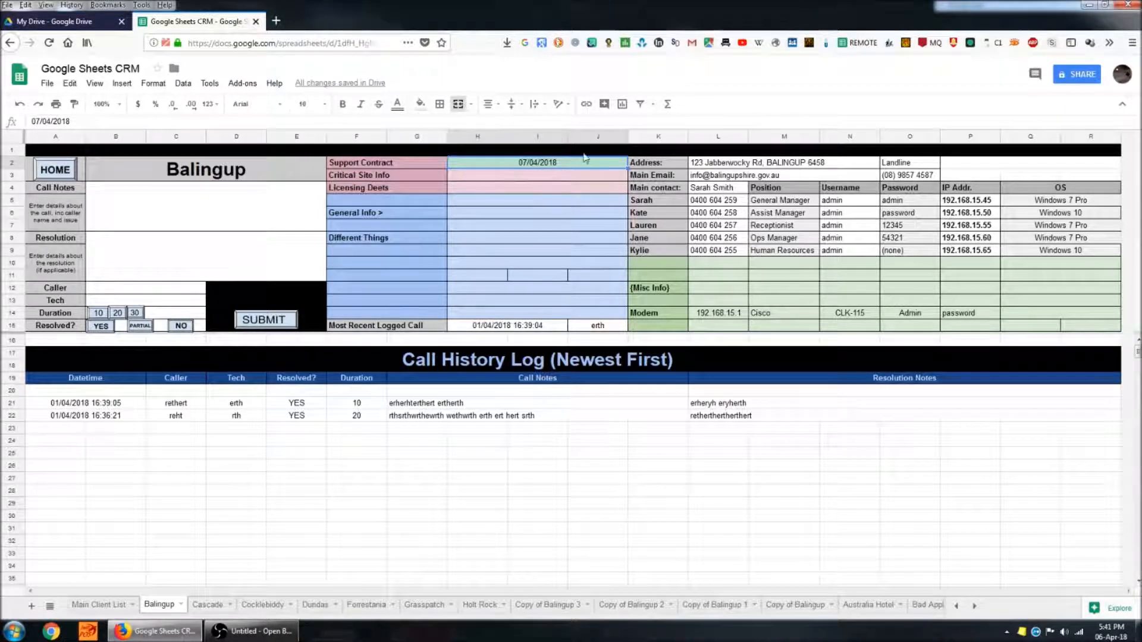
mouse_move(1005, 355)
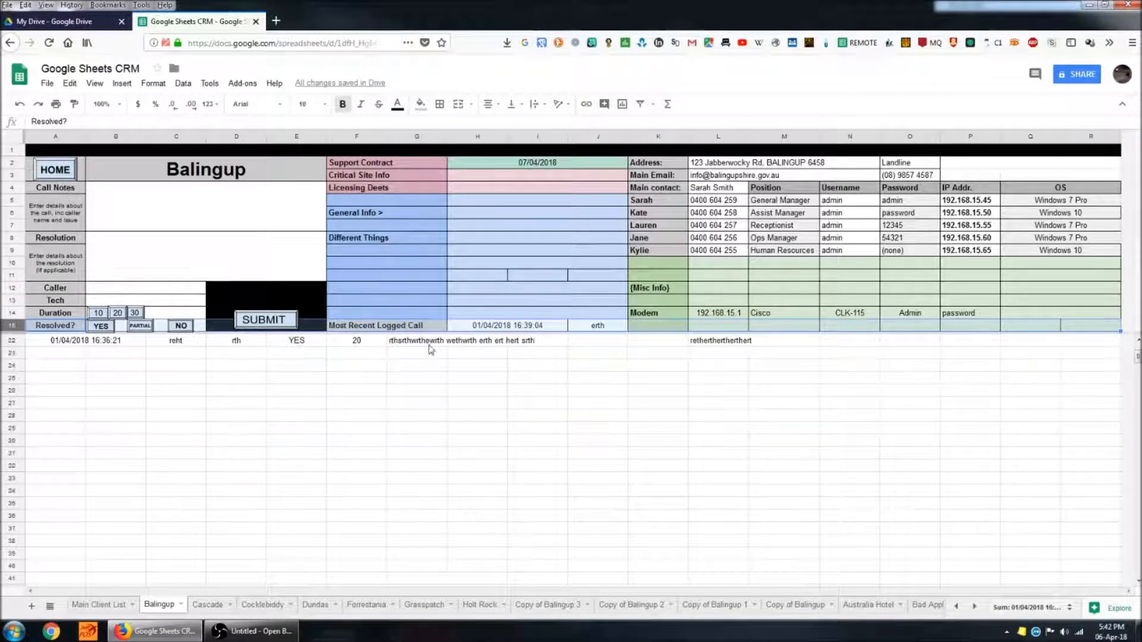
mouse_move(432, 399)
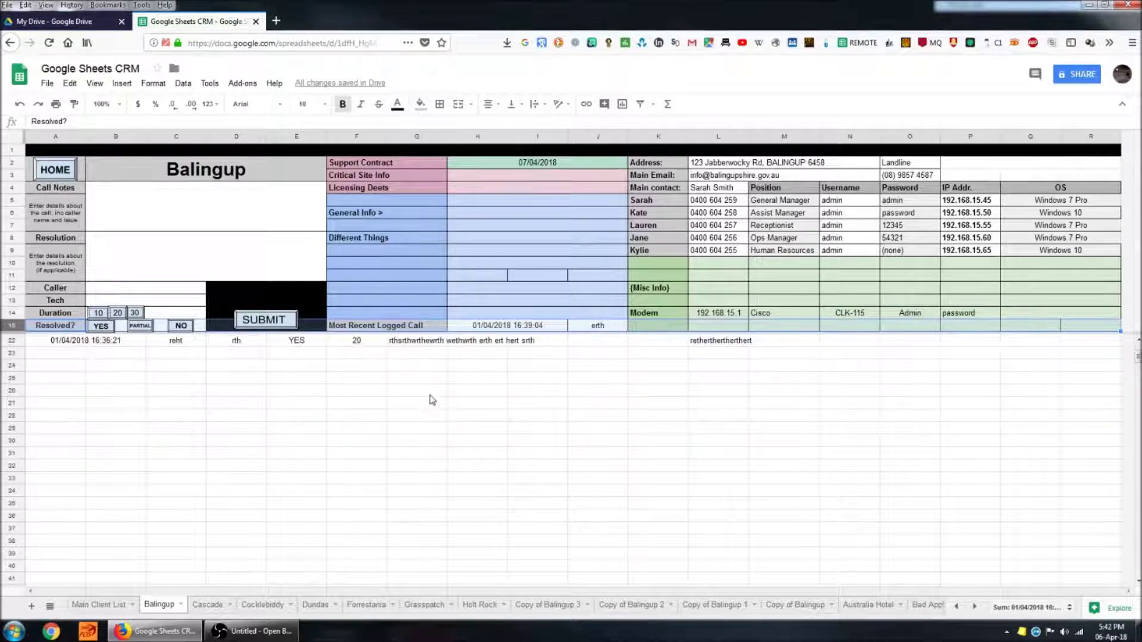
Step: Check the freeze options and the older call's notes cell, then select the client details range
click(265, 319)
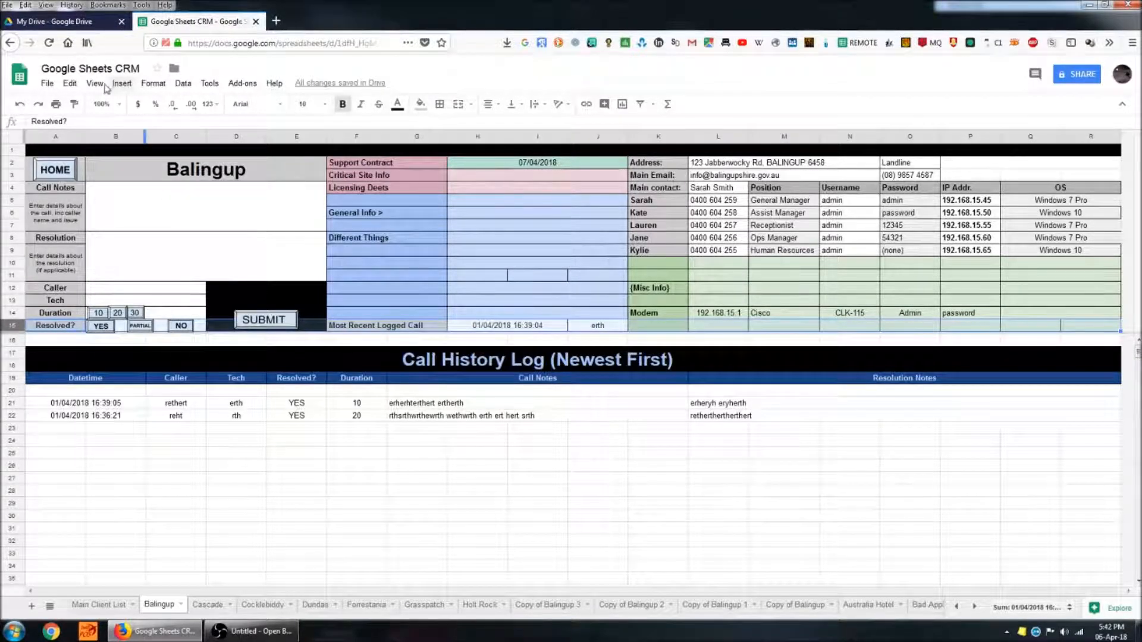
click(95, 84)
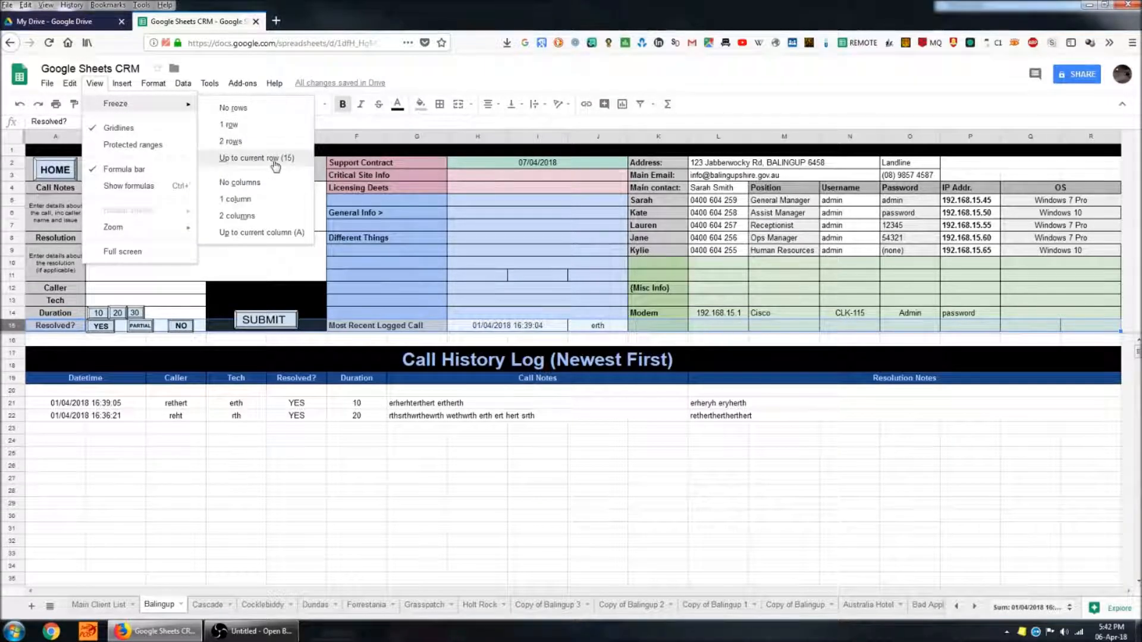
click(536, 415)
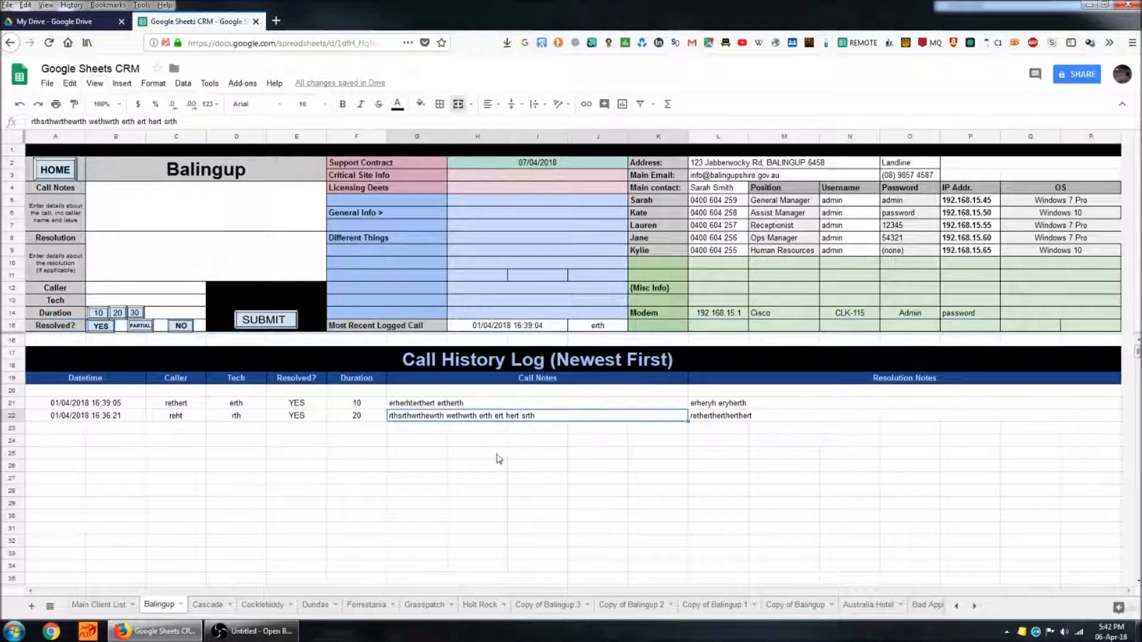
mouse_move(583, 550)
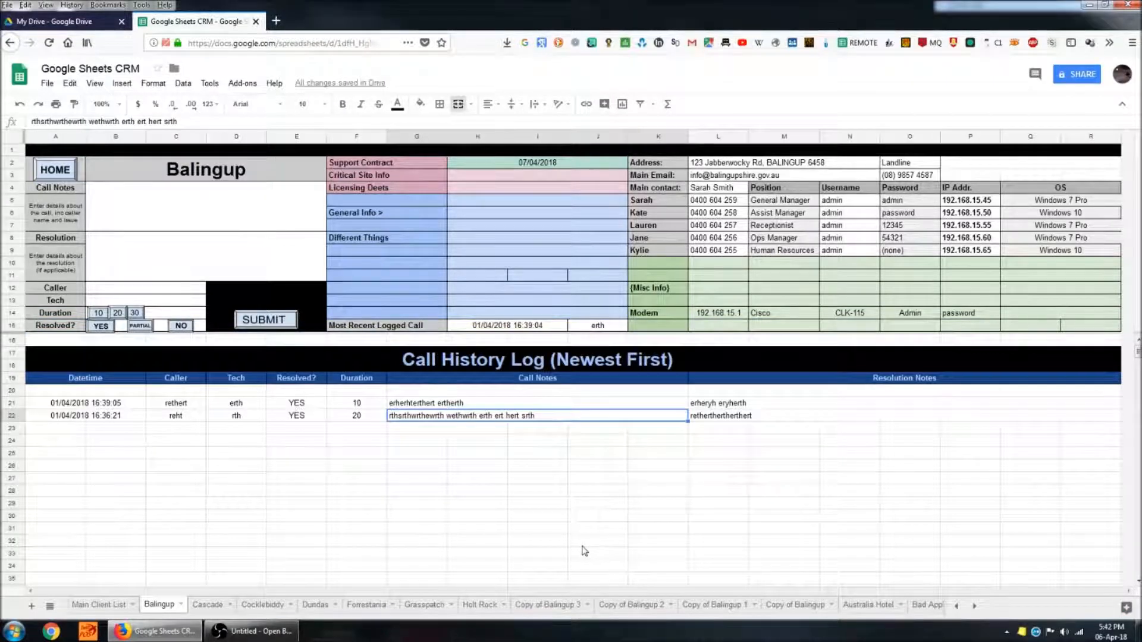
mouse_move(52, 350)
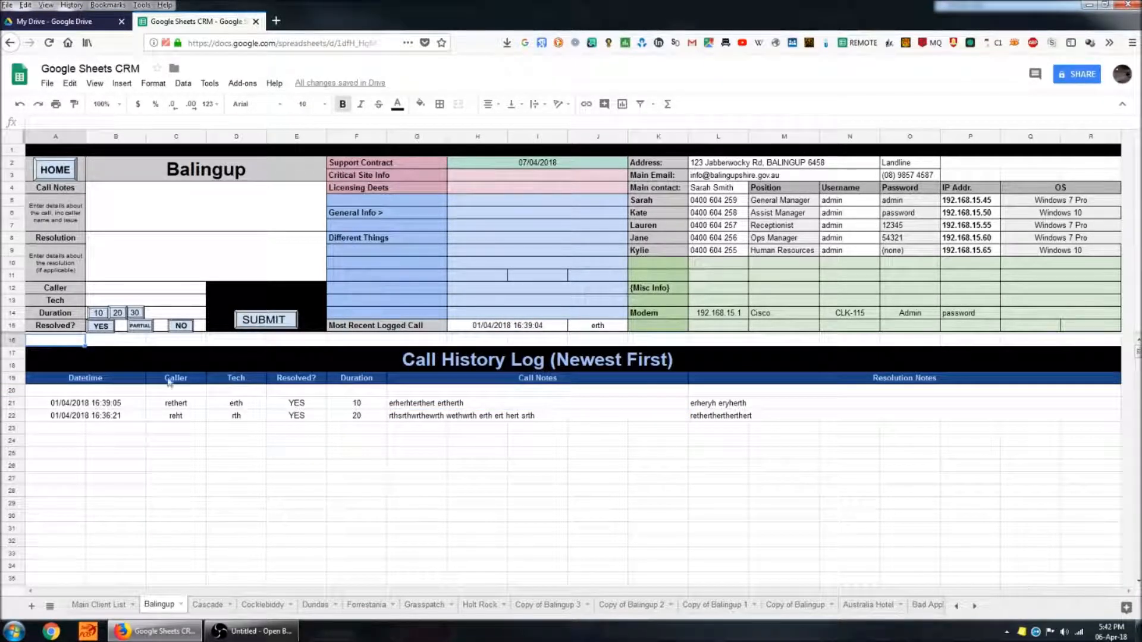
mouse_move(938, 532)
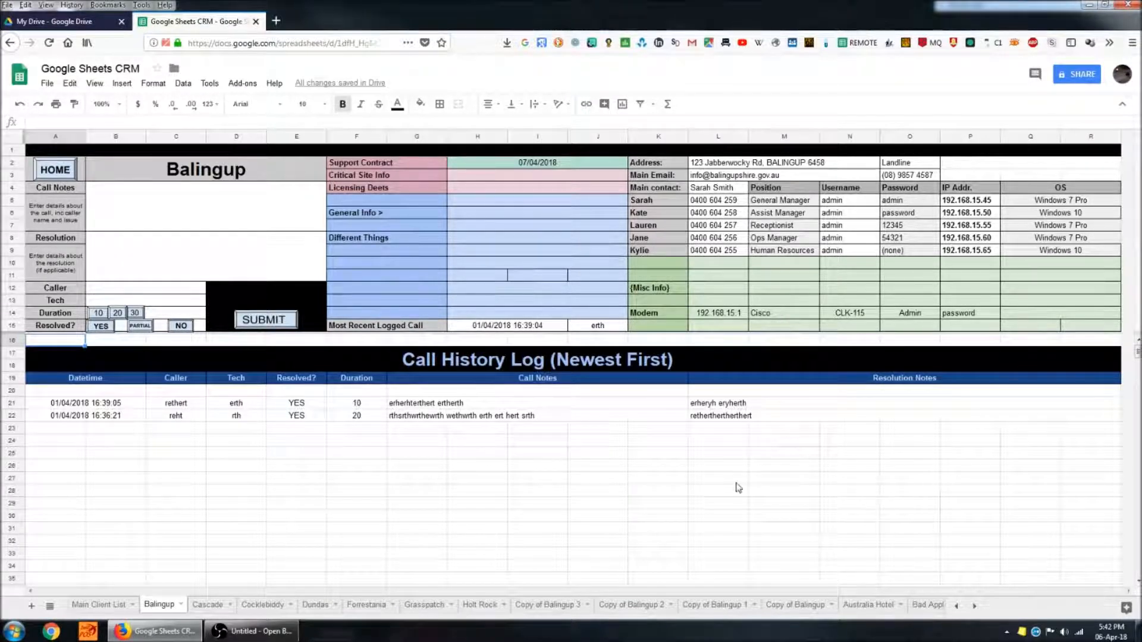
mouse_move(818, 538)
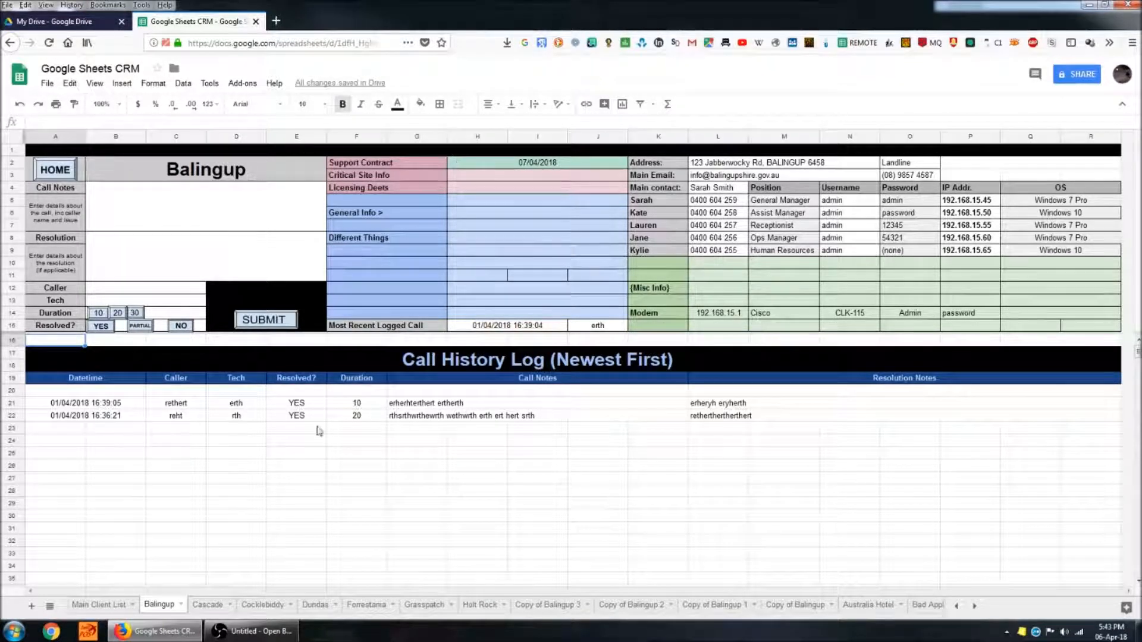
click(596, 542)
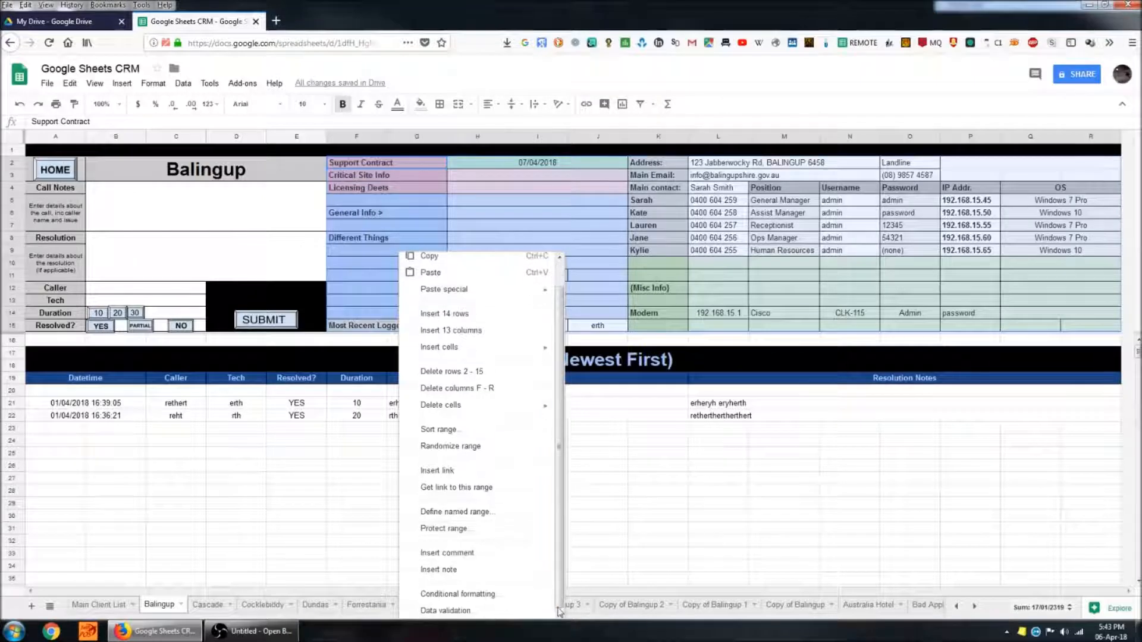
mouse_move(454, 538)
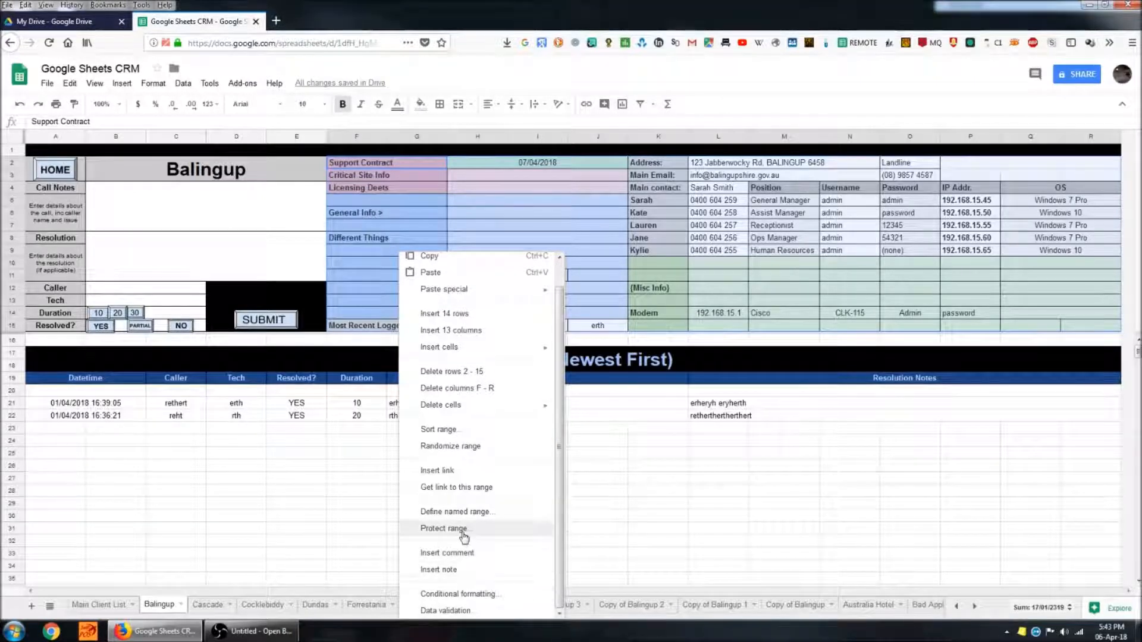
Step: Protect F2:R15 with 'Show a warning when editing this range' permissions
click(444, 528)
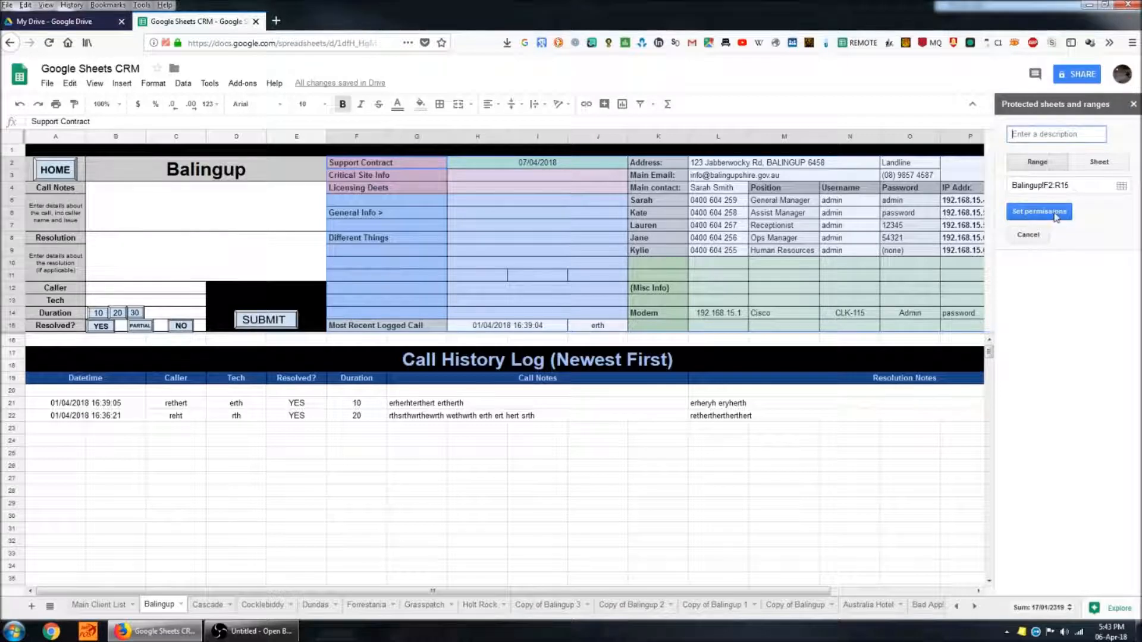
click(1040, 212)
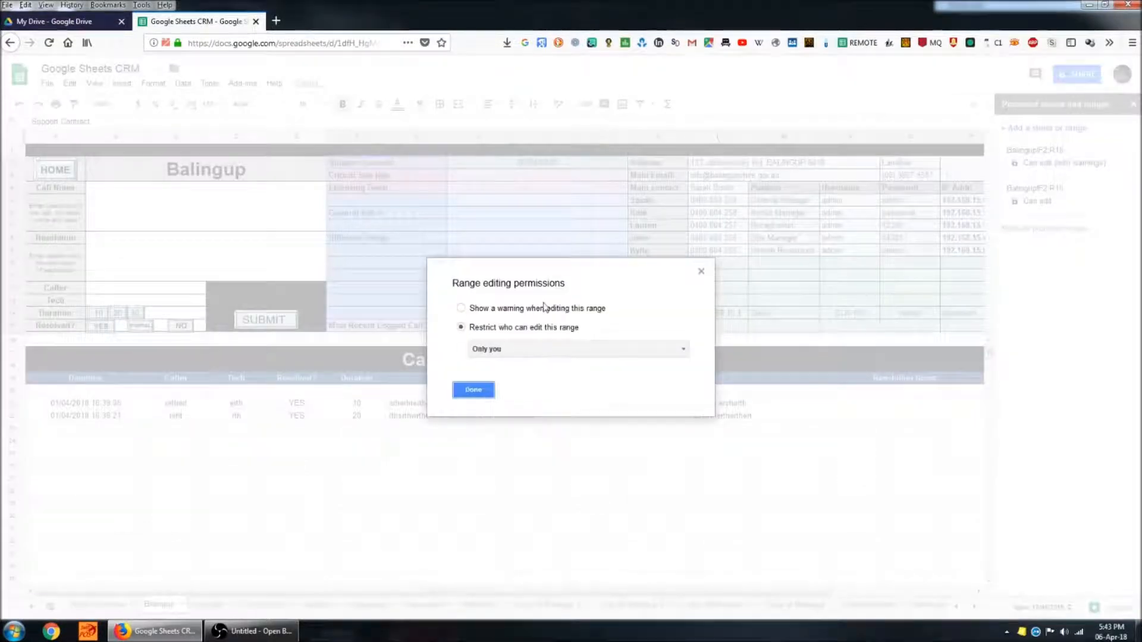
click(461, 308)
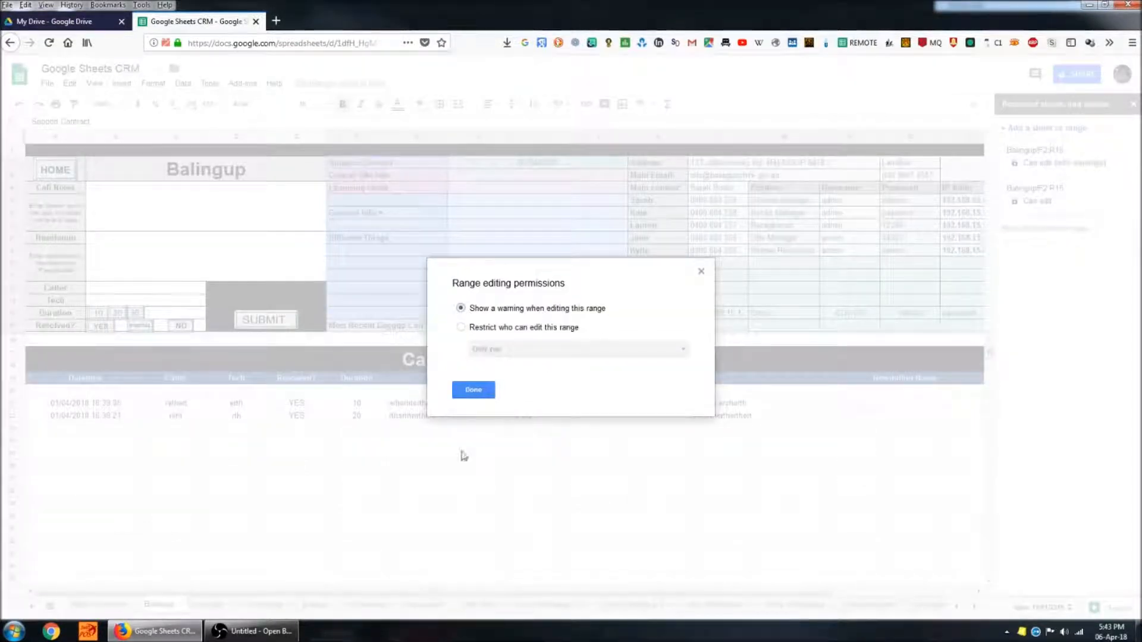
click(473, 388)
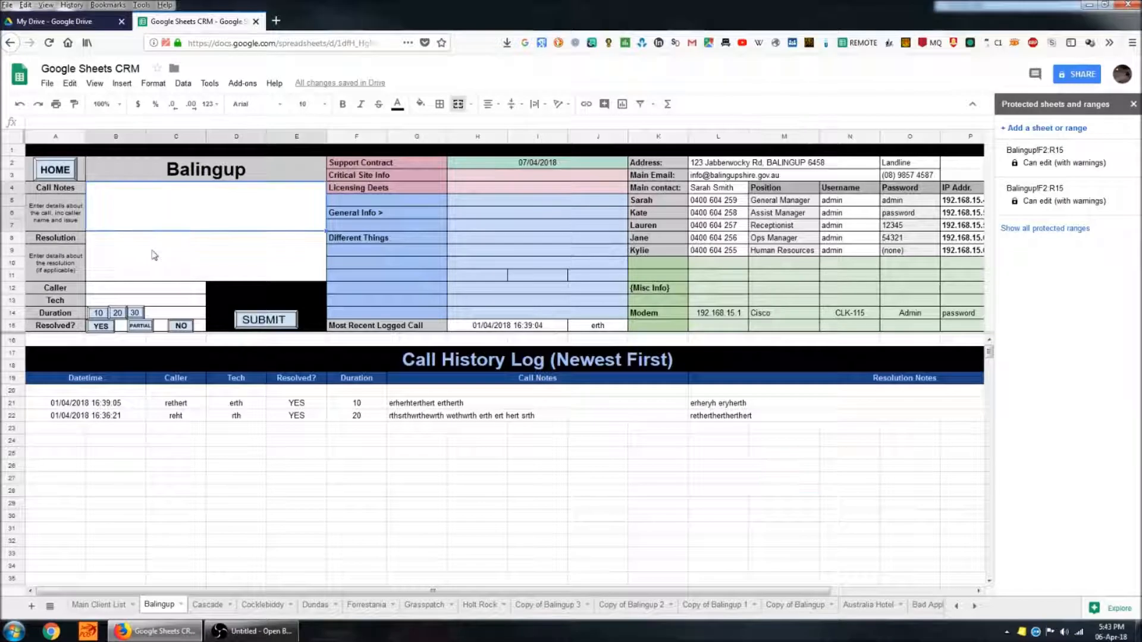
click(137, 288)
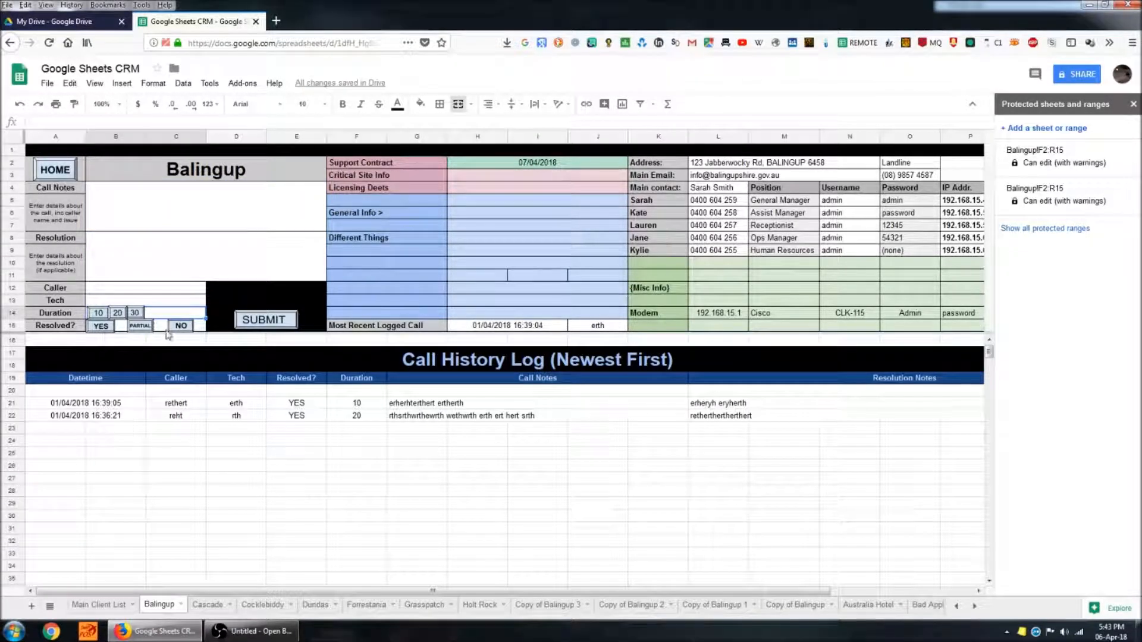
click(295, 504)
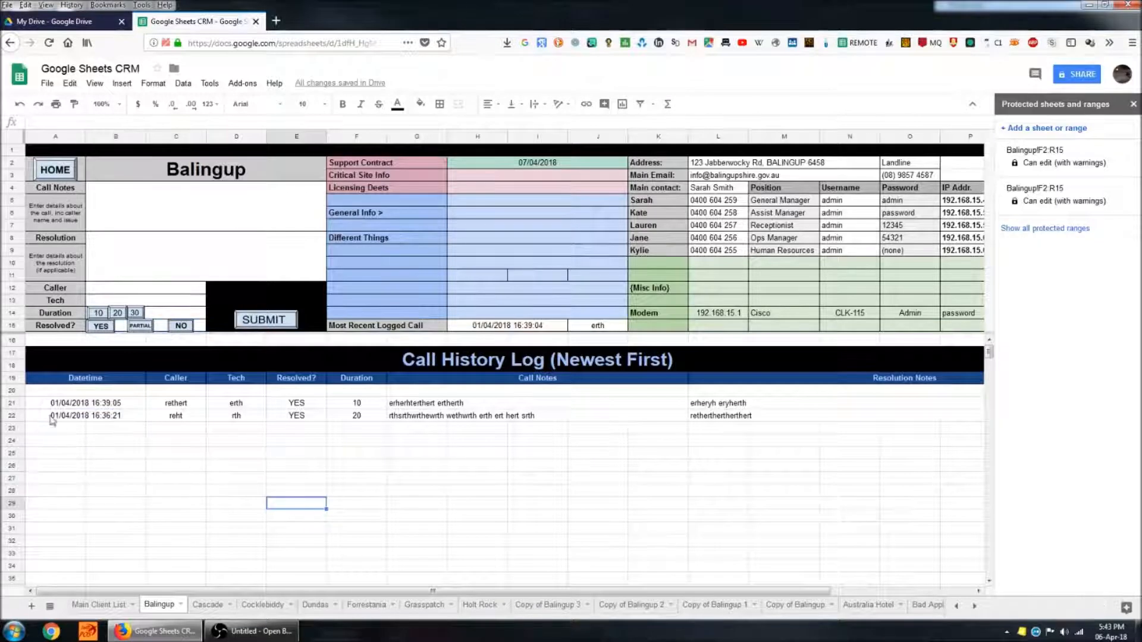
click(86, 403)
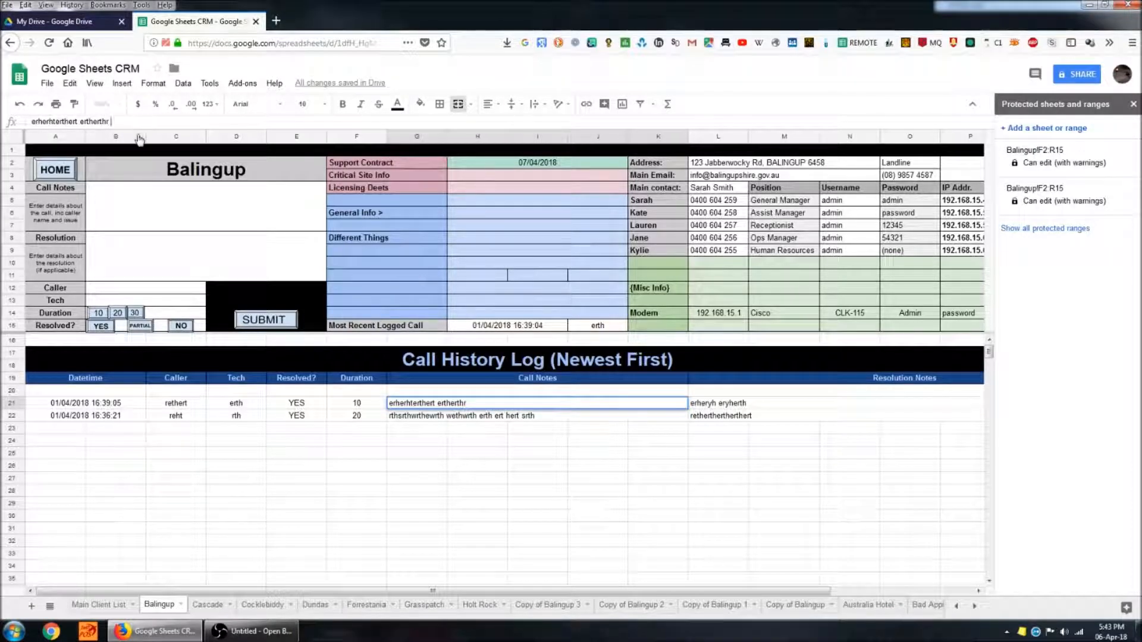
Step: Append 'eretherthert erger ergertherthr rehertert' to row 21's Call Notes
text(eretherthert erger)
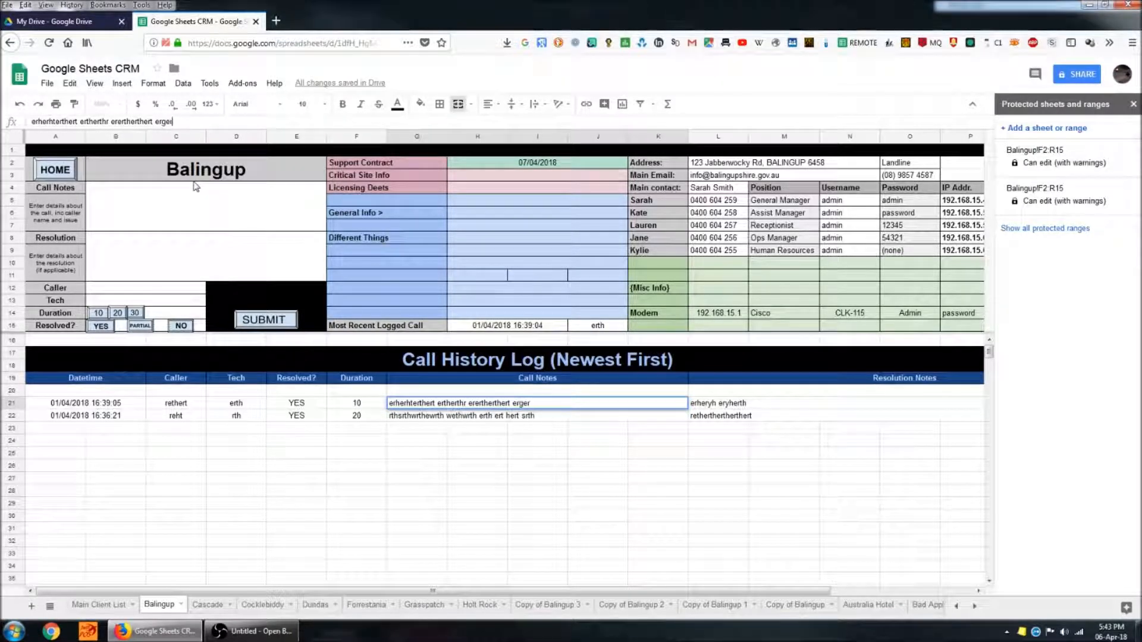
text(ergertherthr rehertert ertherterth rtherthertherth)
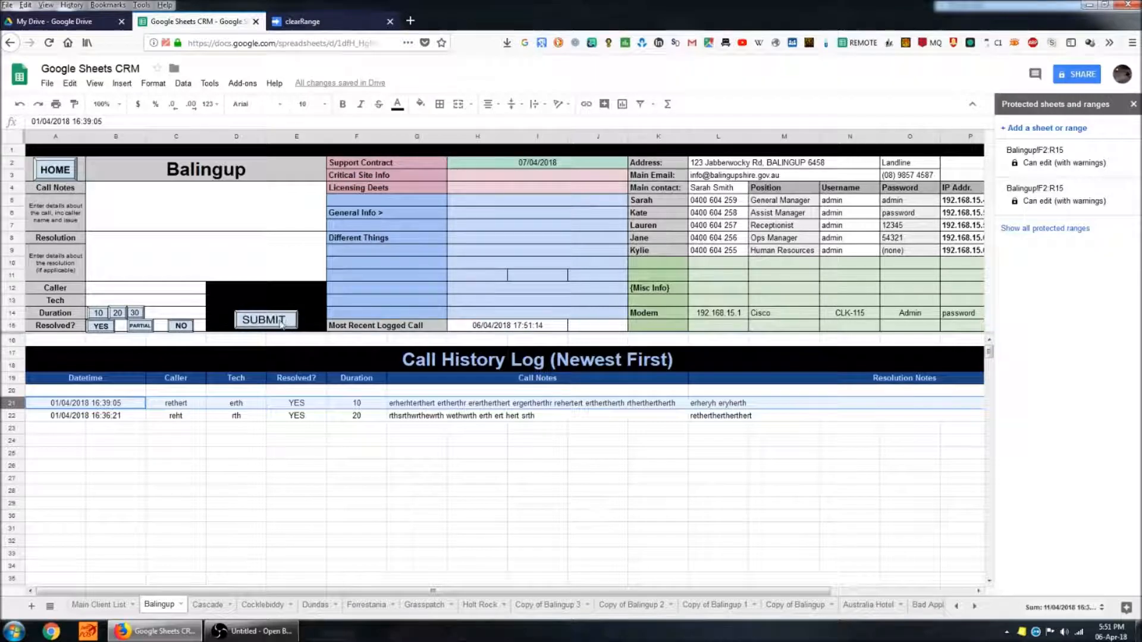
Step: Assign the clearRange script to the SUBMIT drawing and confirm
click(267, 319)
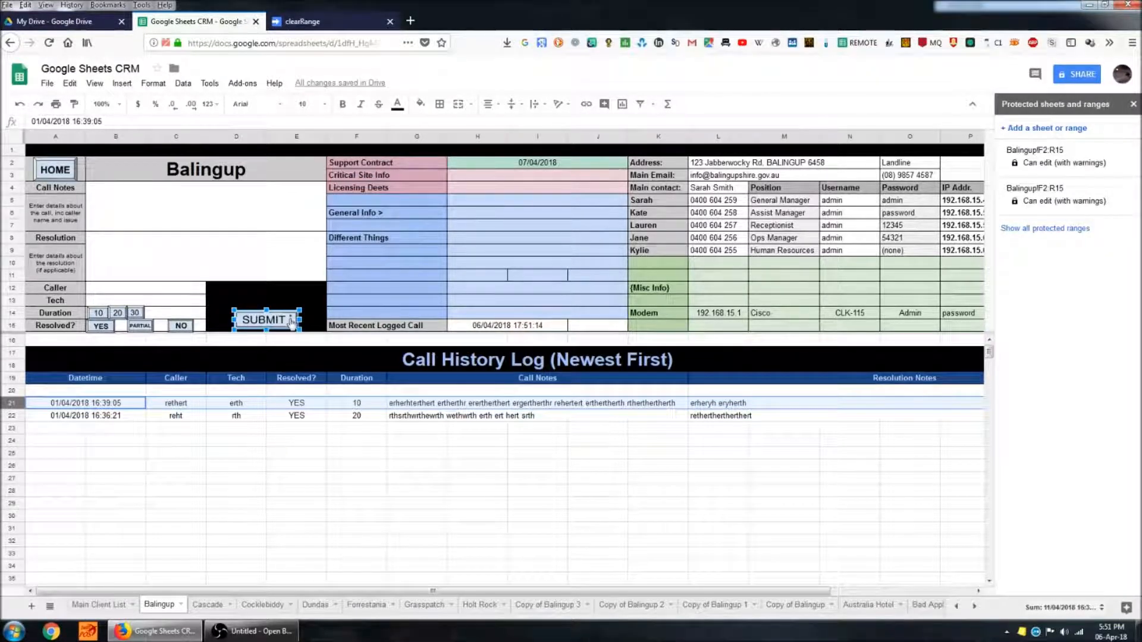
right_click(264, 319)
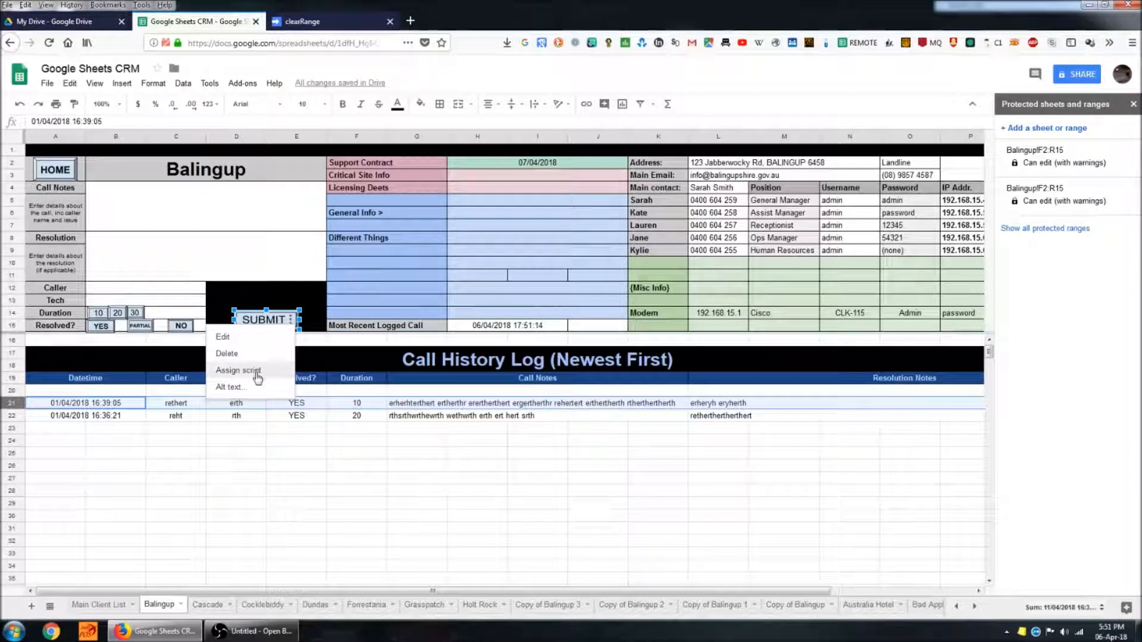
click(238, 371)
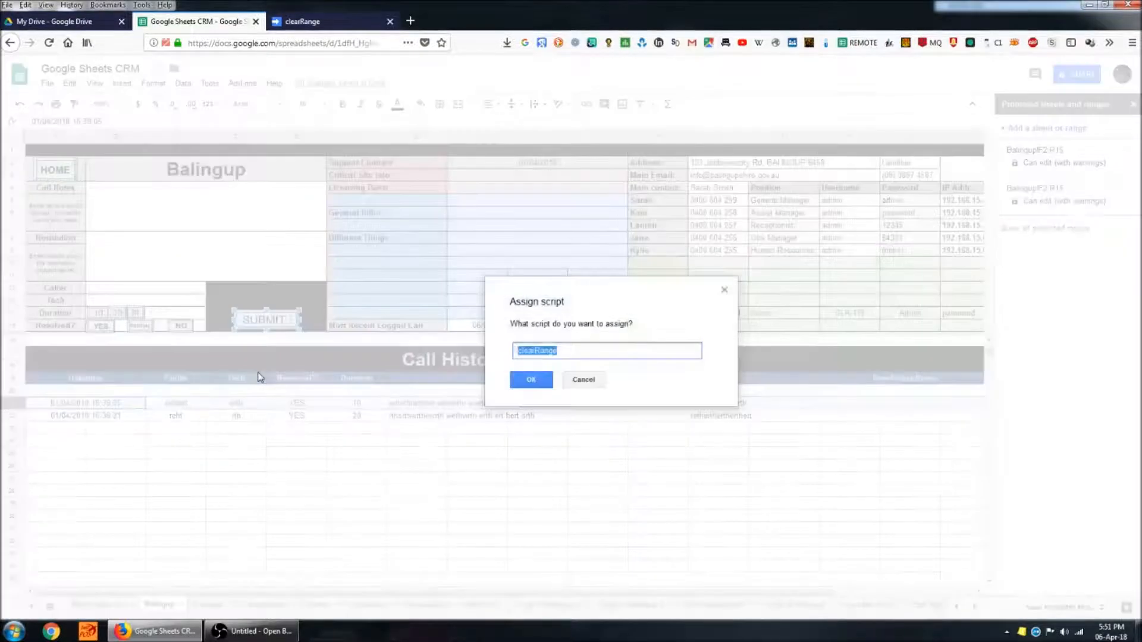
click(538, 351)
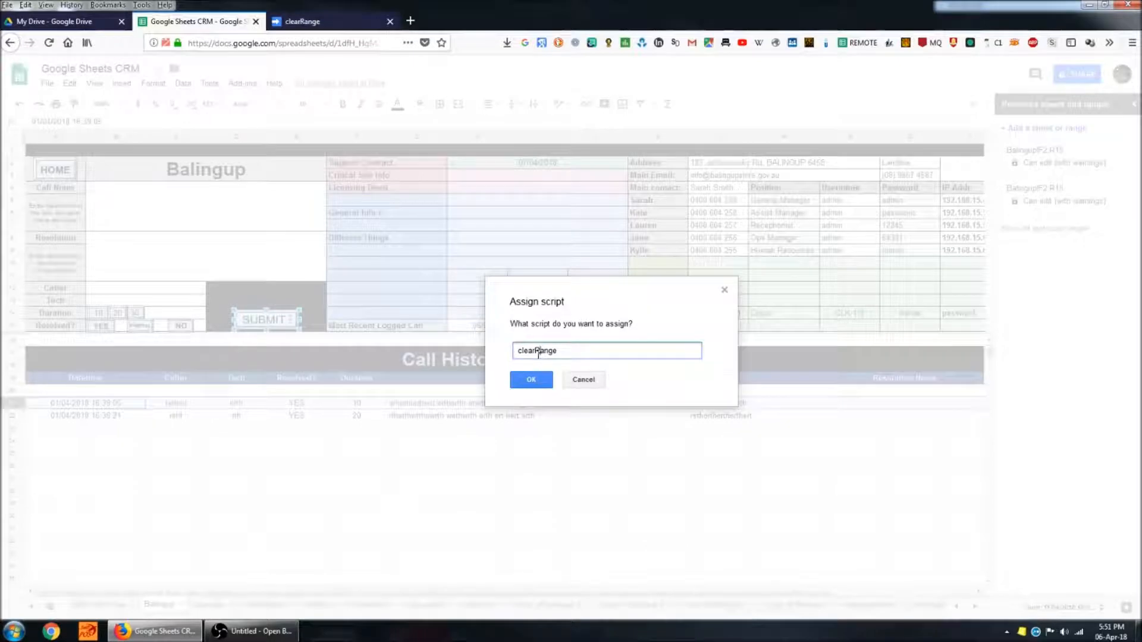
double_click(536, 351)
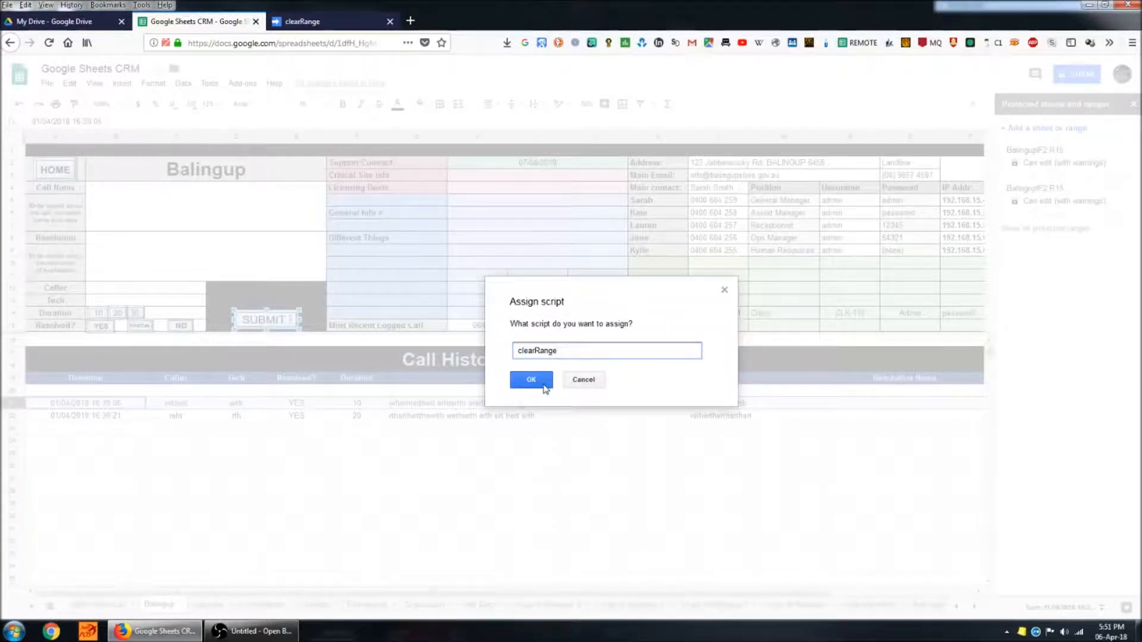
click(531, 379)
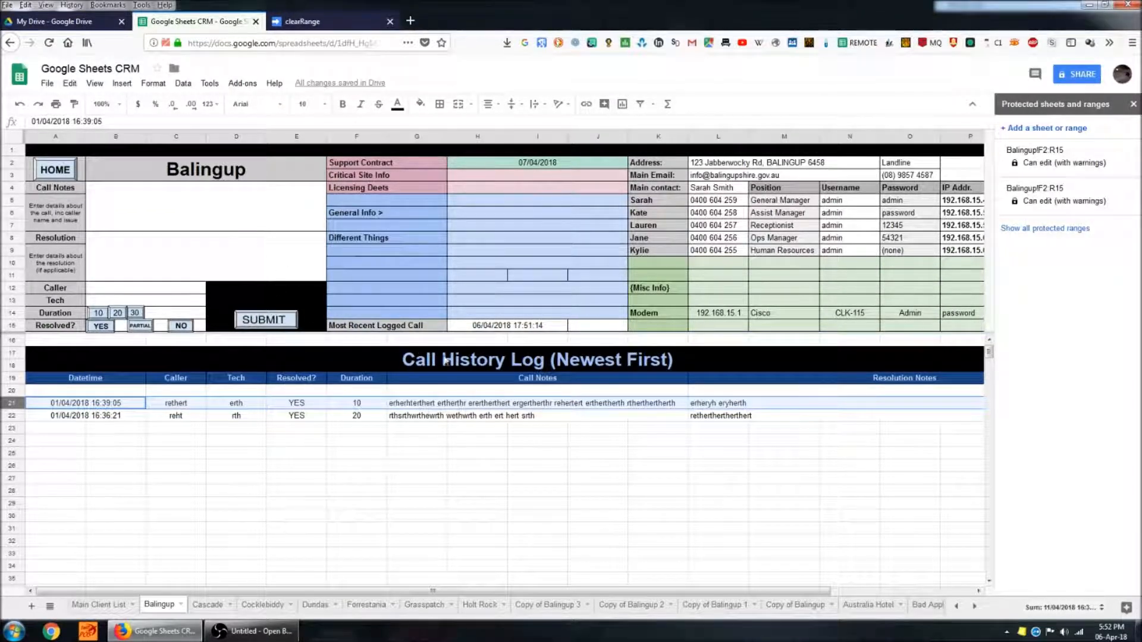
Step: Go through Tools > Script editor to the clearRange project
click(209, 83)
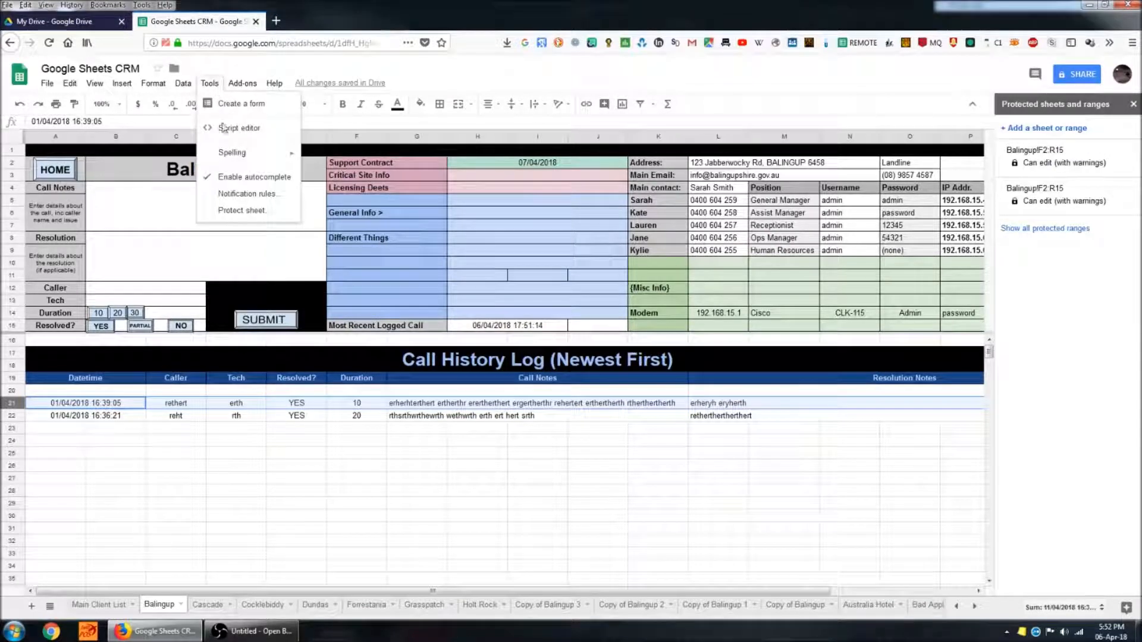
click(239, 127)
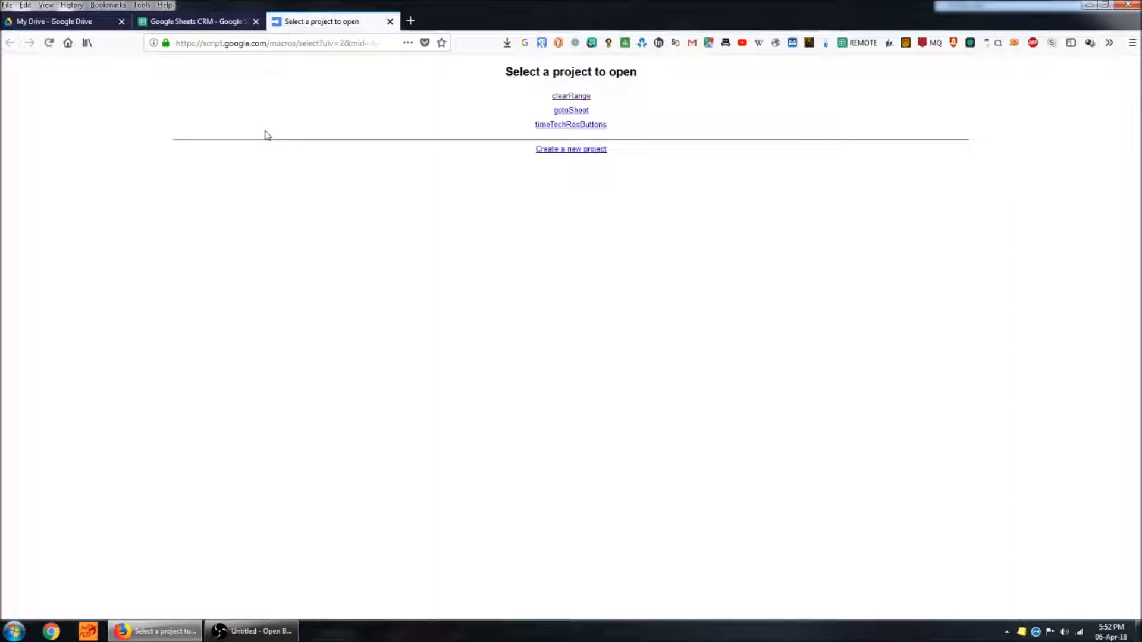
mouse_move(528, 152)
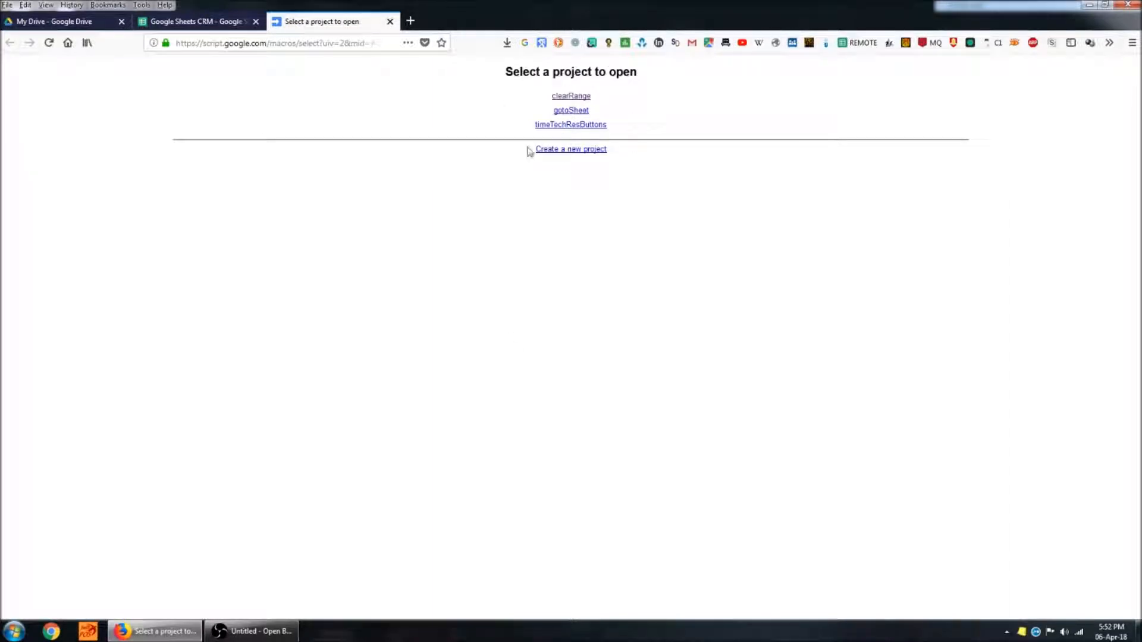
mouse_move(639, 270)
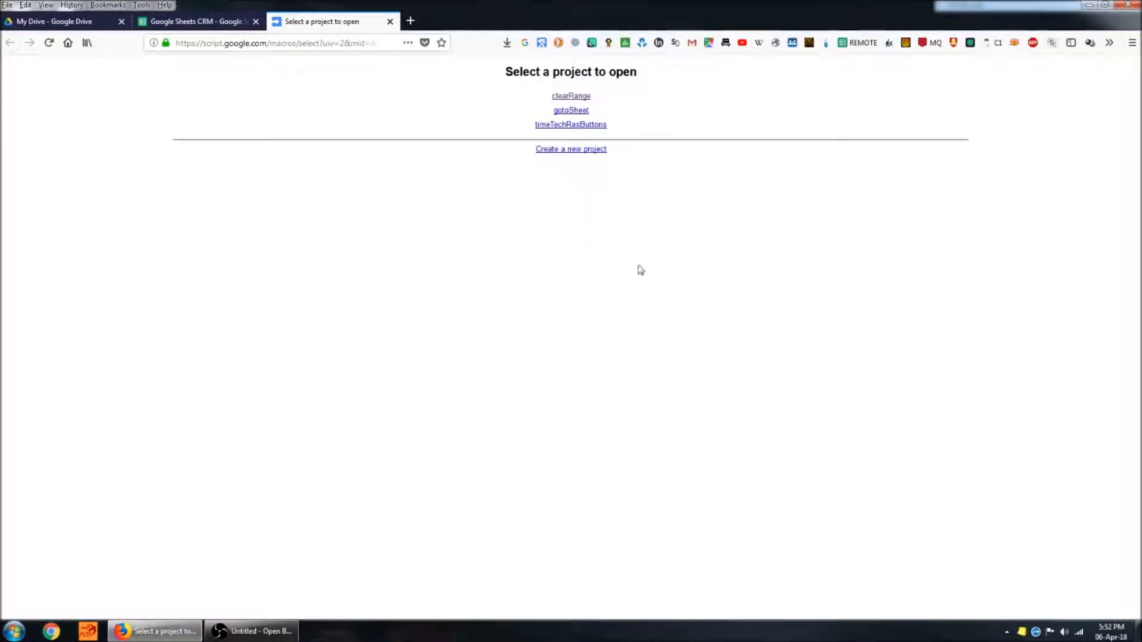
mouse_move(572, 98)
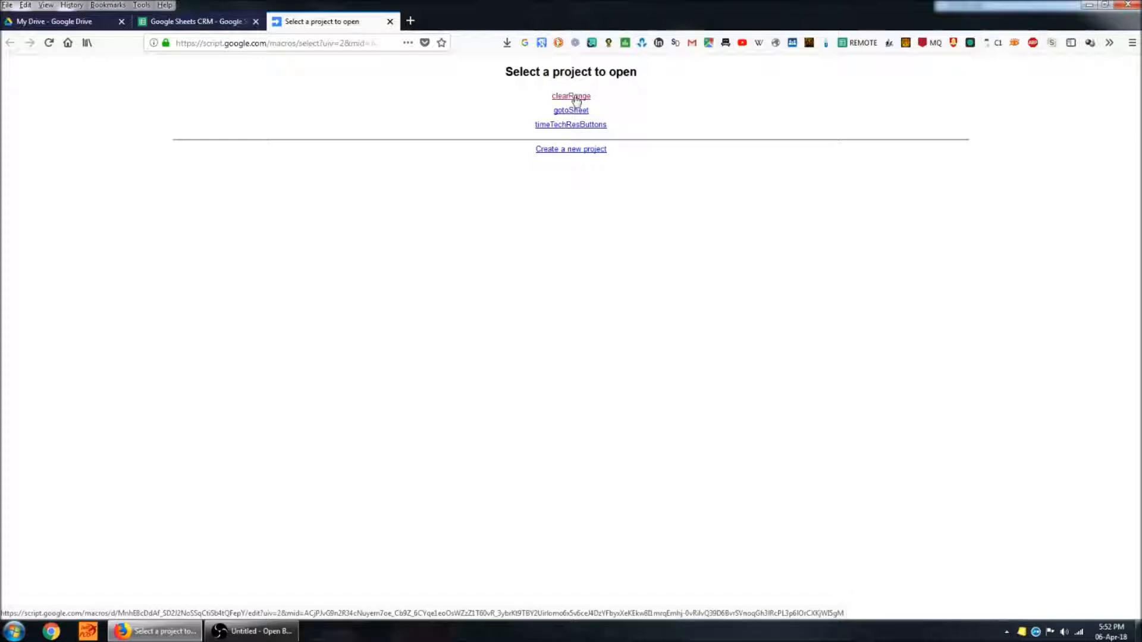
click(571, 95)
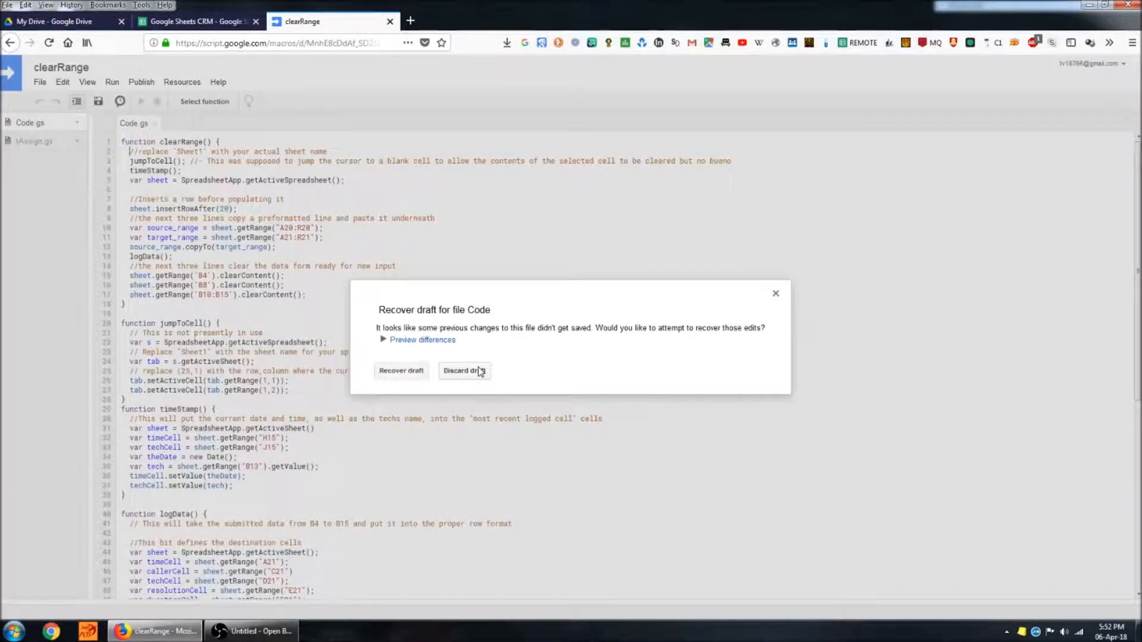
Step: Discard the unsaved draft, comment out jumpToCell() in clearRange and return to the CRM sheet
click(464, 371)
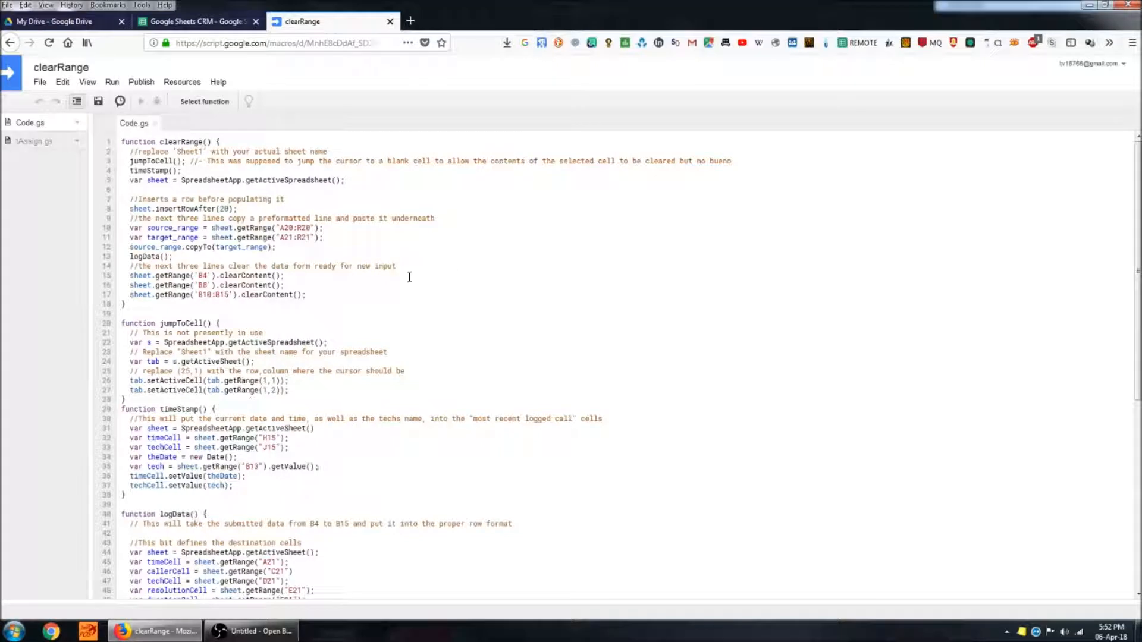
mouse_move(528, 354)
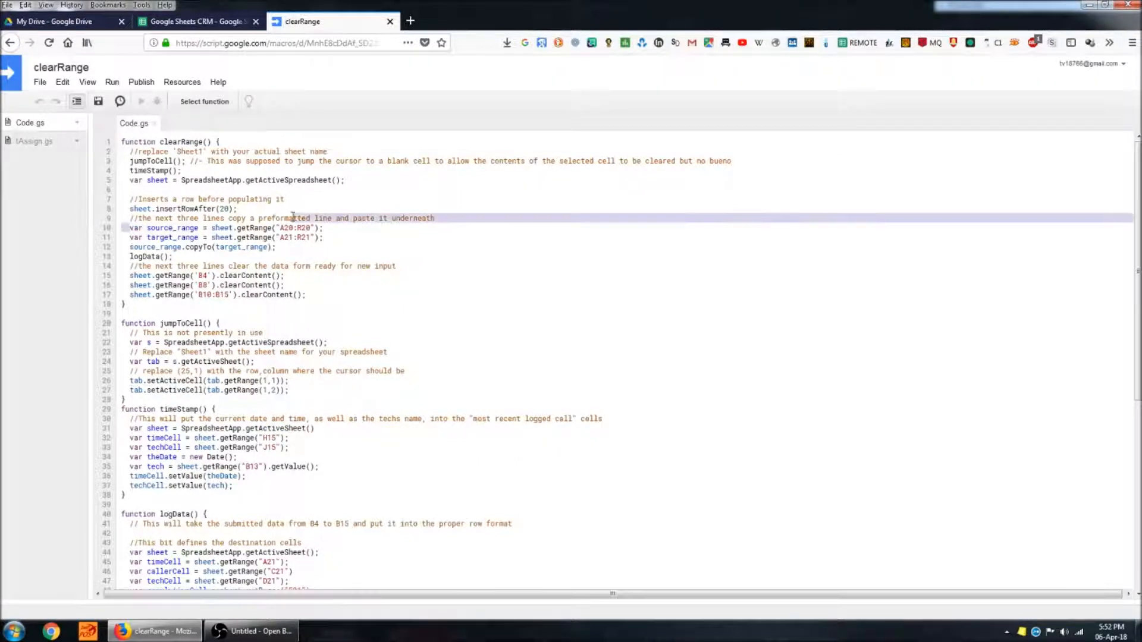
click(324, 228)
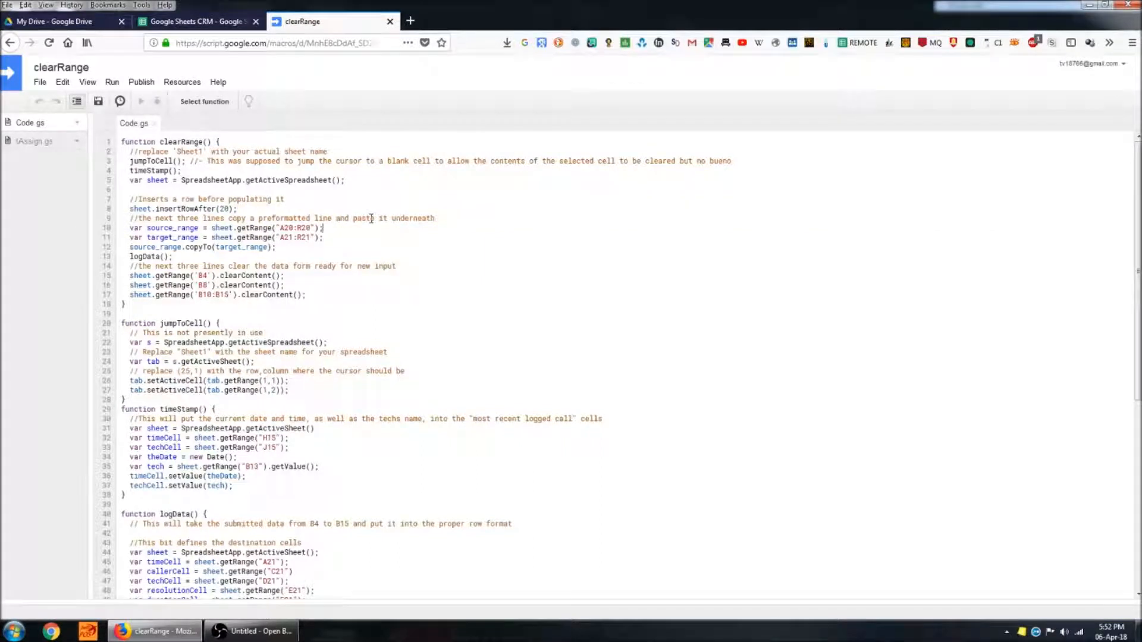
mouse_move(380, 383)
text(//)
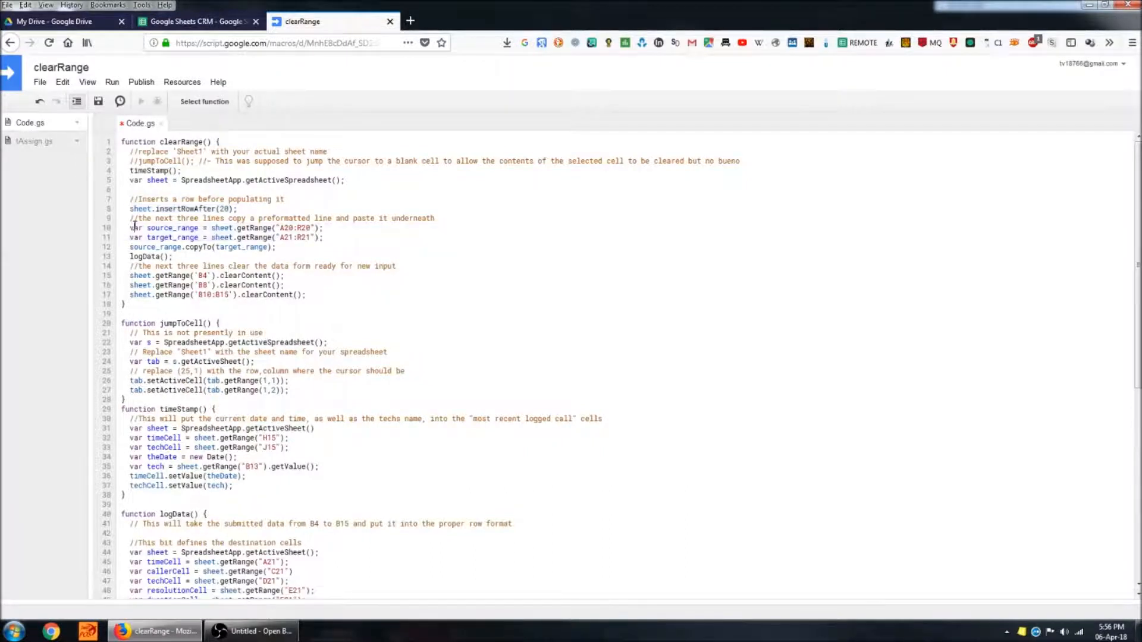
drag(129, 227, 332, 237)
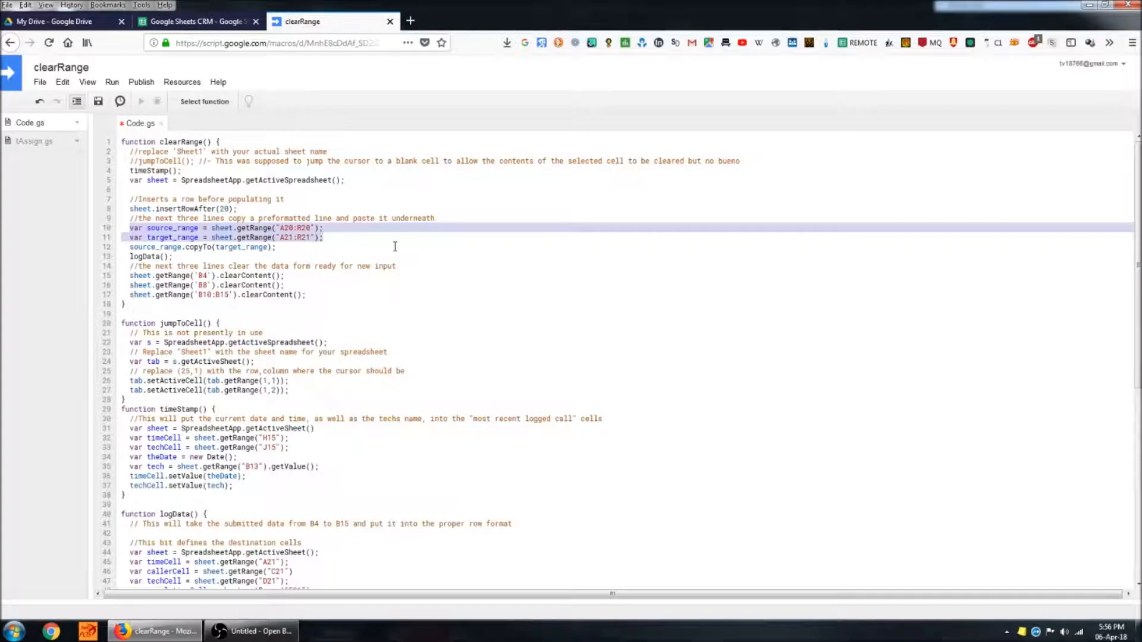
click(191, 21)
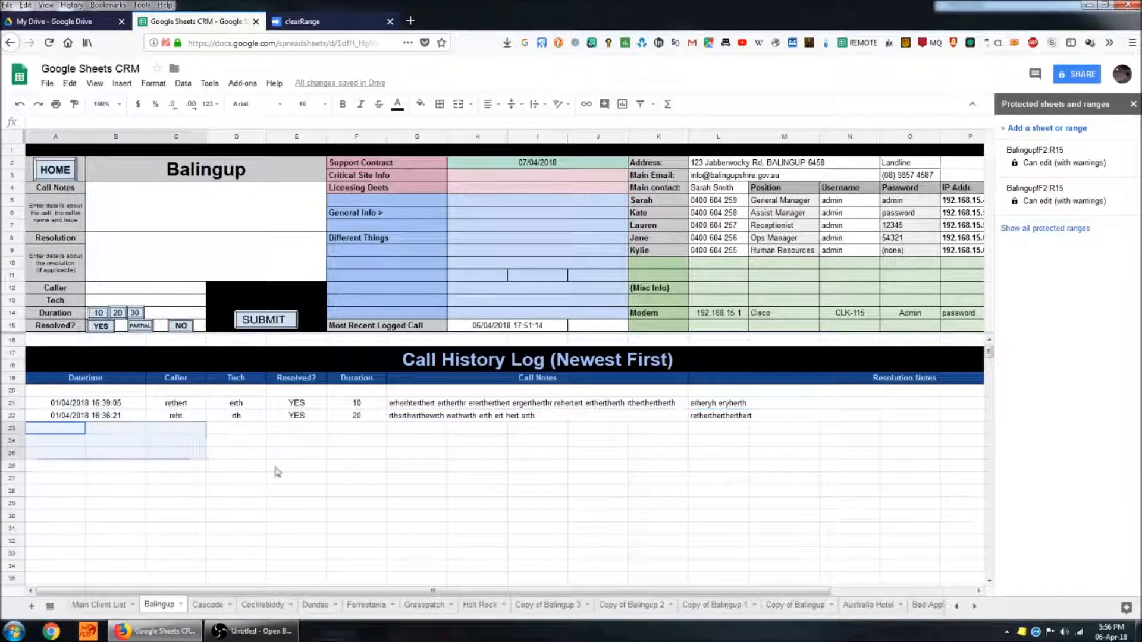
Step: Highlight the Balingup call history rows, then switch back to the clearRange tab
drag(56, 427, 938, 508)
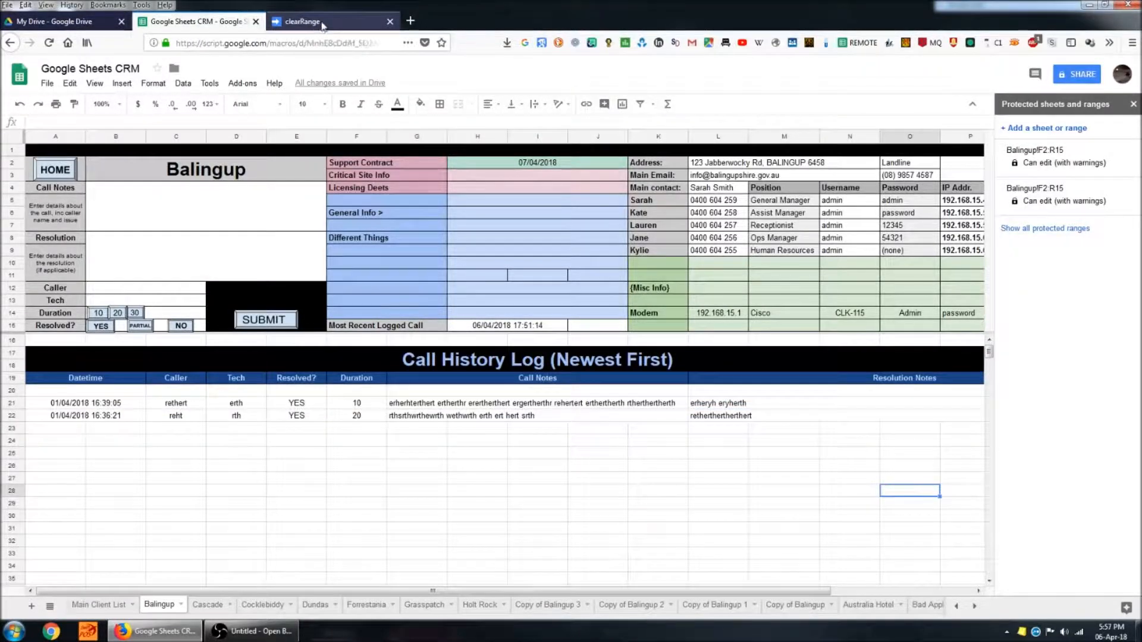
click(326, 21)
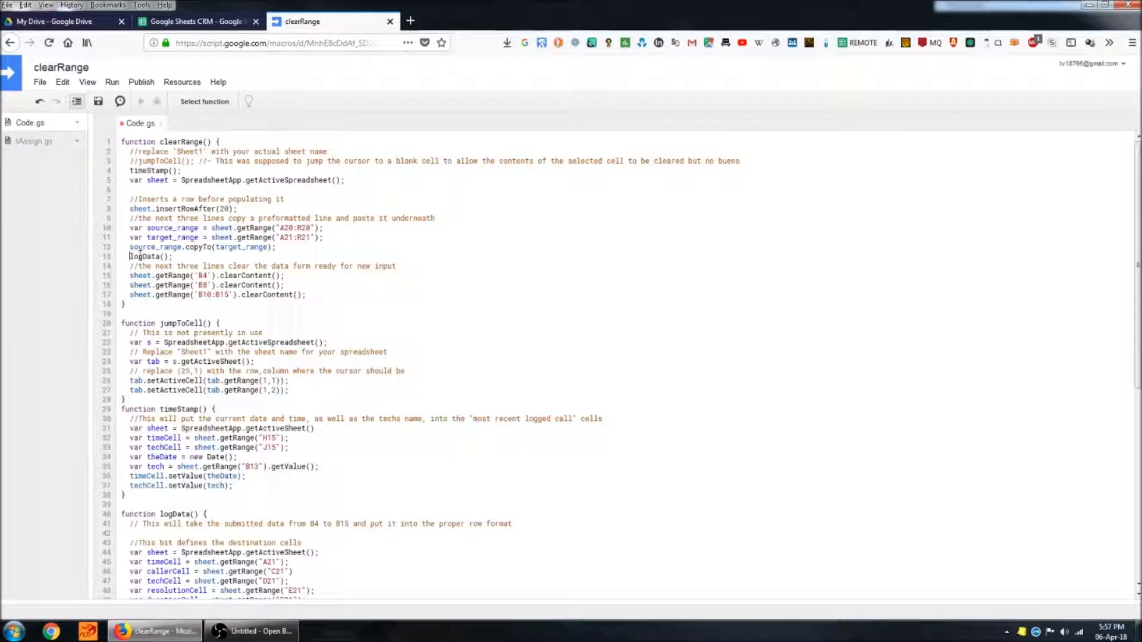
Step: Read through logData's timeCell and destination cells code blocks
double_click(146, 257)
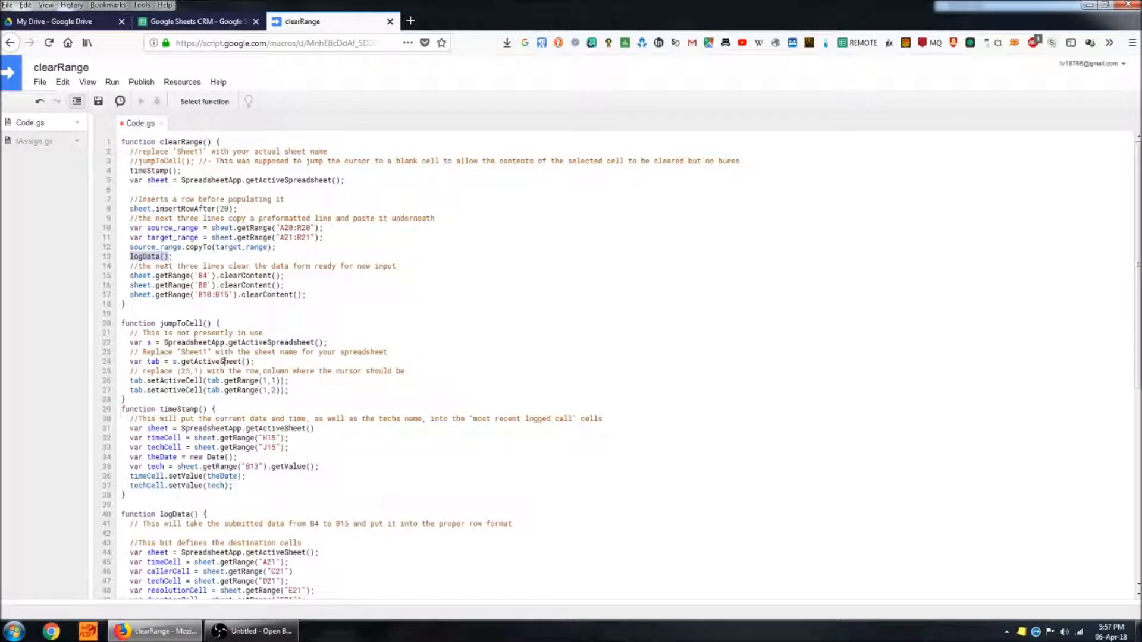
scroll(down, 3)
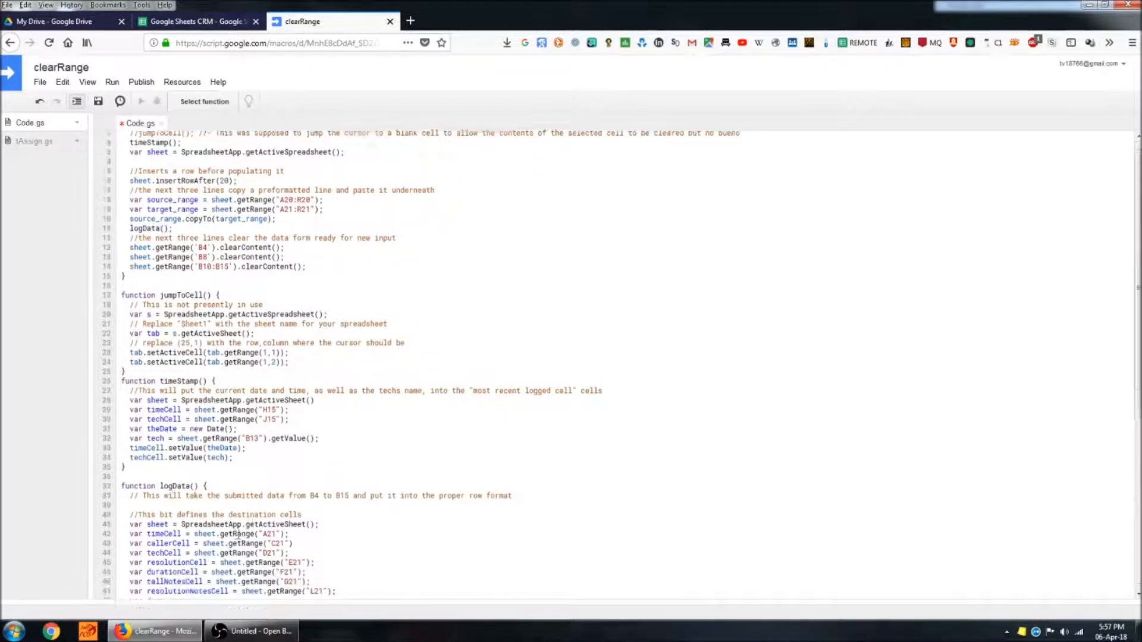
scroll(down, 3)
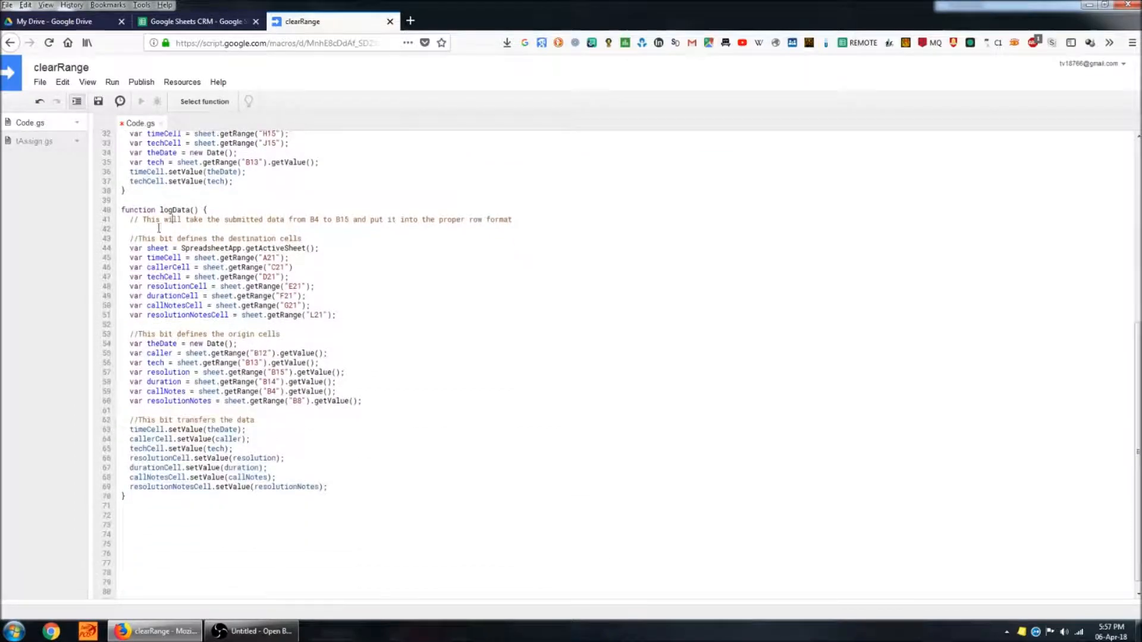
mouse_move(150, 314)
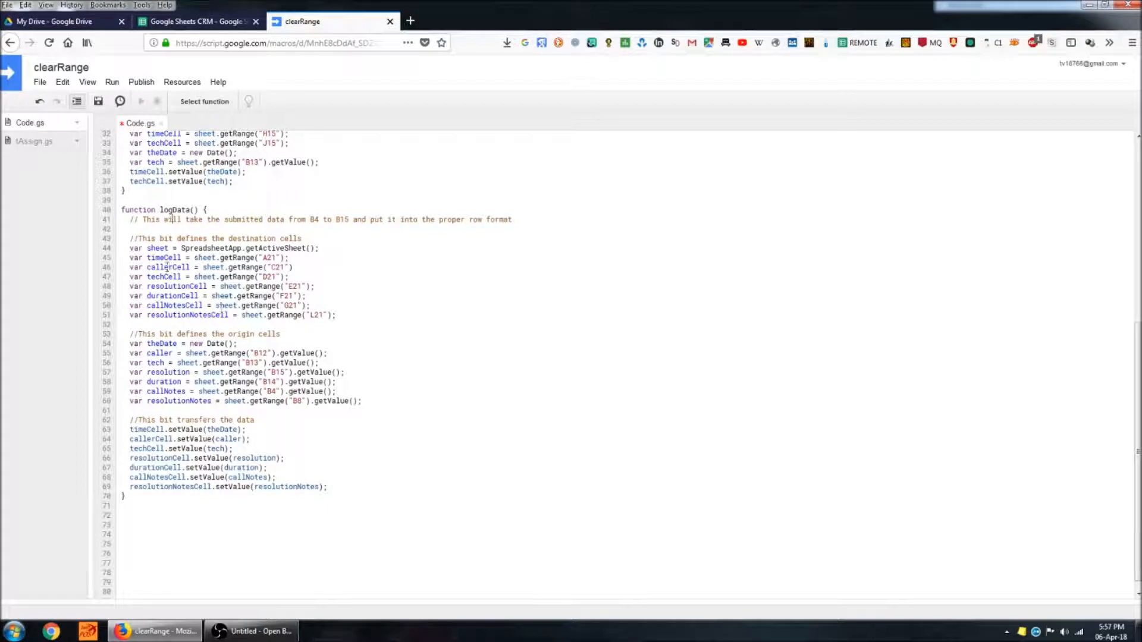
double_click(162, 257)
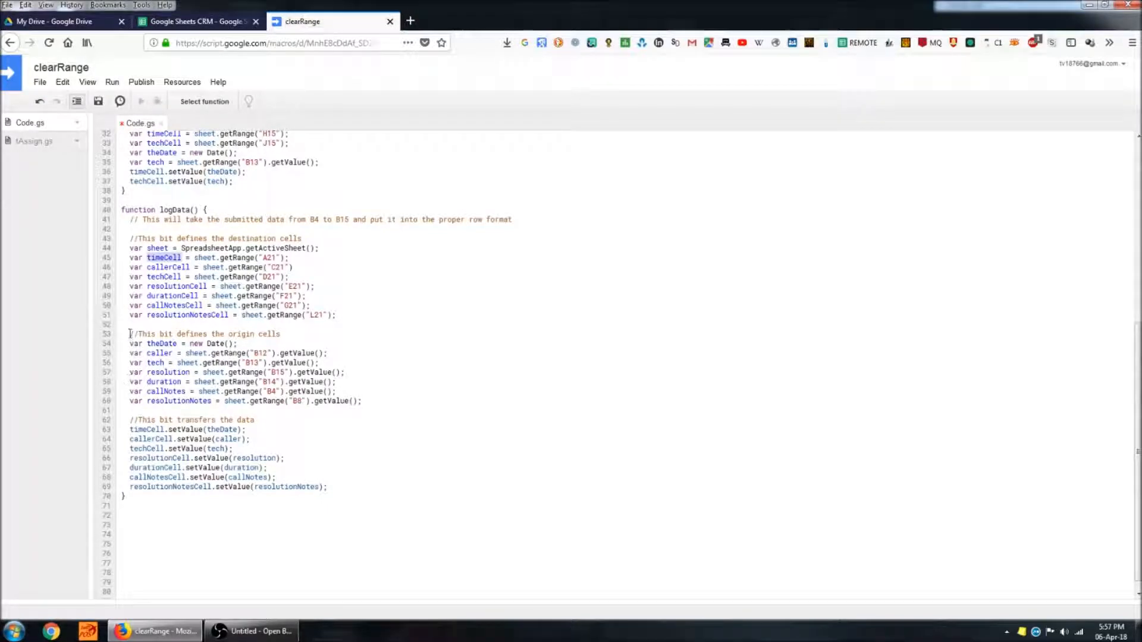
drag(130, 333, 361, 400)
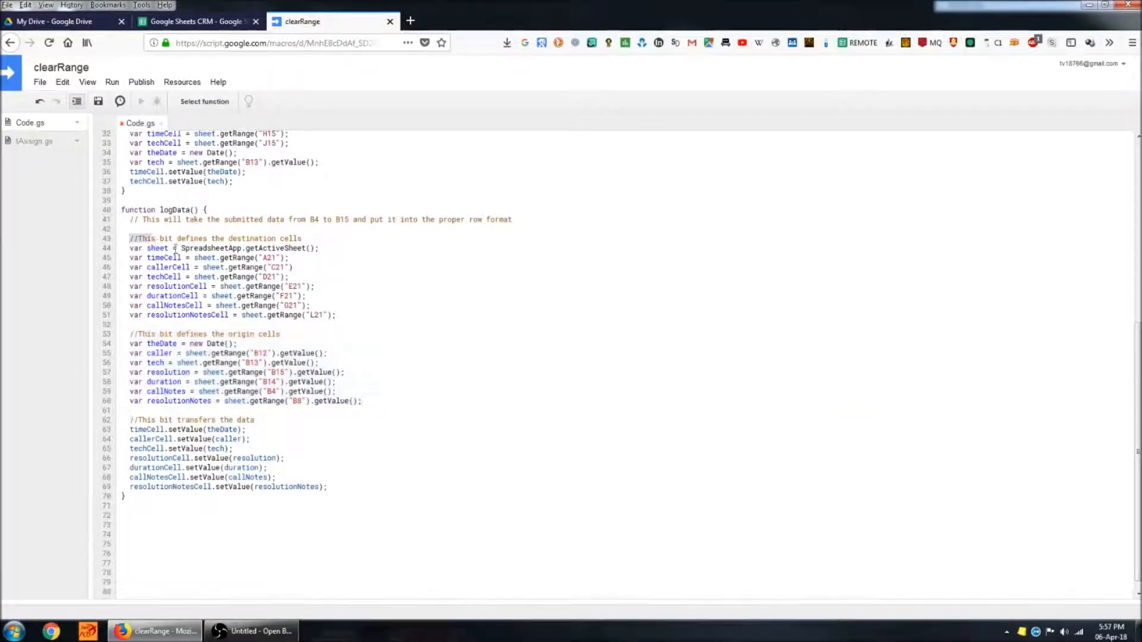
drag(128, 238, 336, 314)
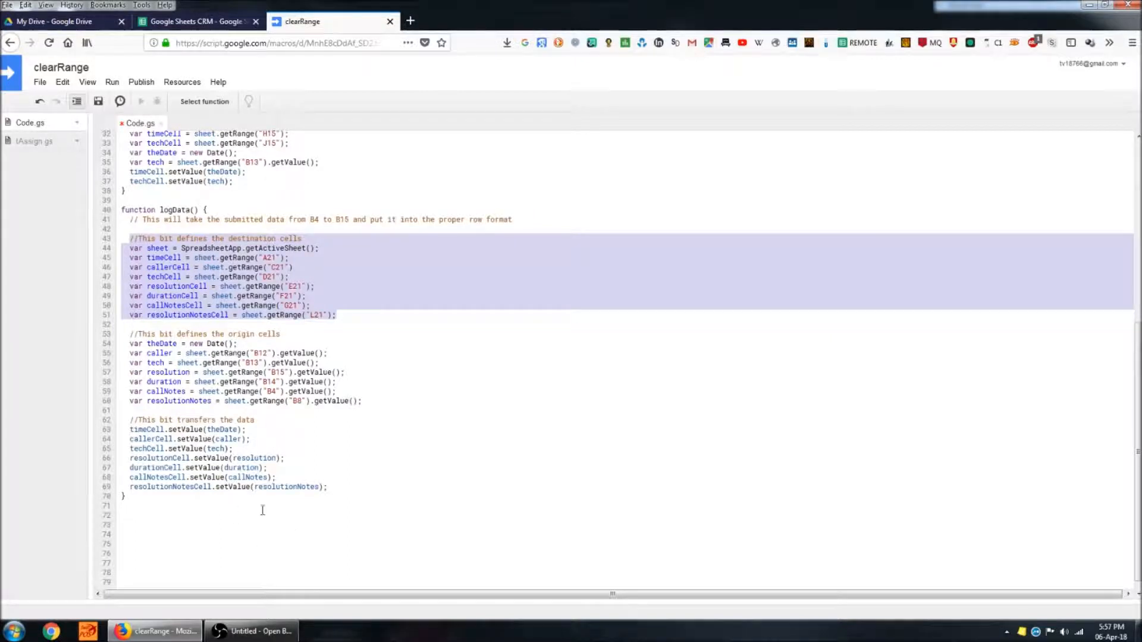
click(238, 458)
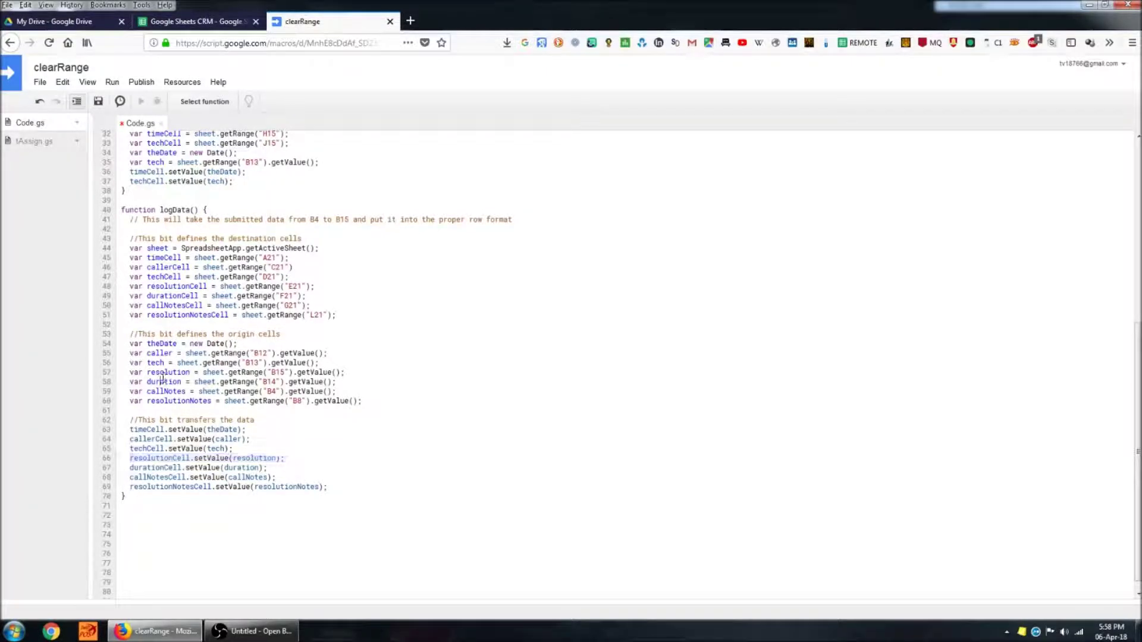
Step: Review the origin cells section and clearRange/jumpToCell code, then return to the CRM sheet
double_click(168, 371)
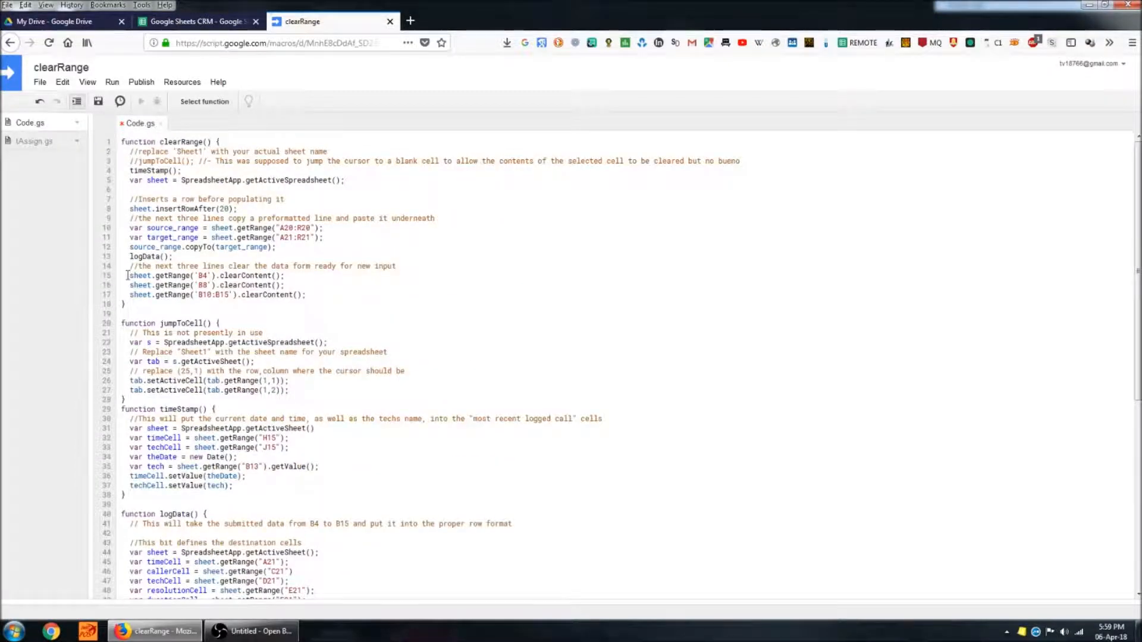
drag(127, 275, 314, 294)
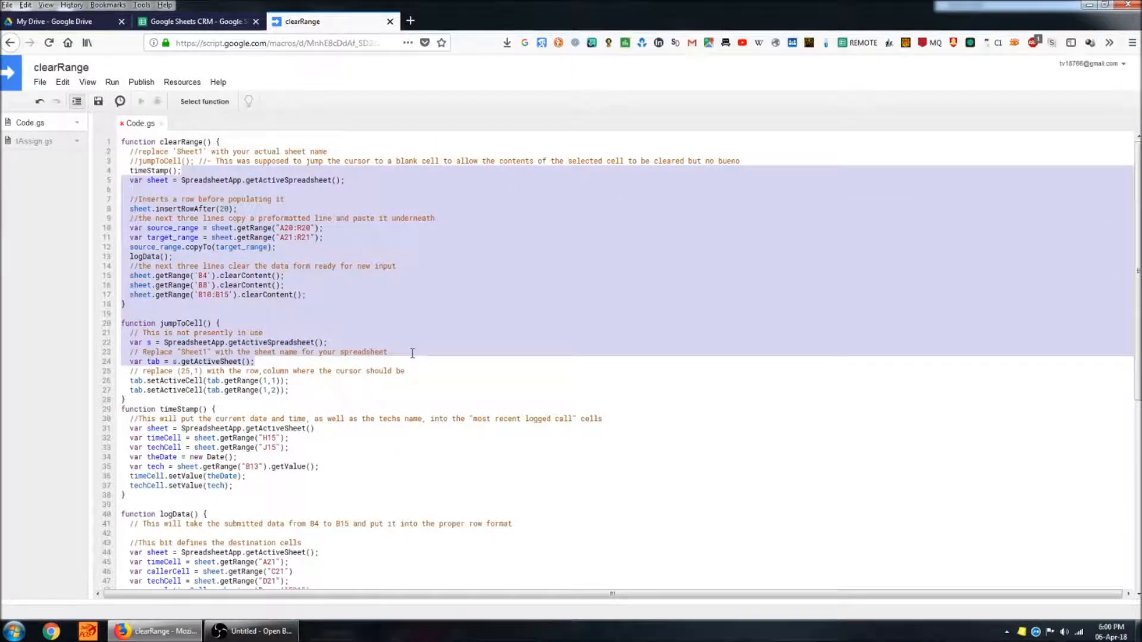
click(521, 371)
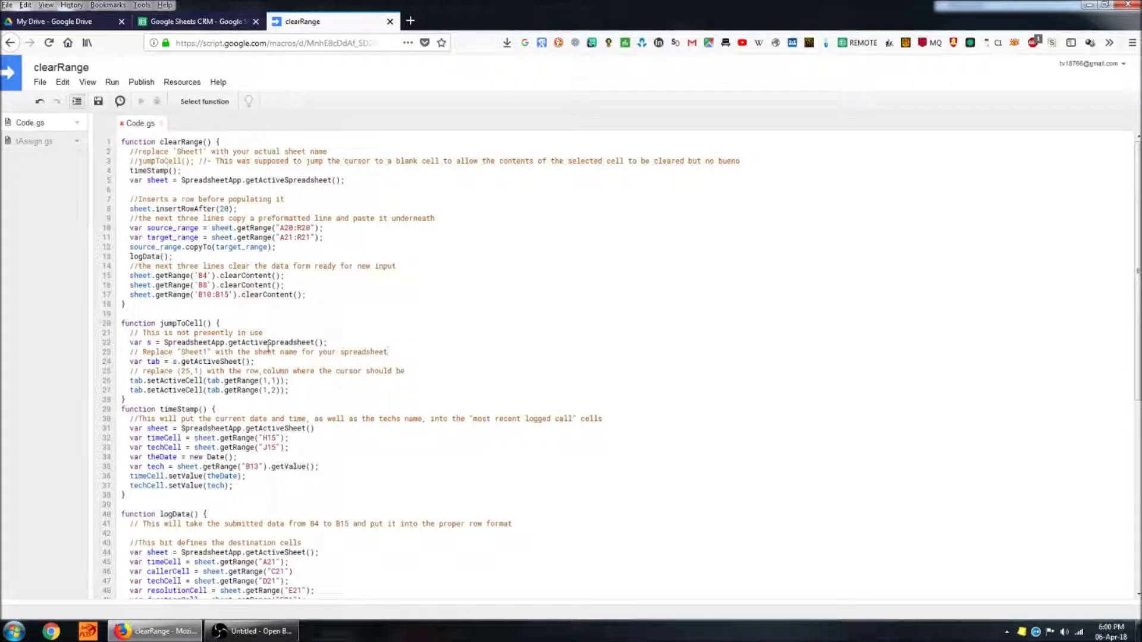
click(196, 21)
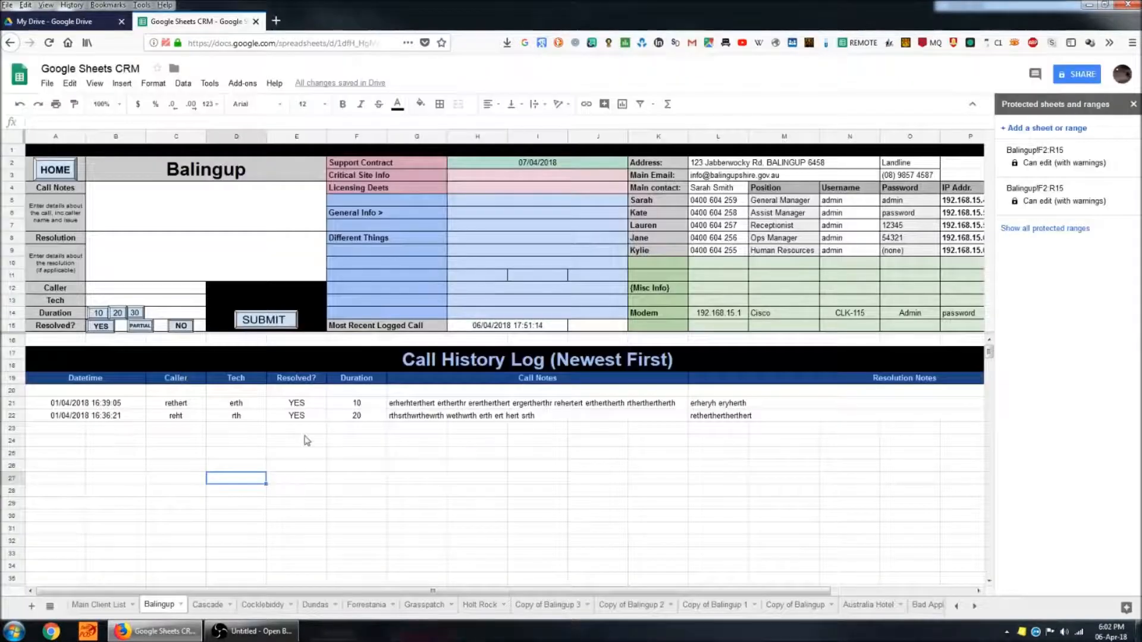
mouse_move(166, 297)
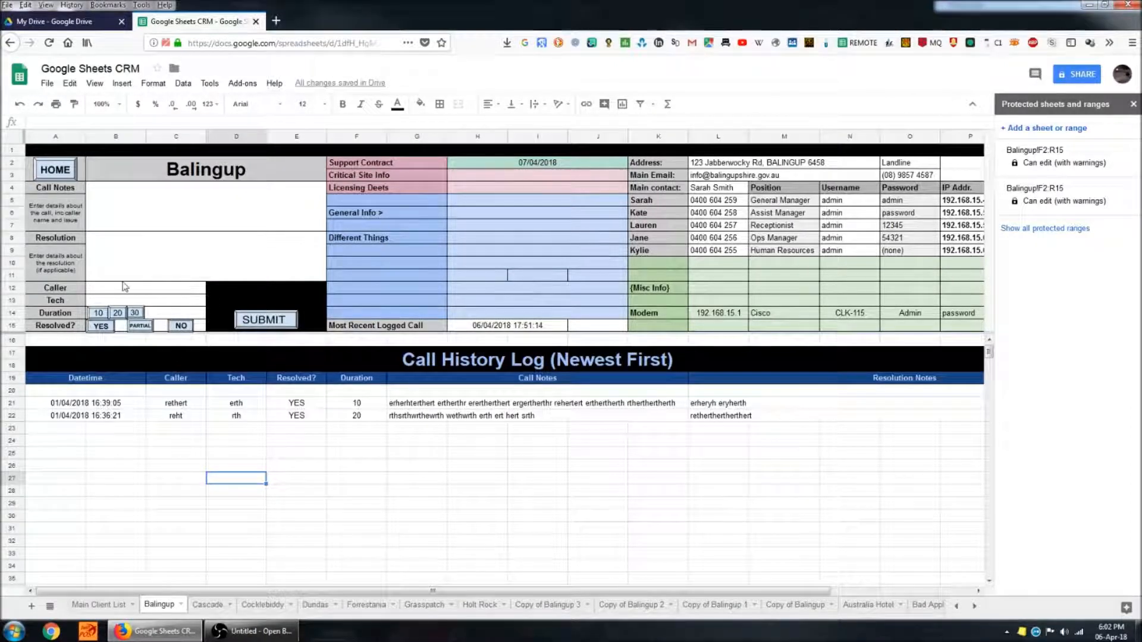
mouse_move(226, 350)
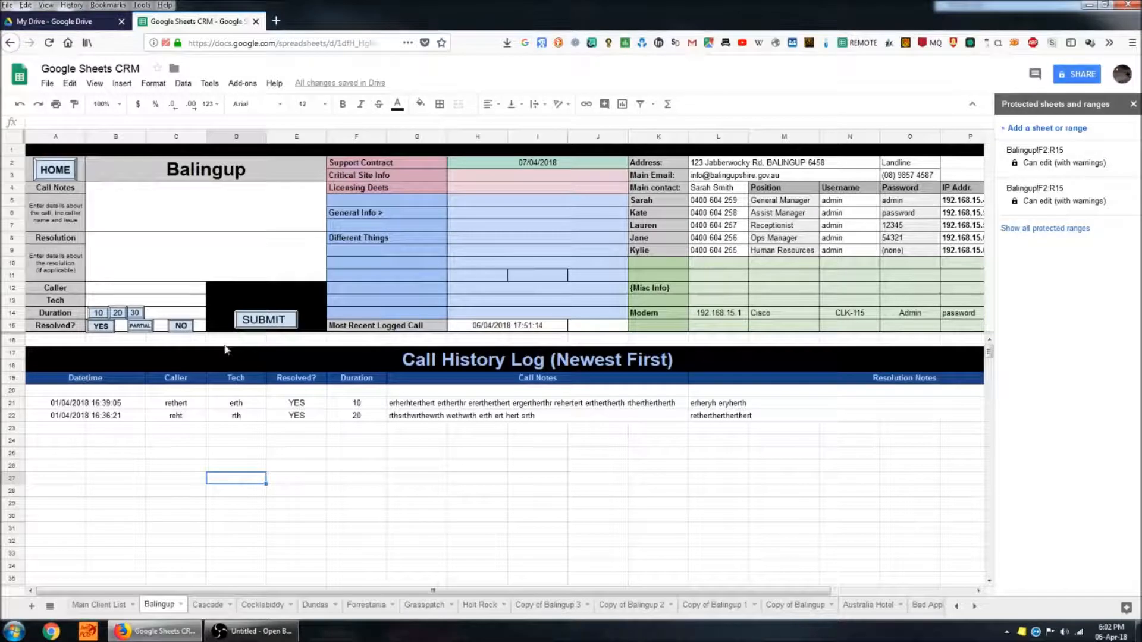
mouse_move(95, 391)
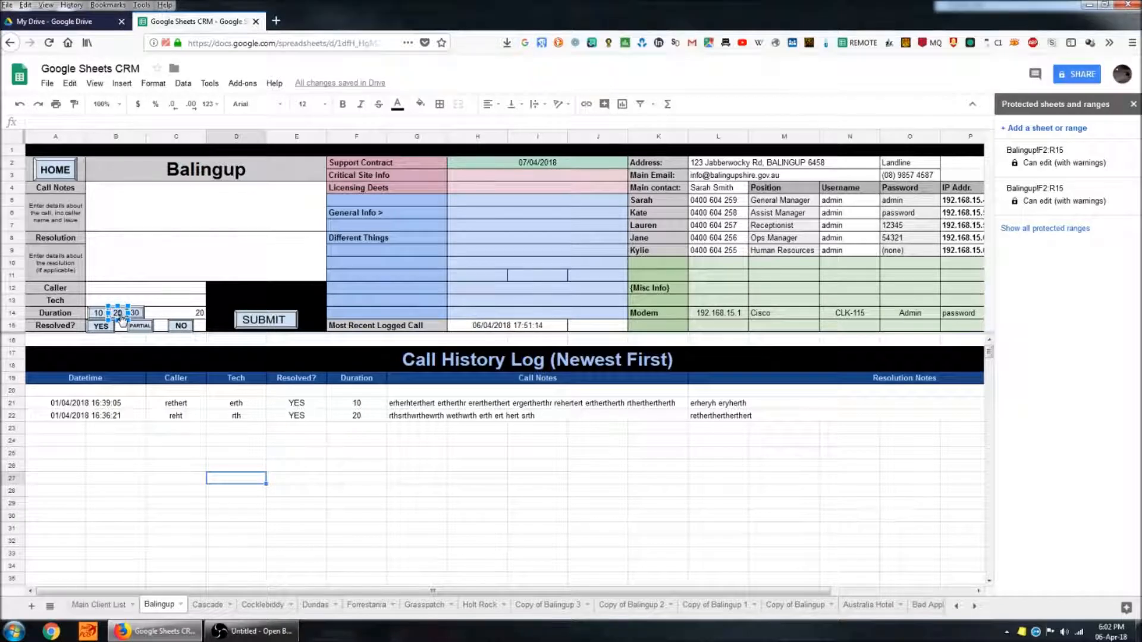
Step: Check the 20 duration button's assigned script and bring up the Tools menu
right_click(100, 326)
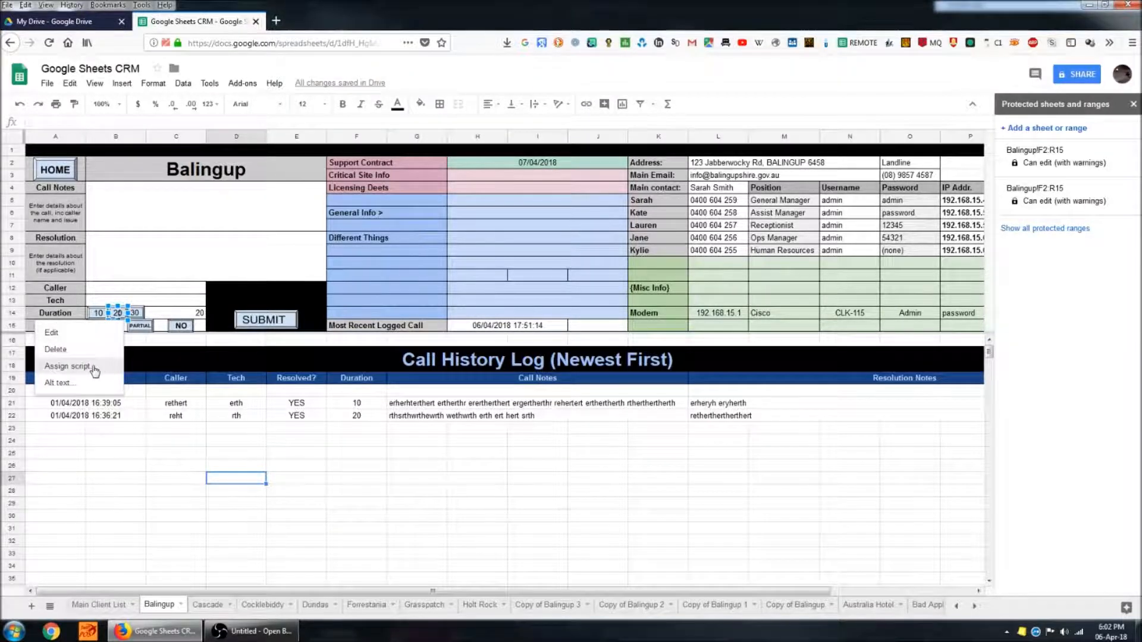
click(70, 366)
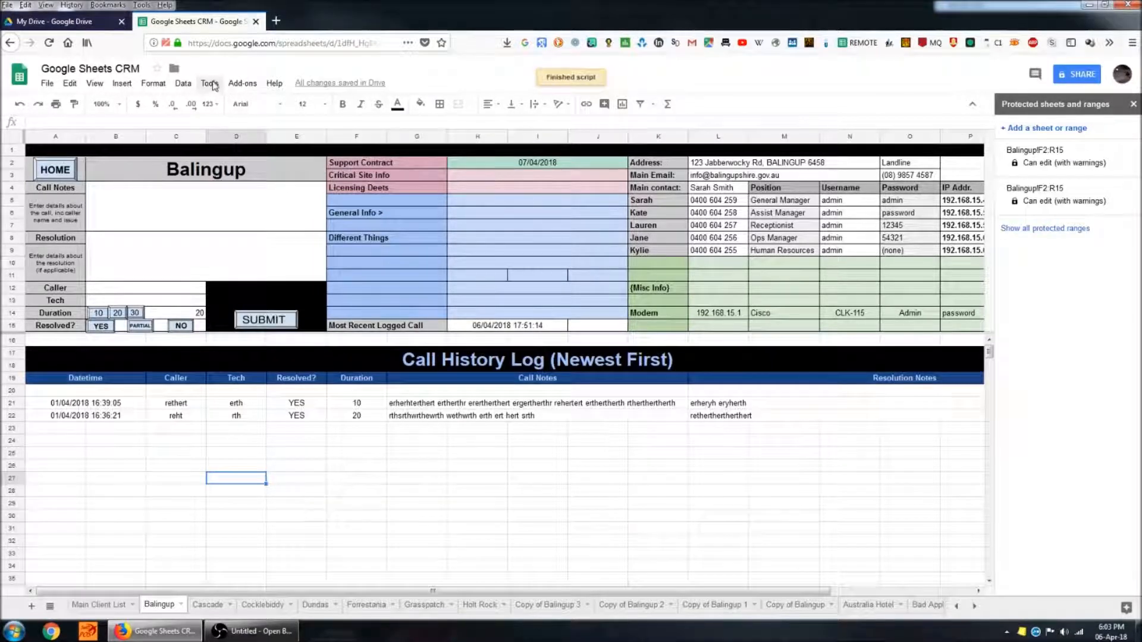
click(210, 83)
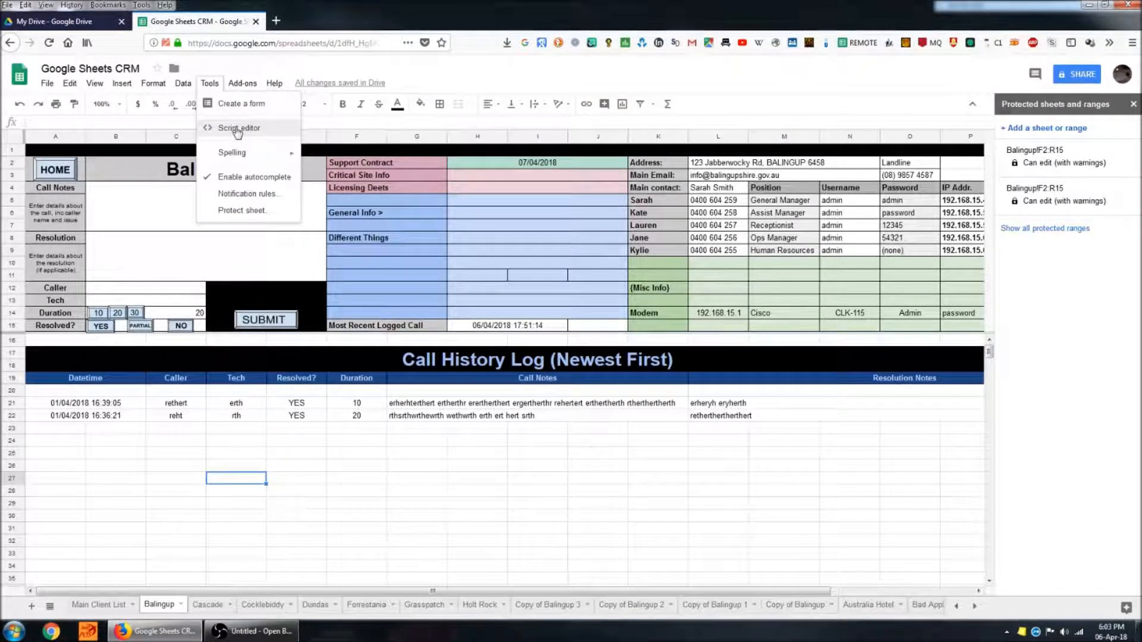
Step: Open the timeTechResButtons project from the script editor's project picker
click(238, 128)
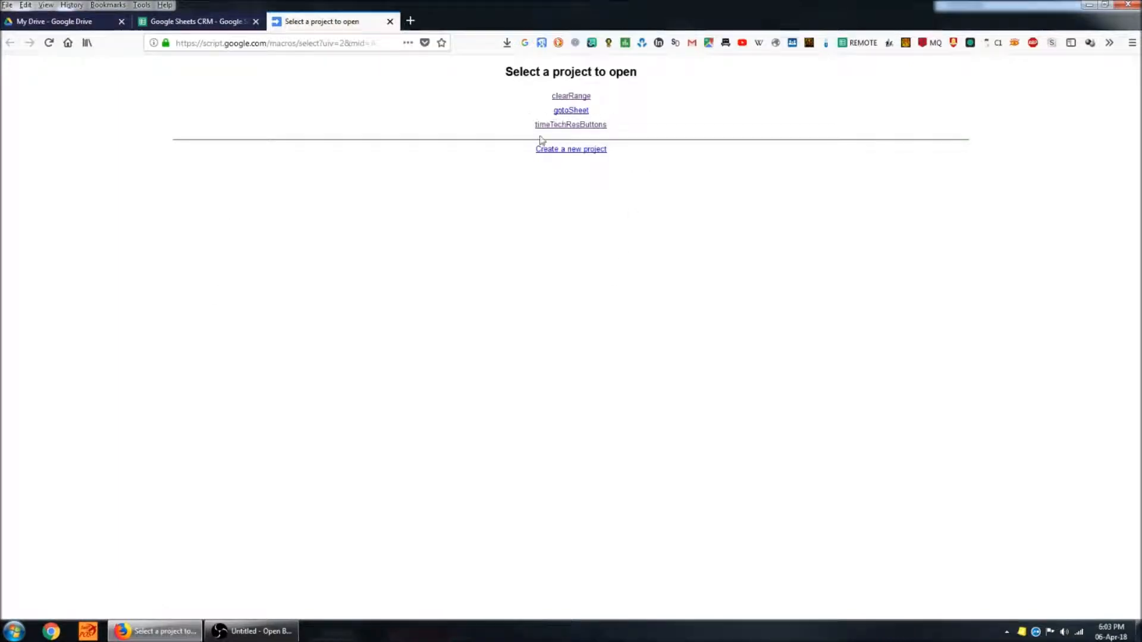
mouse_move(601, 143)
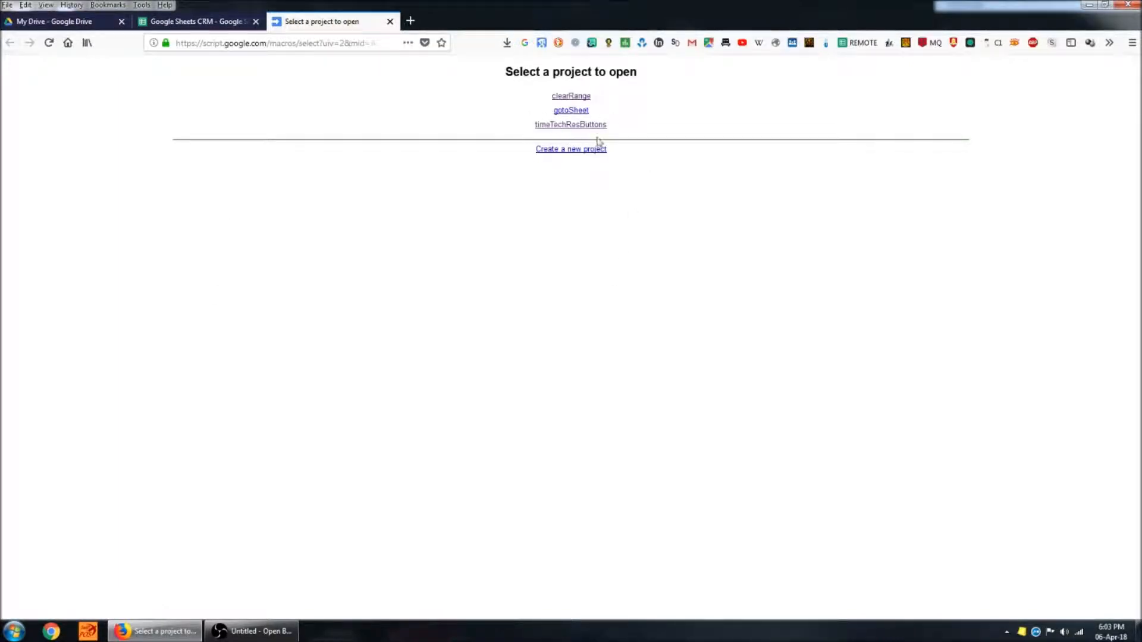
click(571, 125)
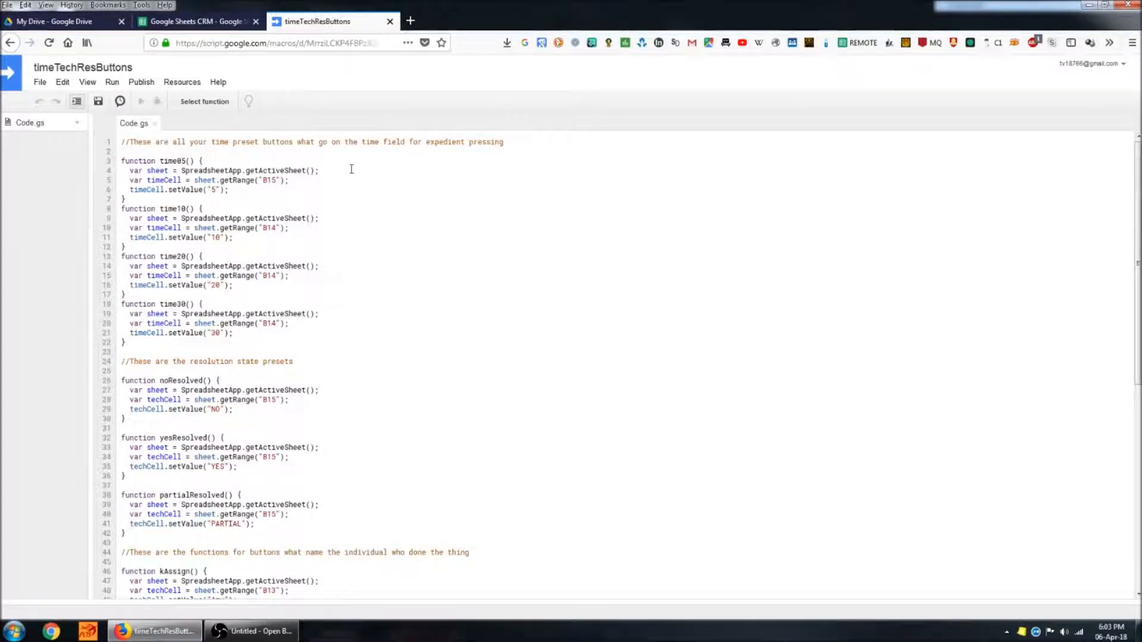
mouse_move(335, 212)
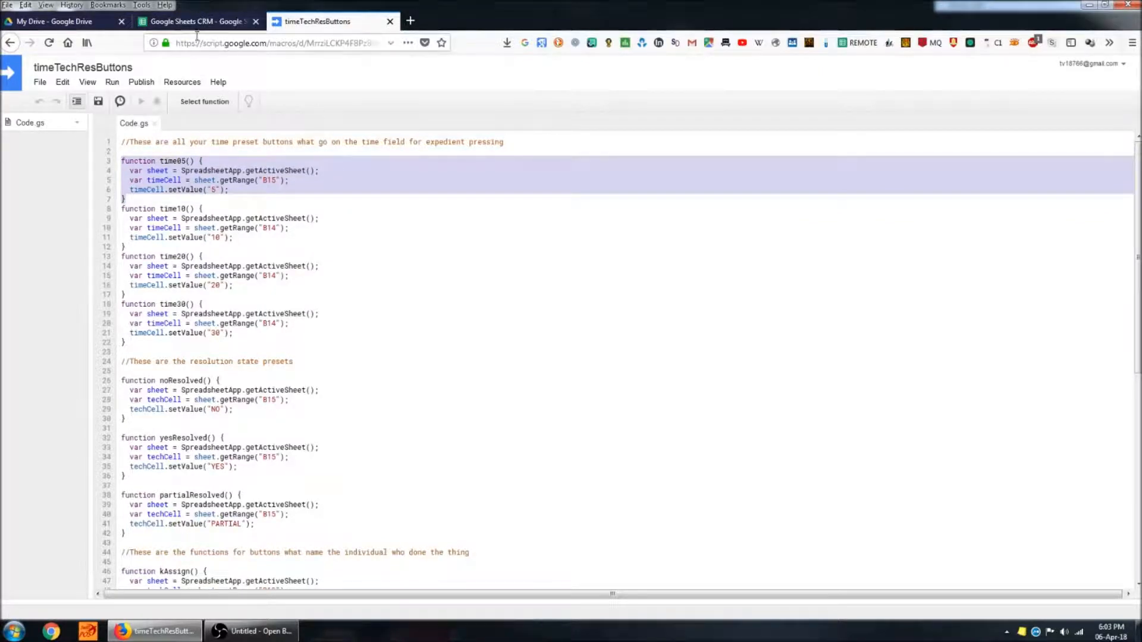
Step: Compare with the sheet, then change time05's getRange("B15") to getRange("B14")
click(196, 21)
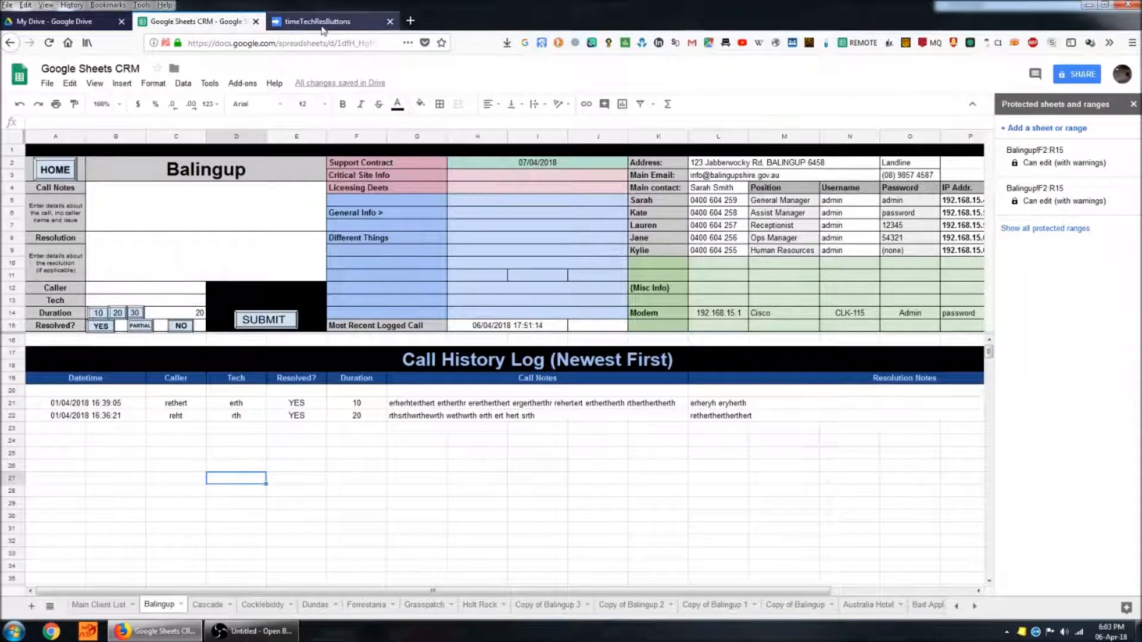
click(318, 22)
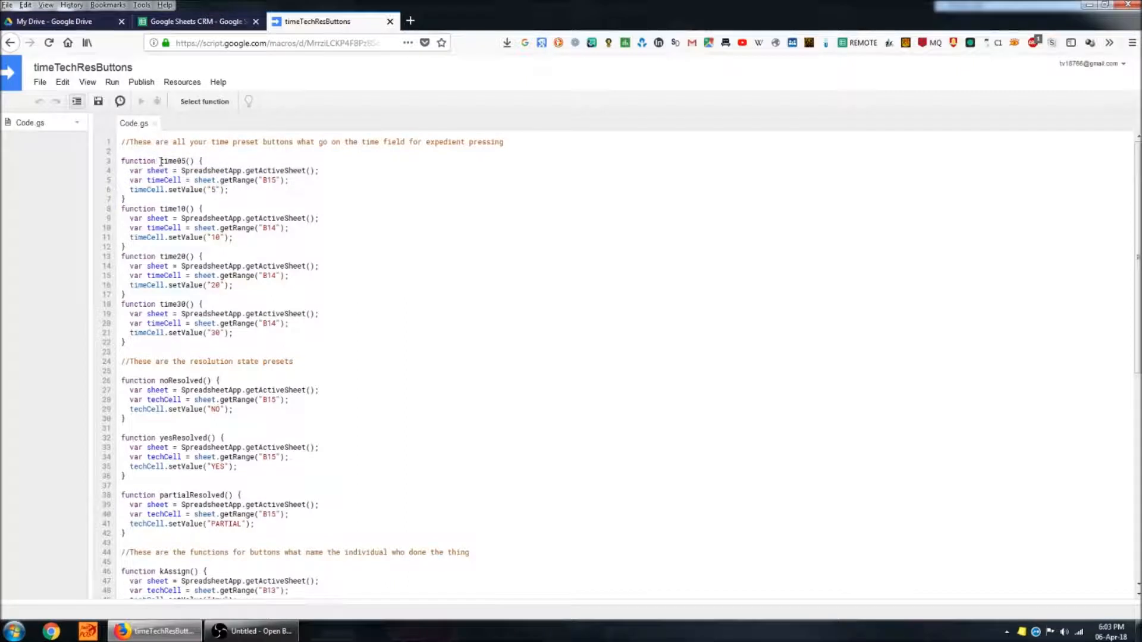
double_click(173, 161)
text(4)
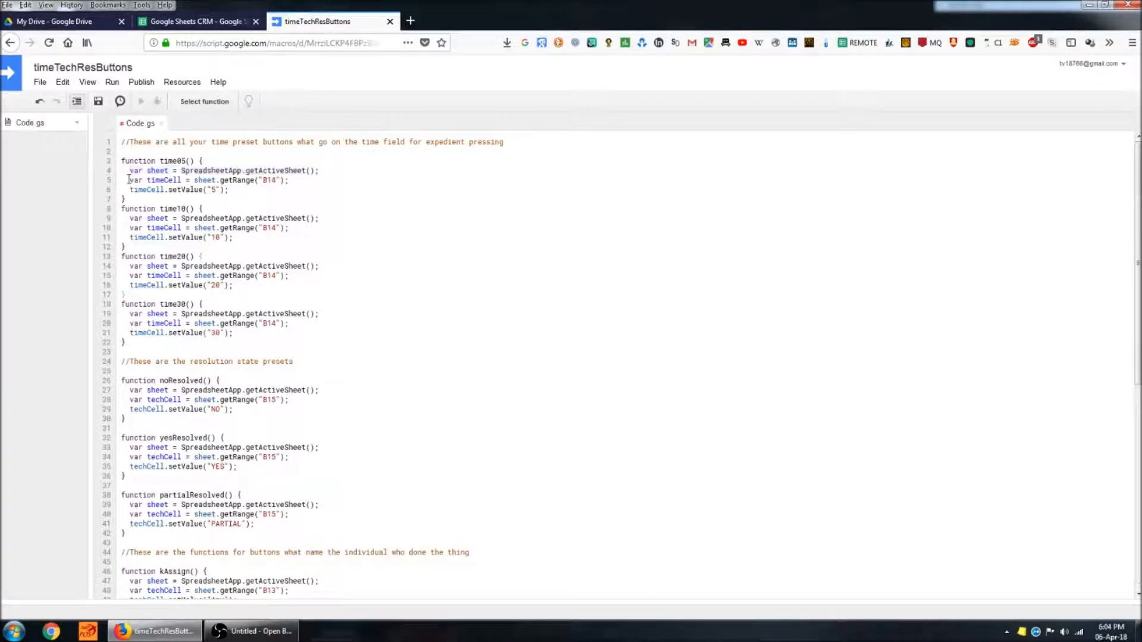
drag(128, 180, 193, 180)
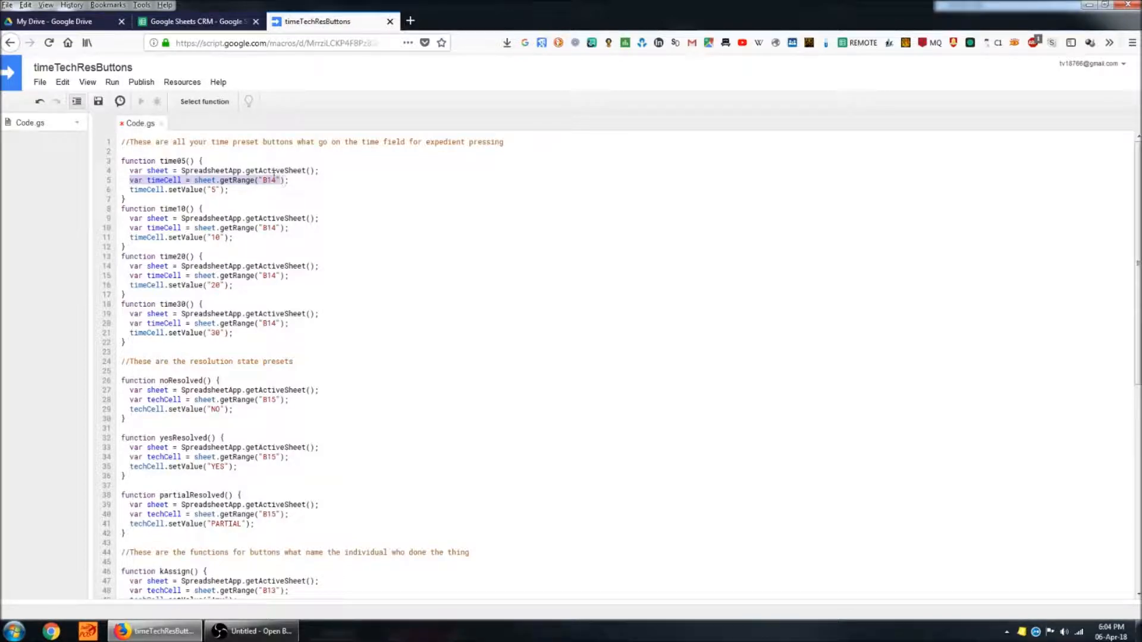
click(196, 22)
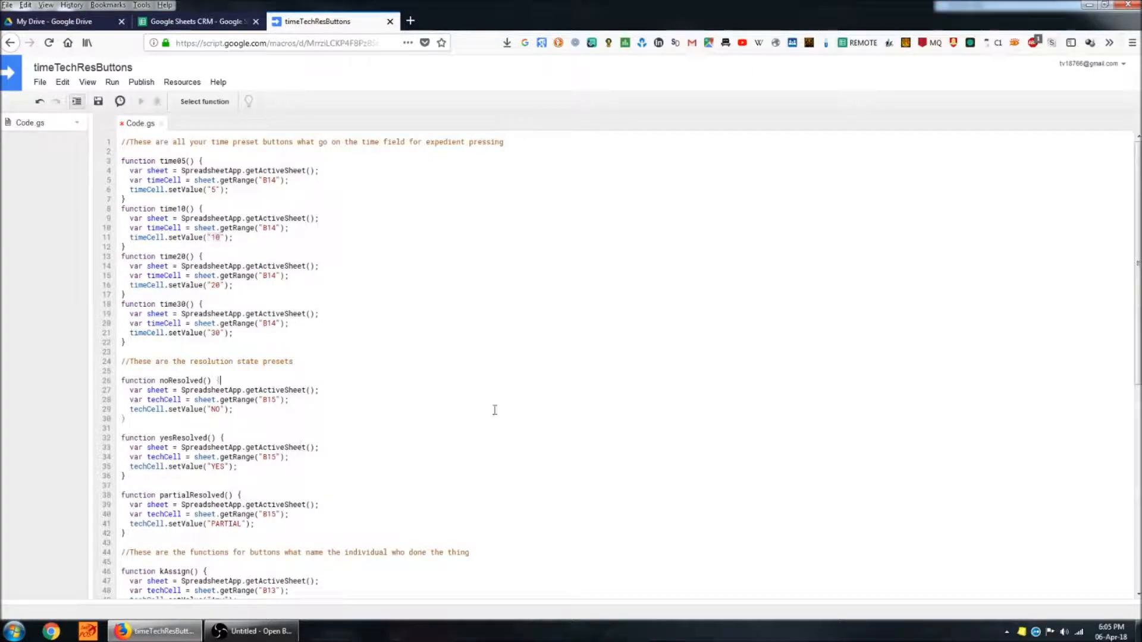
scroll(down, 3)
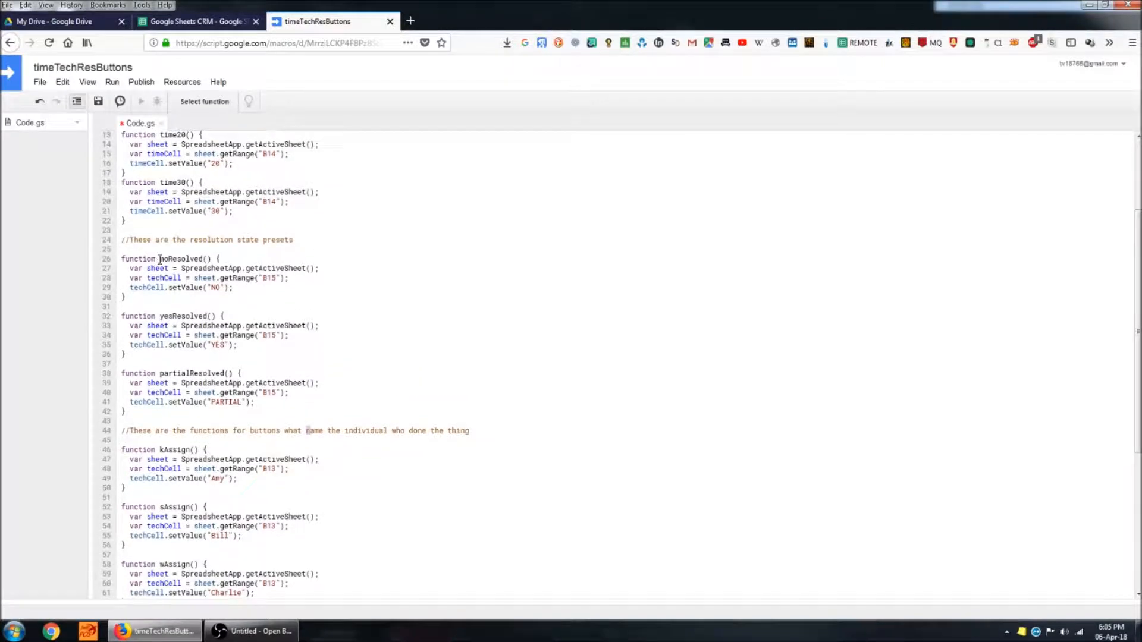
Step: Review the assign functions in Code.gs, then enter placeholder text 'rtwrth' in the Tech cell
double_click(178, 260)
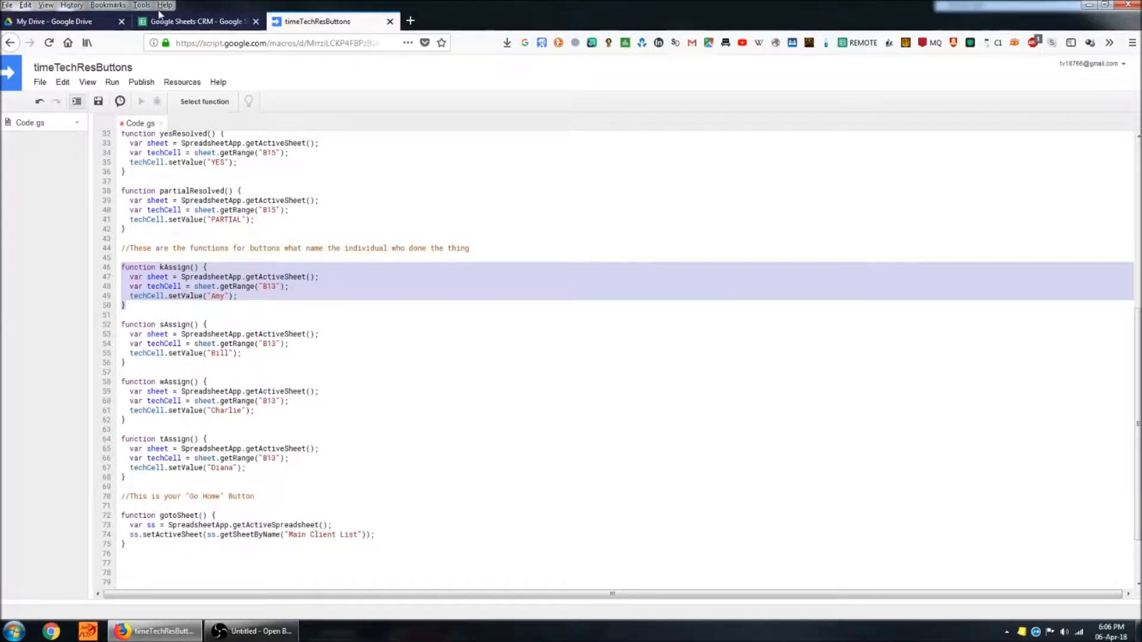
click(190, 22)
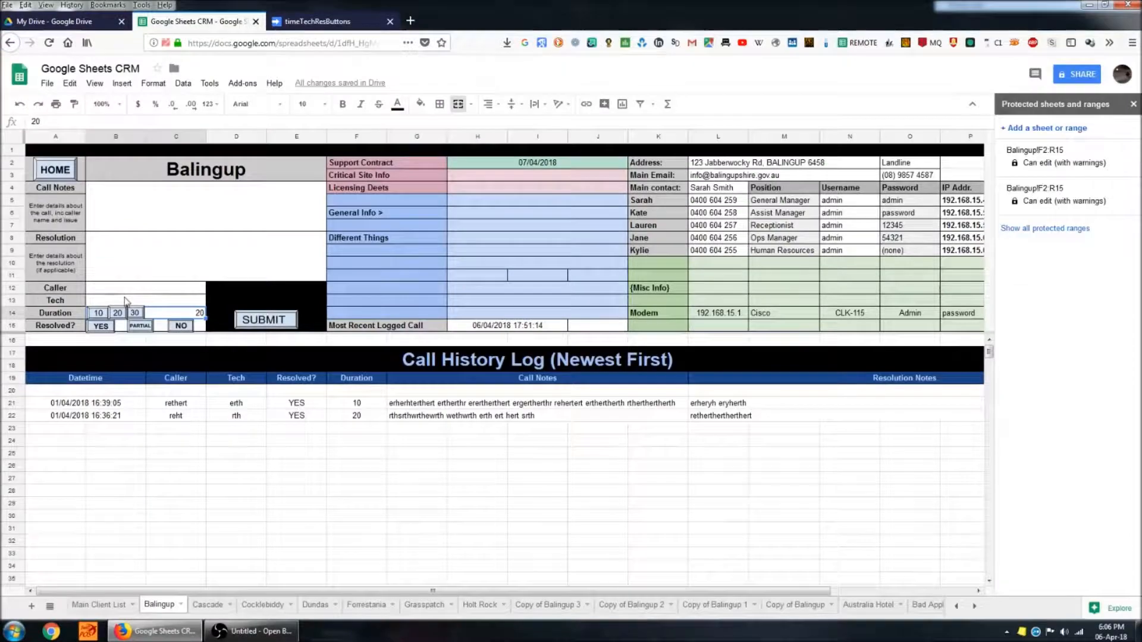
text(rtwrth)
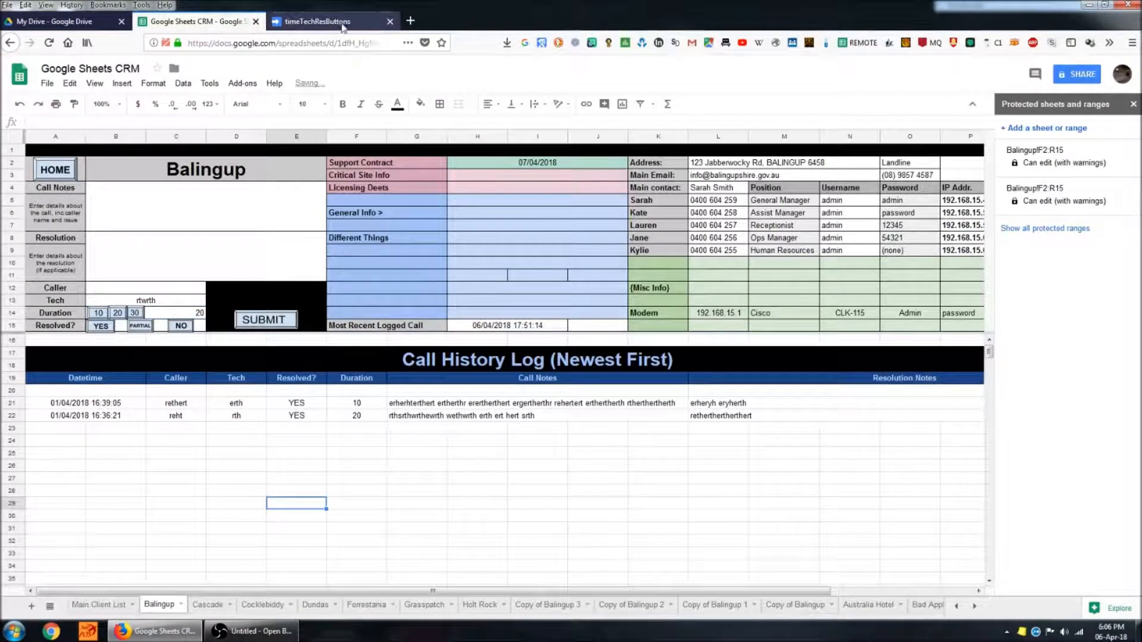
Step: Check the name Amy inside kAssign in the script, then return to the CRM sheet
click(328, 21)
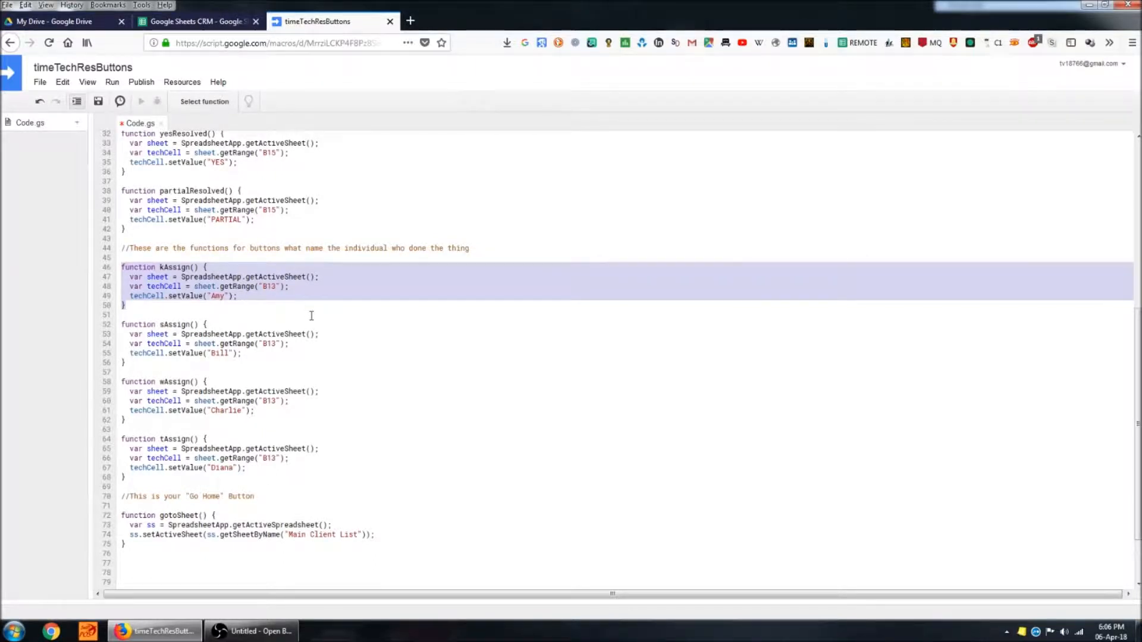
mouse_move(383, 376)
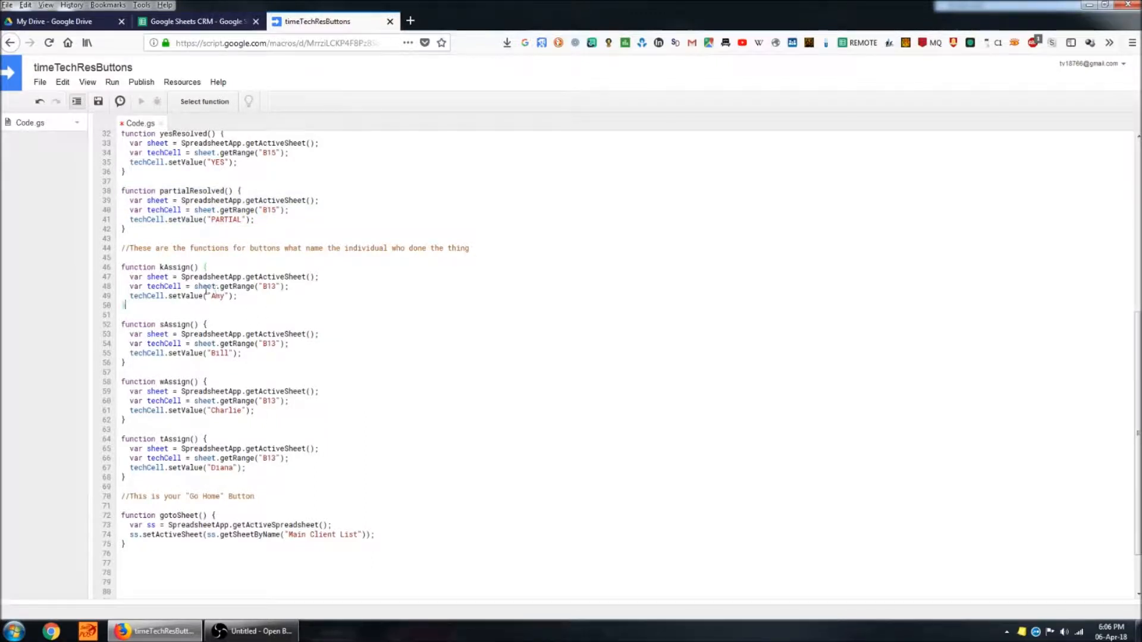
double_click(216, 296)
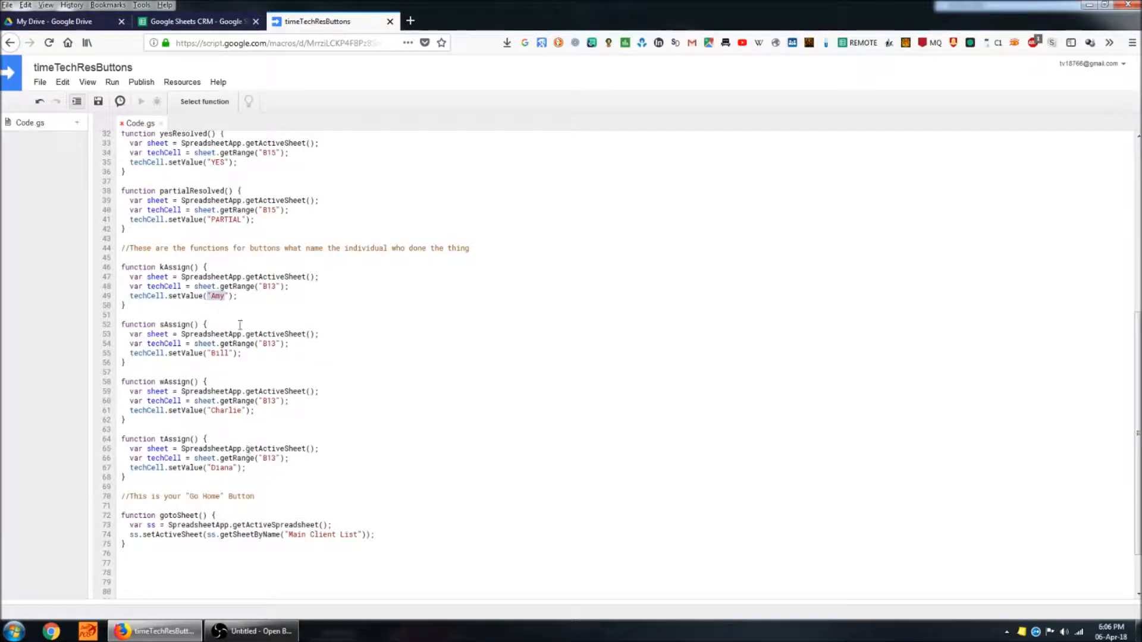
click(196, 22)
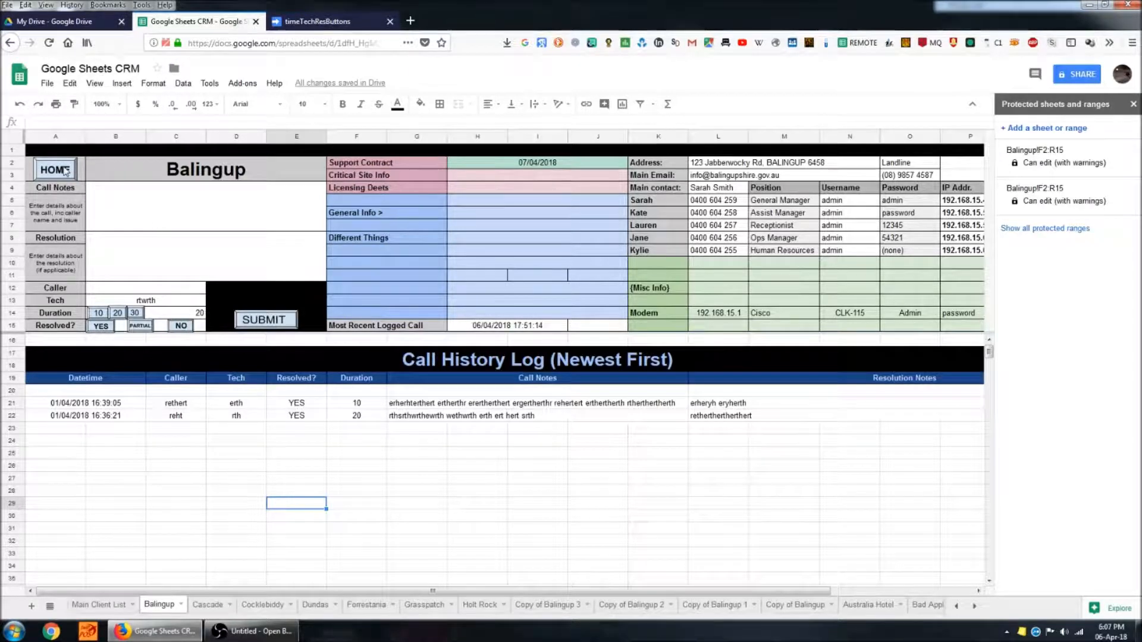
Step: Select the HOME drawing and bring up its Assign script option
click(55, 172)
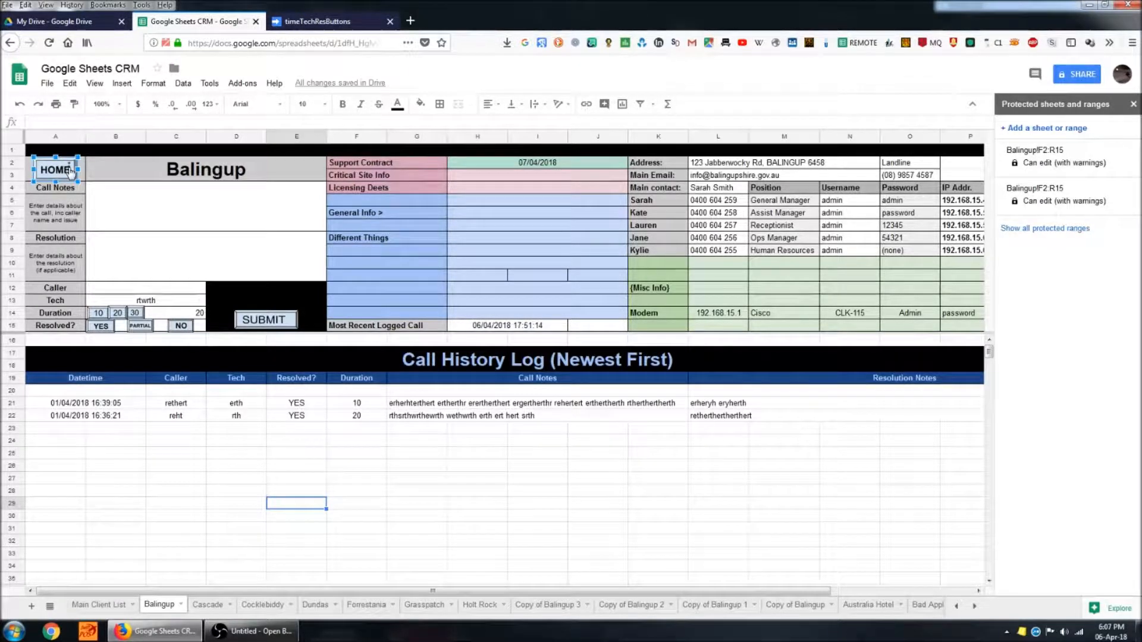
right_click(55, 171)
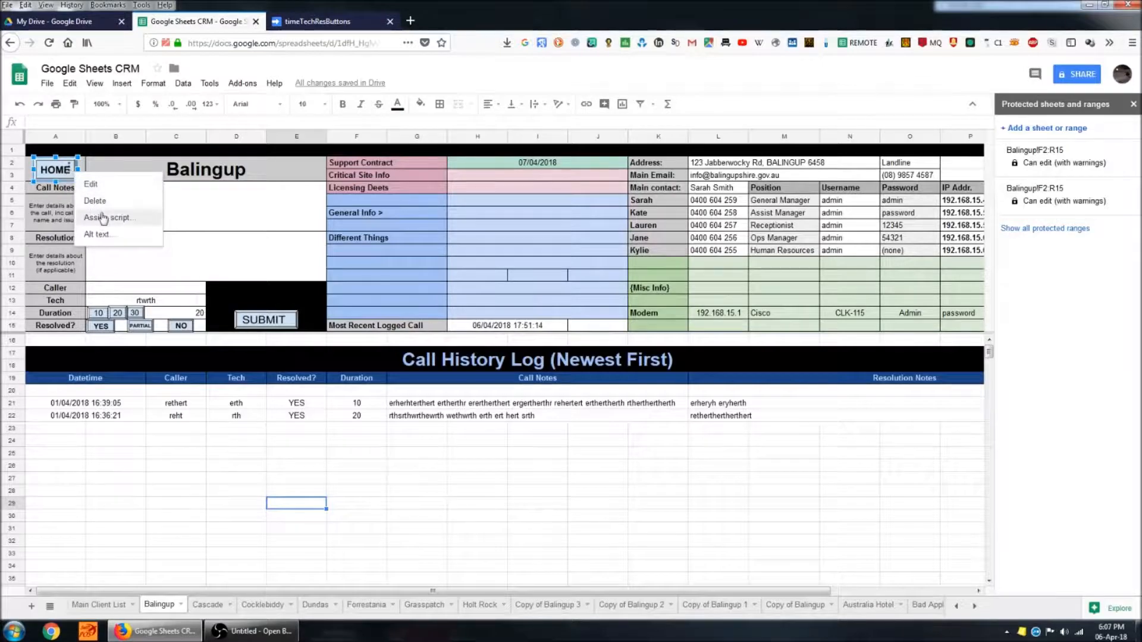
click(110, 217)
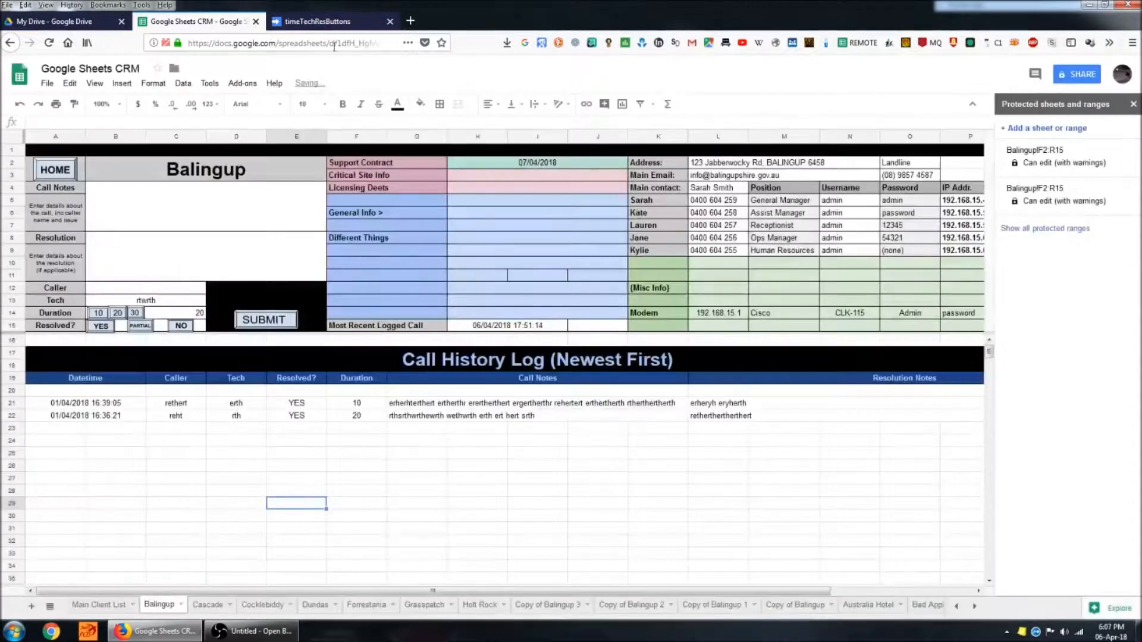
Step: Review the Home button's gotoSheet script and Main Client List name, then return to the CRM sheet
click(316, 21)
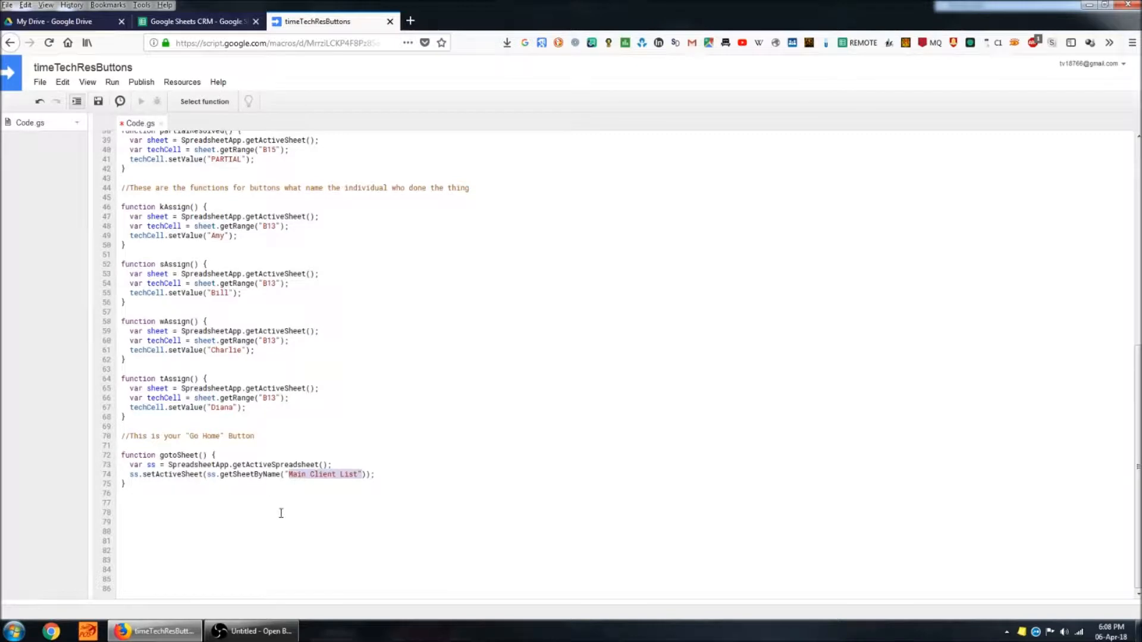
mouse_move(302, 478)
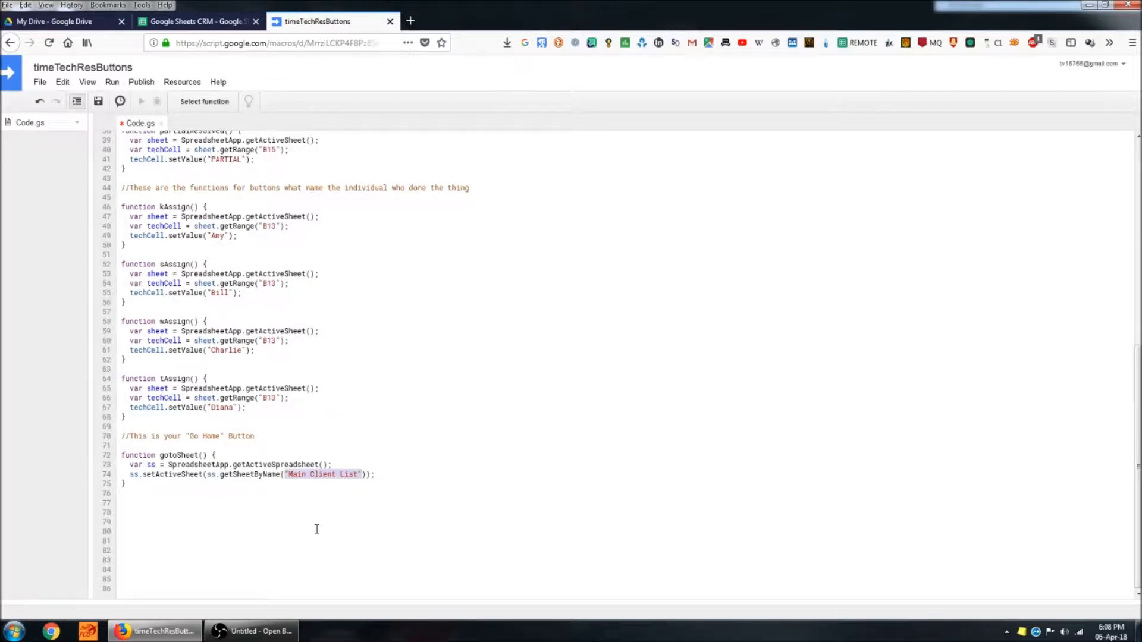
click(190, 22)
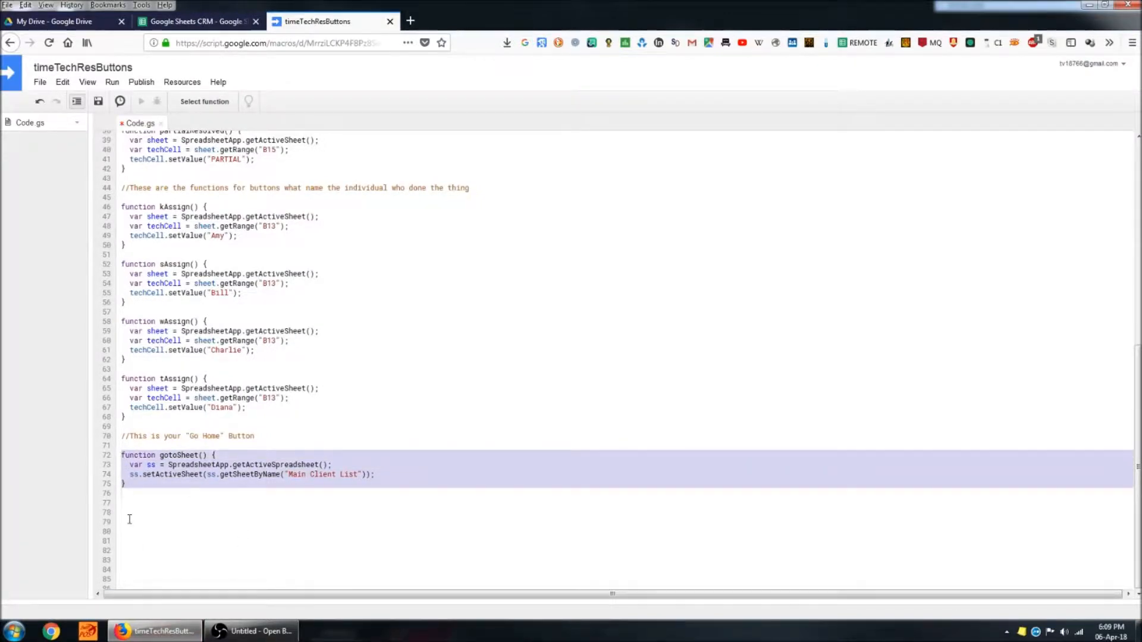
mouse_move(336, 549)
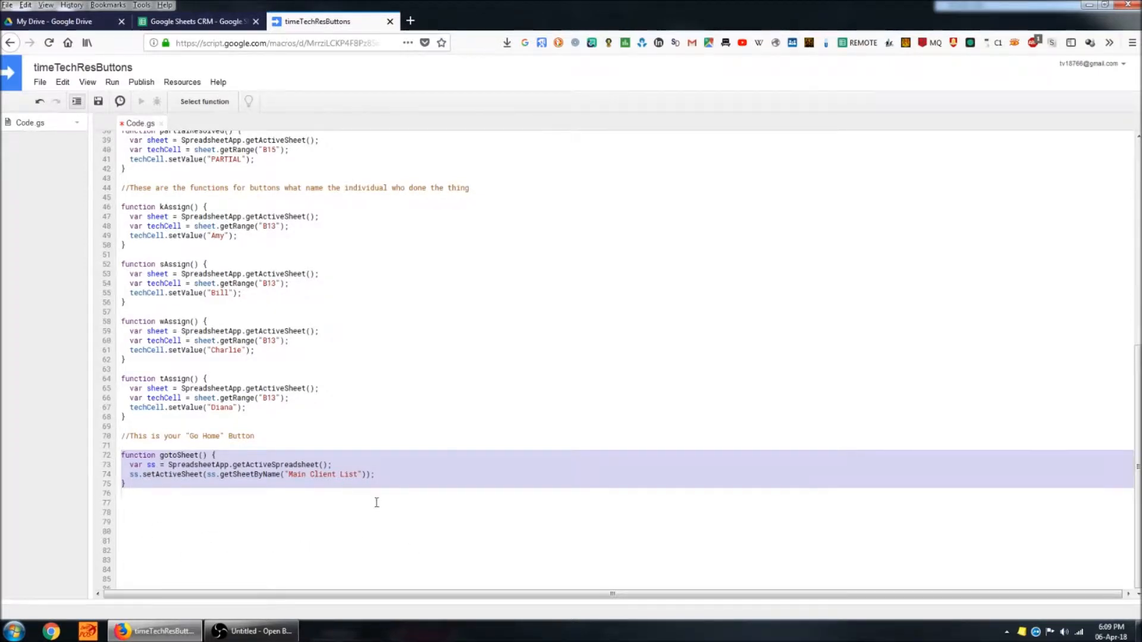
mouse_move(391, 611)
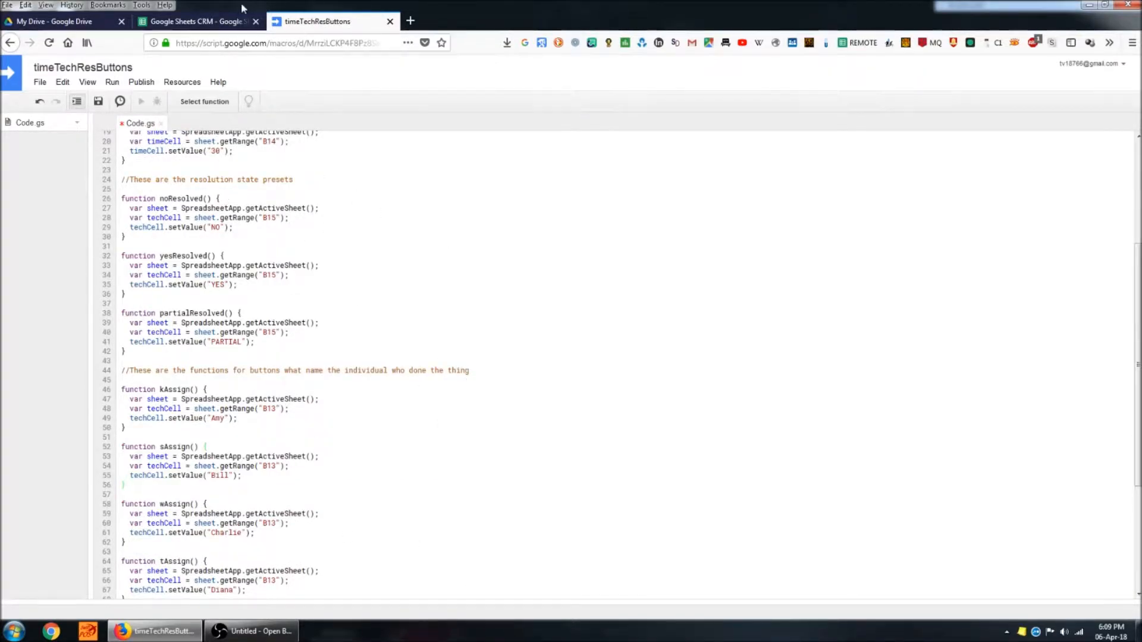
click(196, 21)
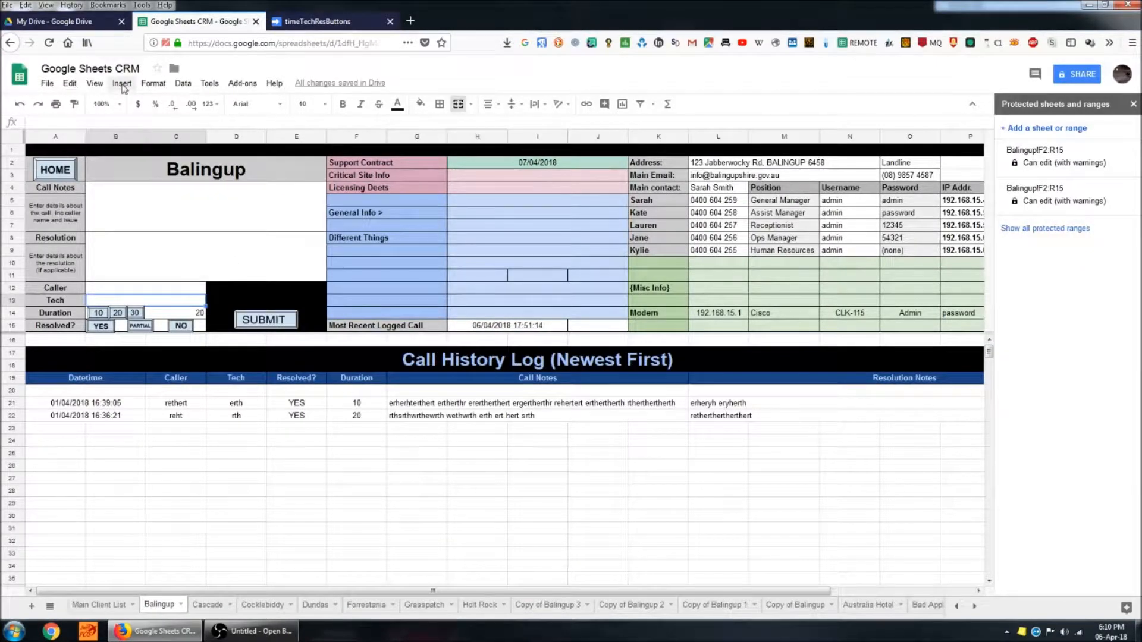
Step: Insert a new drawing and draw a bevelled rectangle button shape on the canvas
click(122, 83)
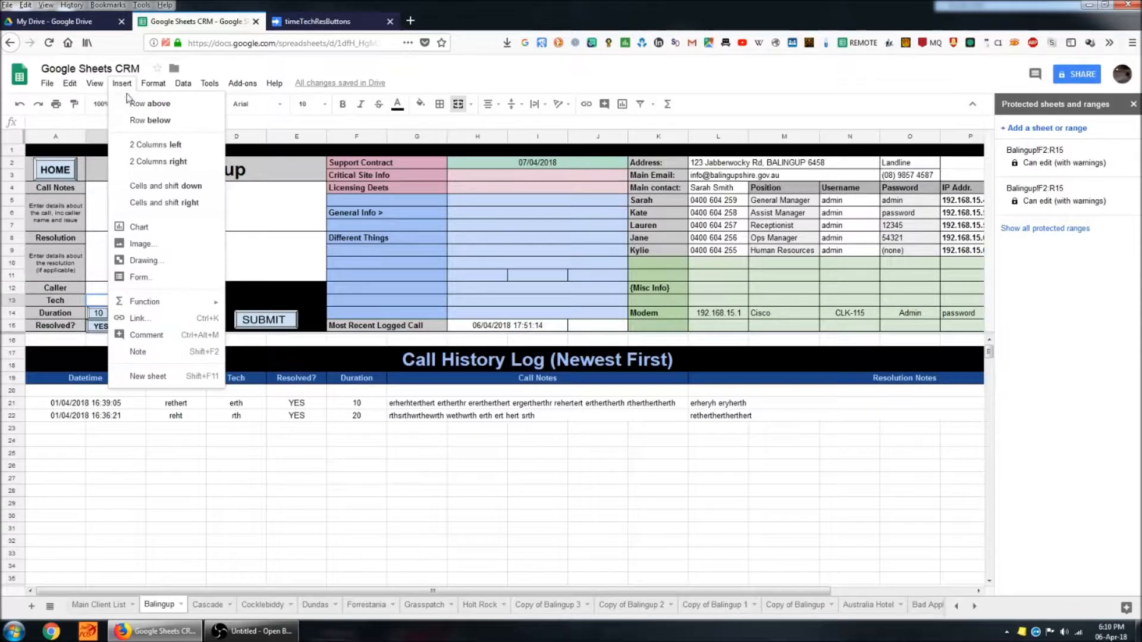
mouse_move(145, 261)
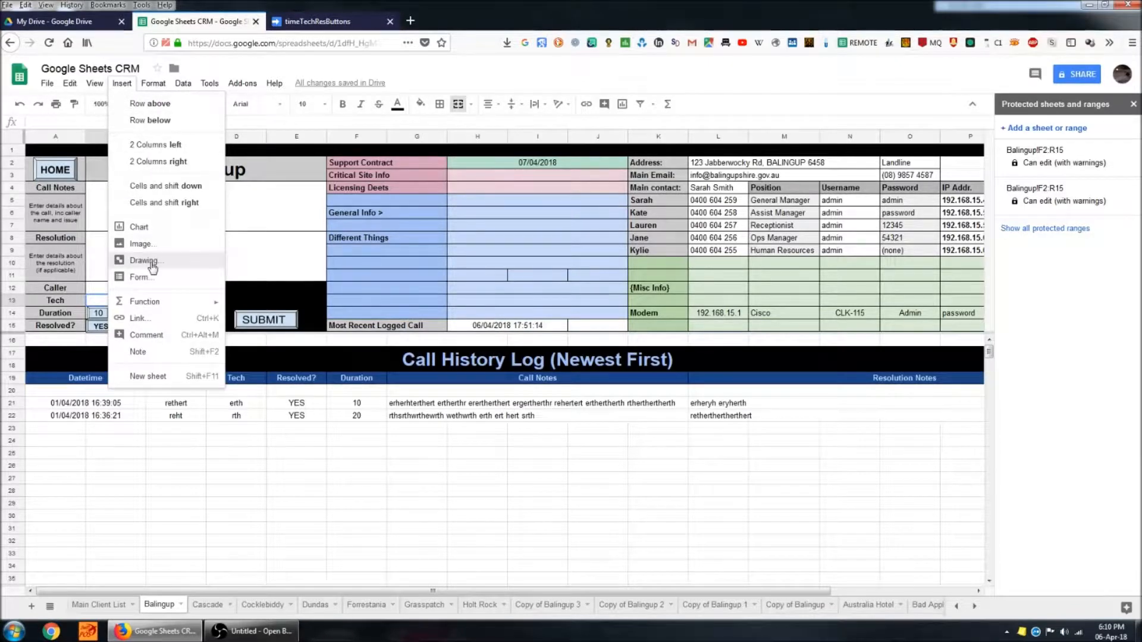
click(142, 260)
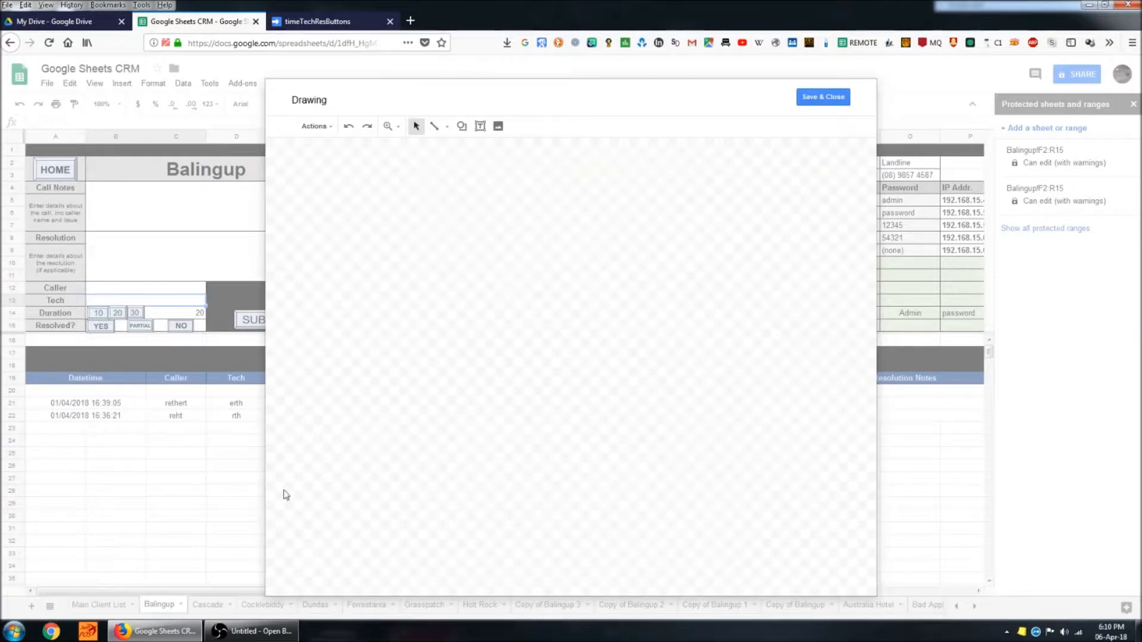
mouse_move(360, 410)
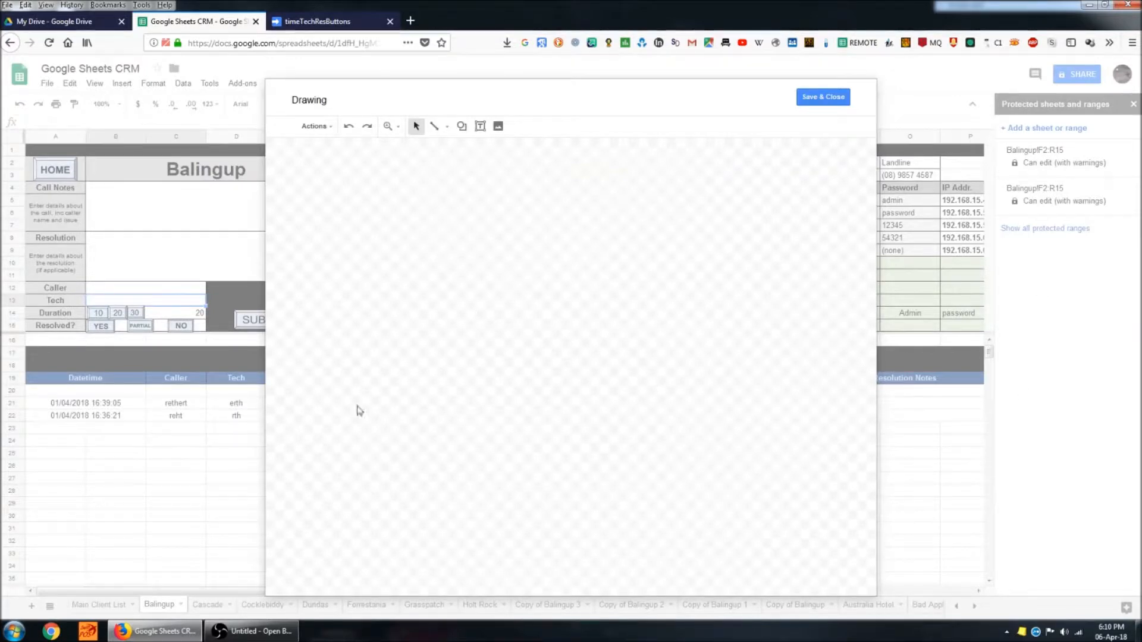
mouse_move(497, 126)
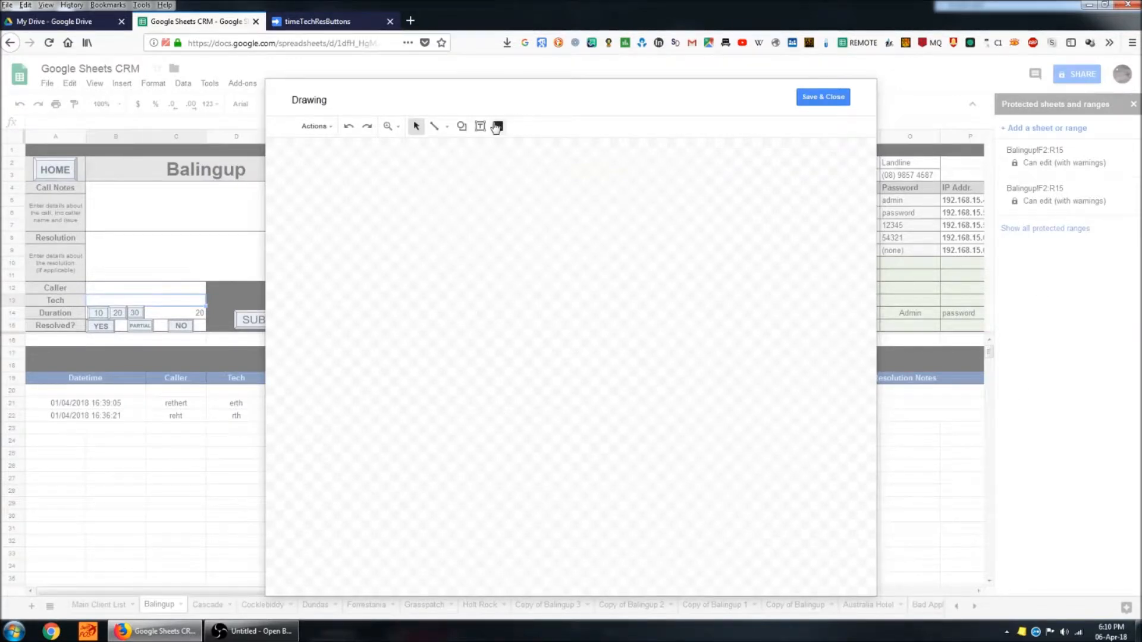
mouse_move(497, 126)
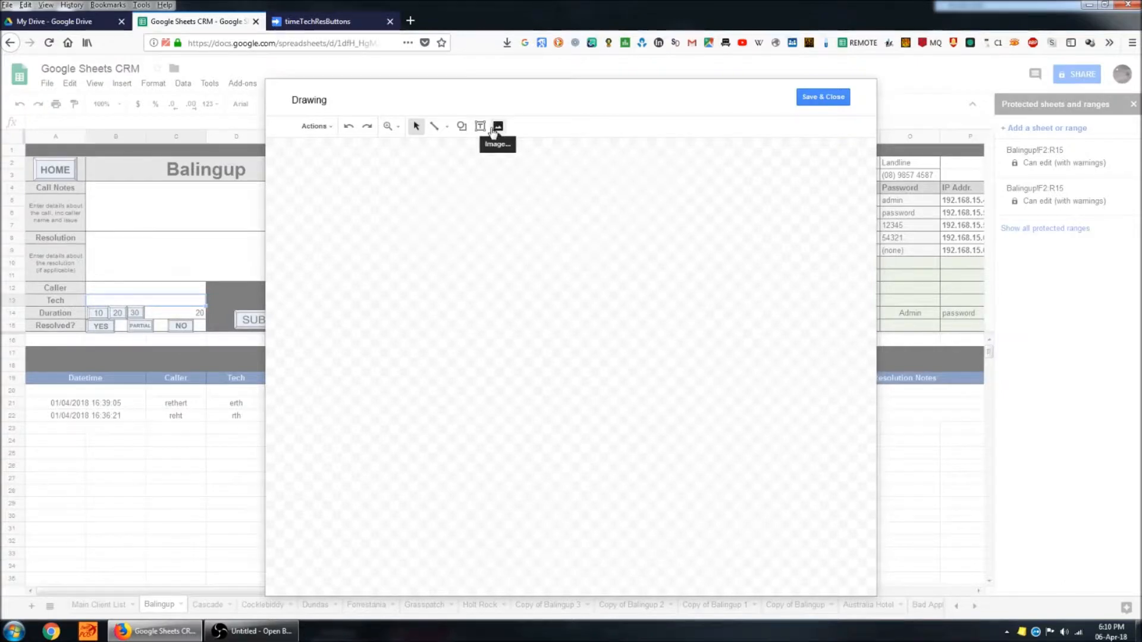
mouse_move(480, 207)
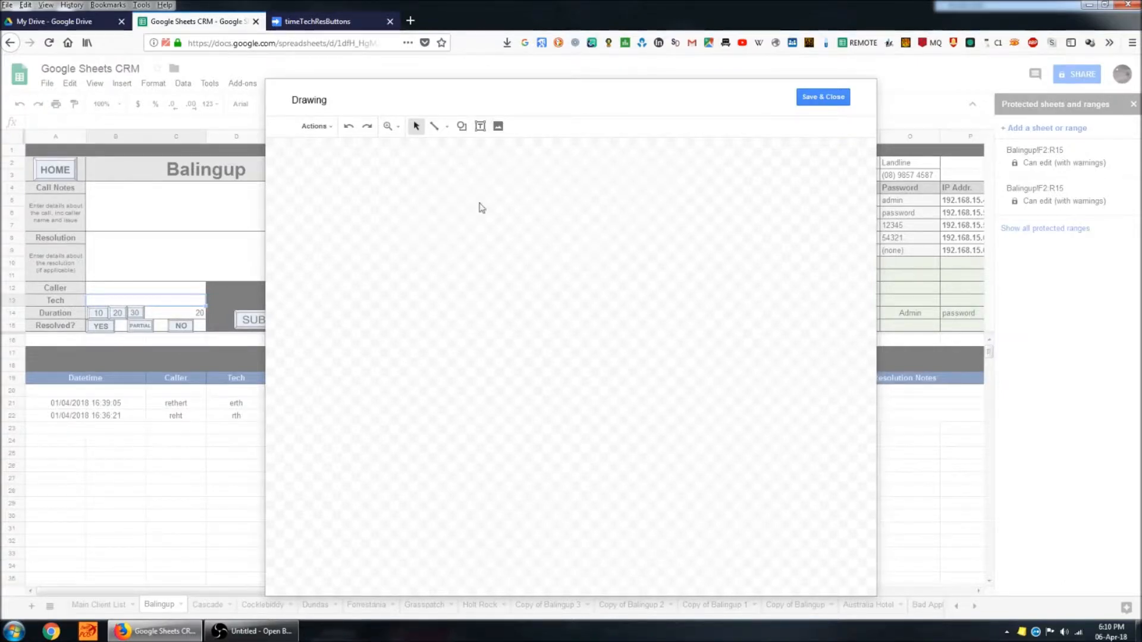
click(462, 126)
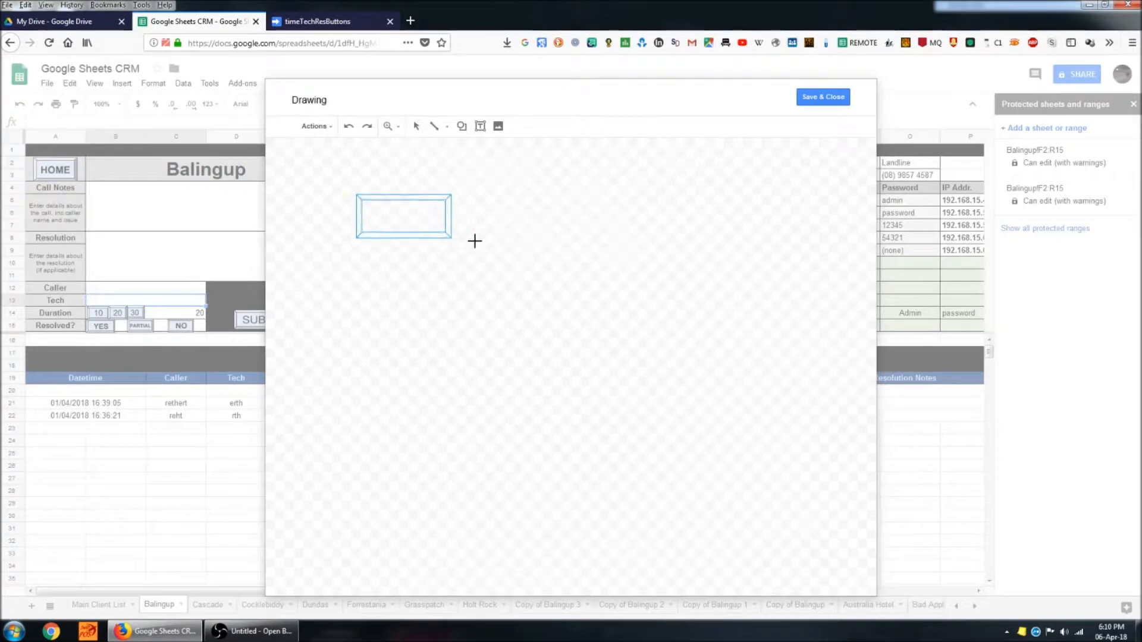
drag(451, 242, 440, 233)
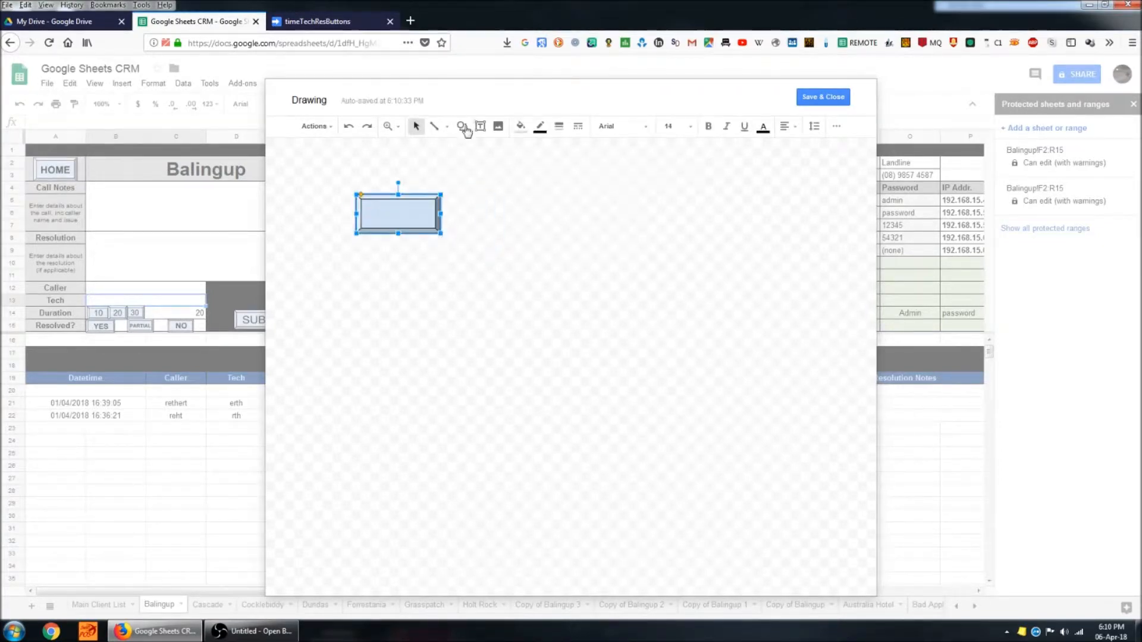
Step: Label the shape 'Diana' and save the drawing into the Balingup sheet
click(481, 126)
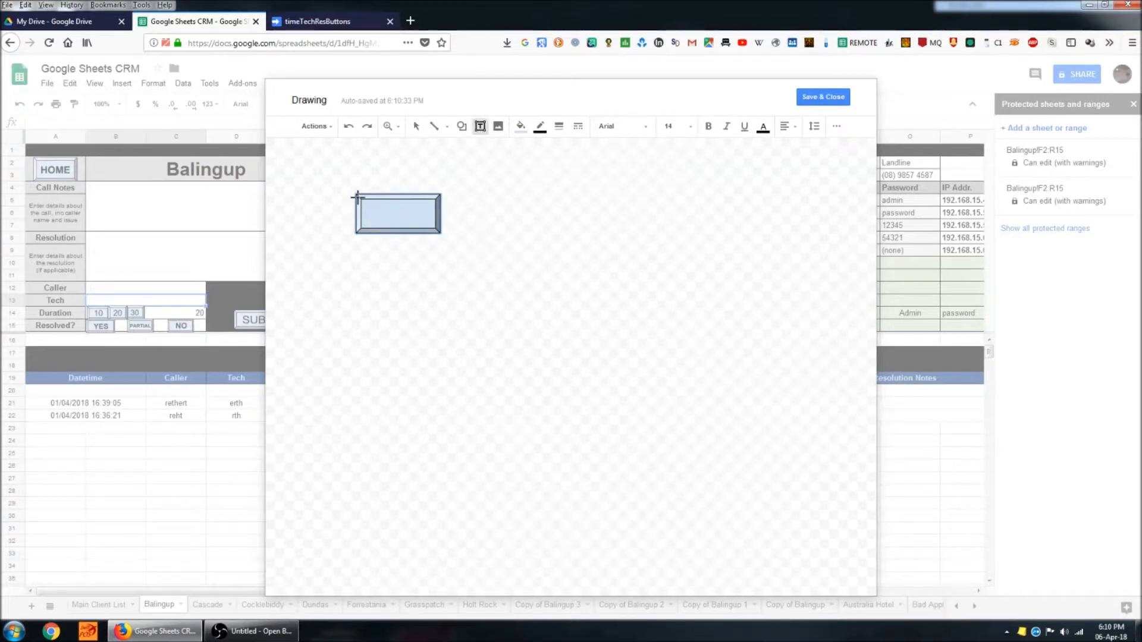
text(Diana)
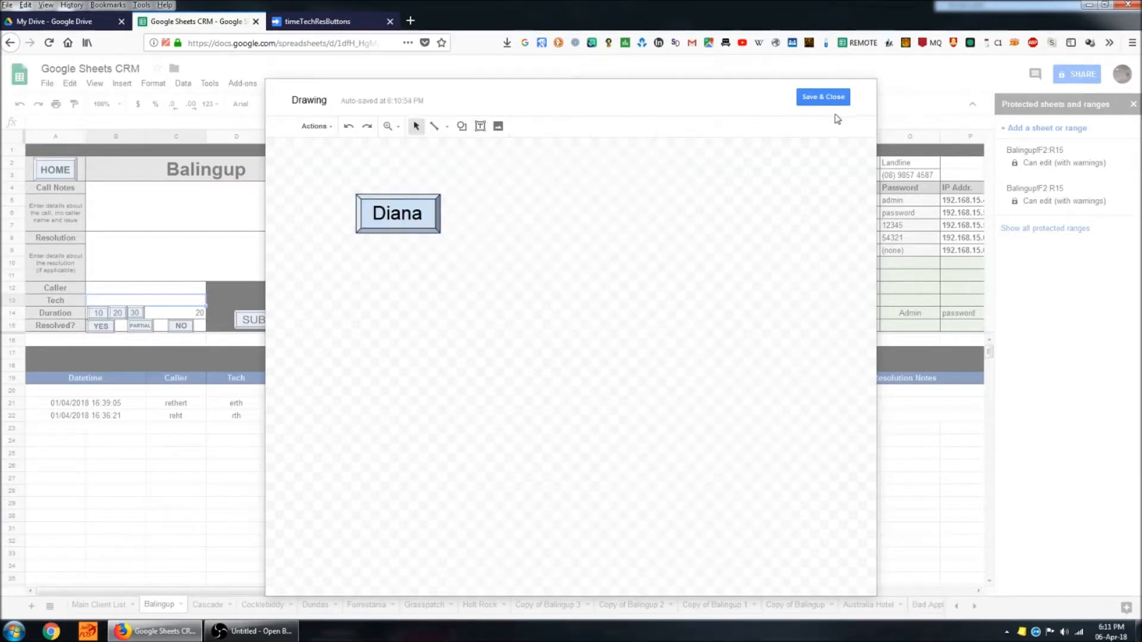
click(823, 96)
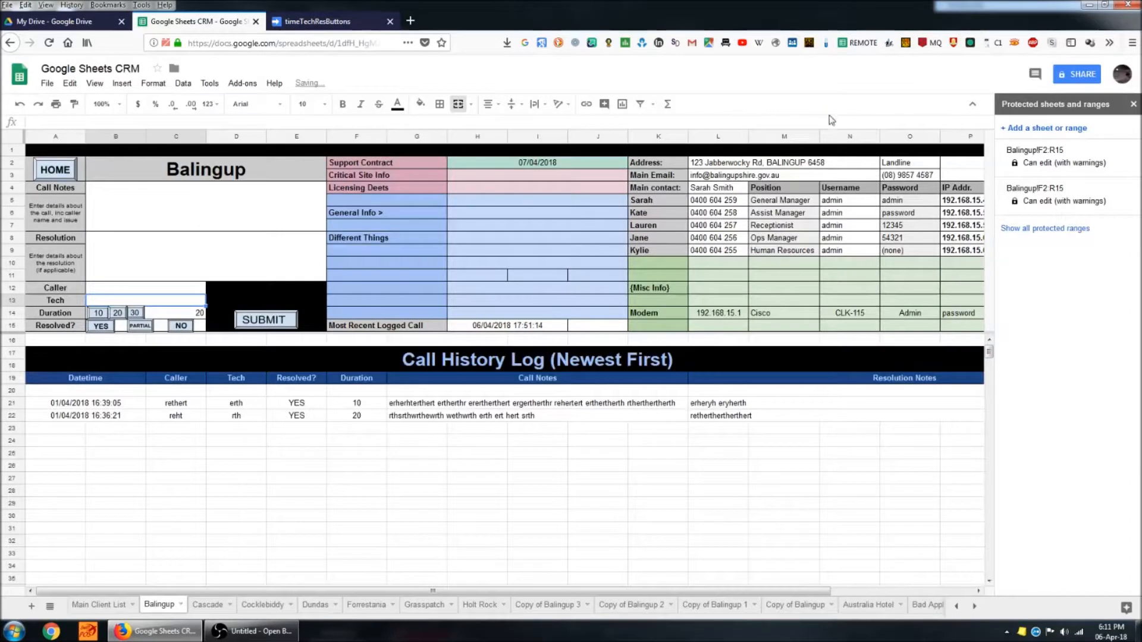
Step: Confirm the tAssign function name in the script code for the Diana button
text(Diana)
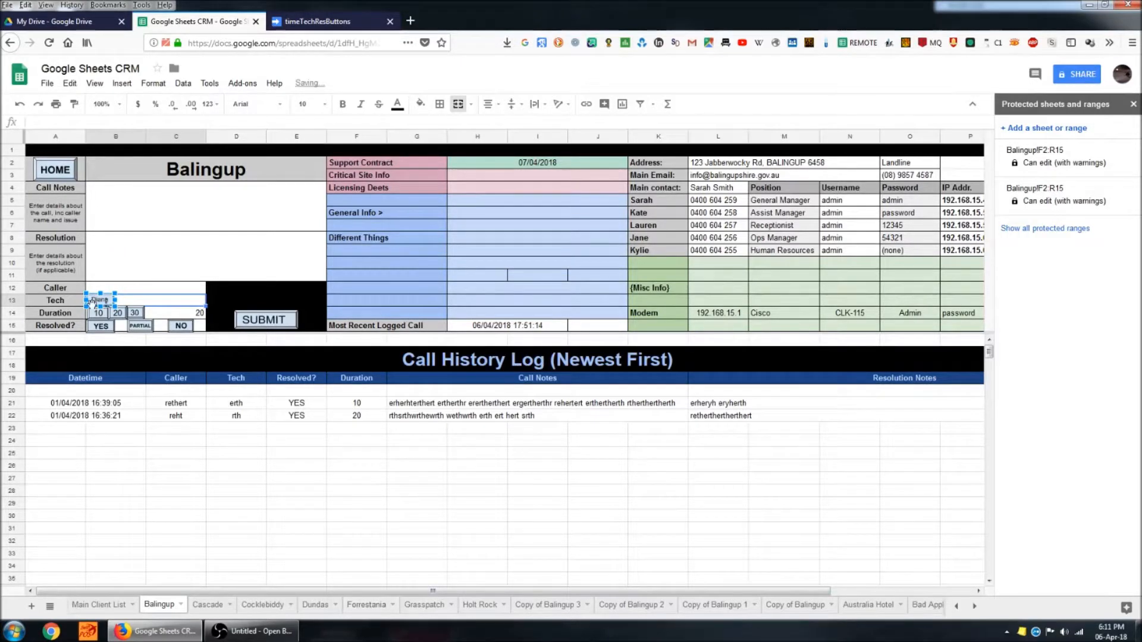
click(320, 21)
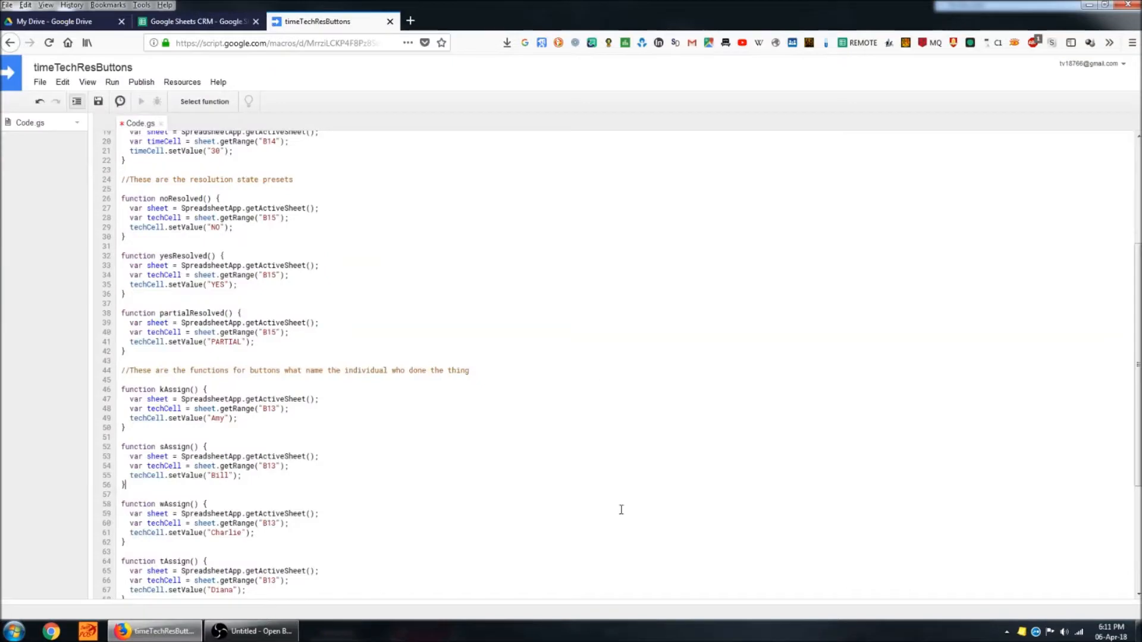
scroll(down, 3)
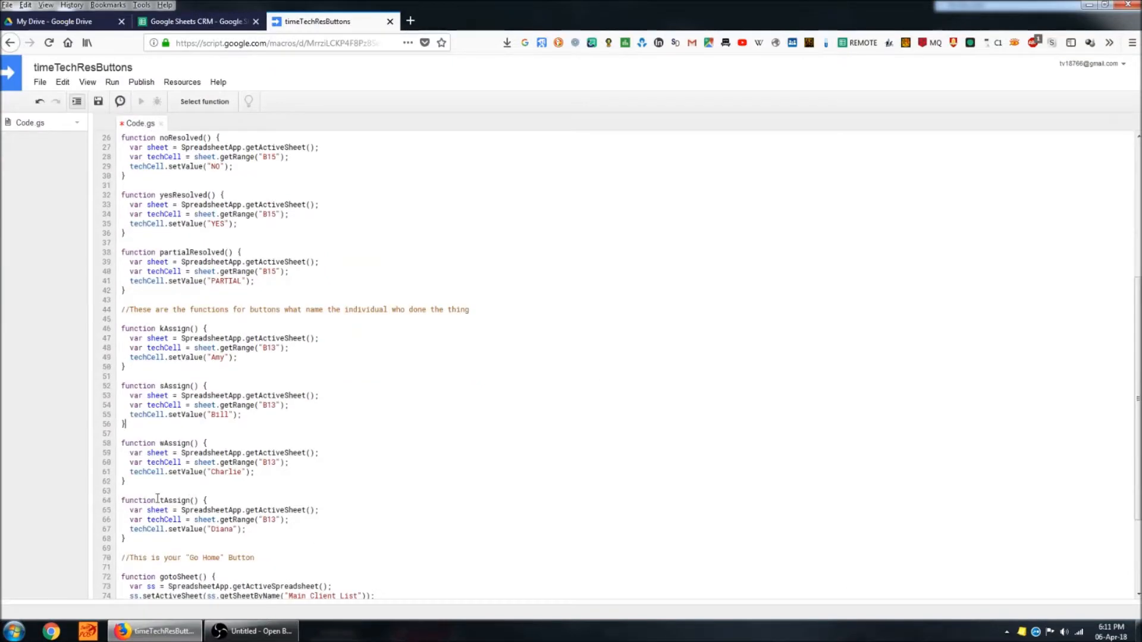
click(196, 21)
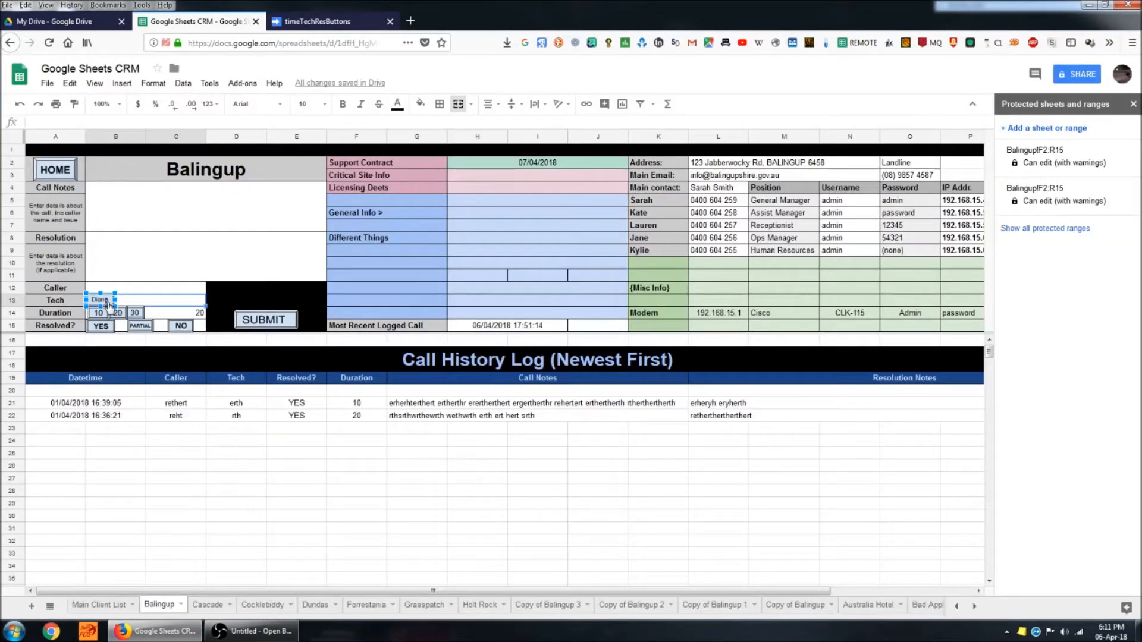
Step: Assign the tAssign script to the Diana button so the Tech cell reads Diana
right_click(102, 300)
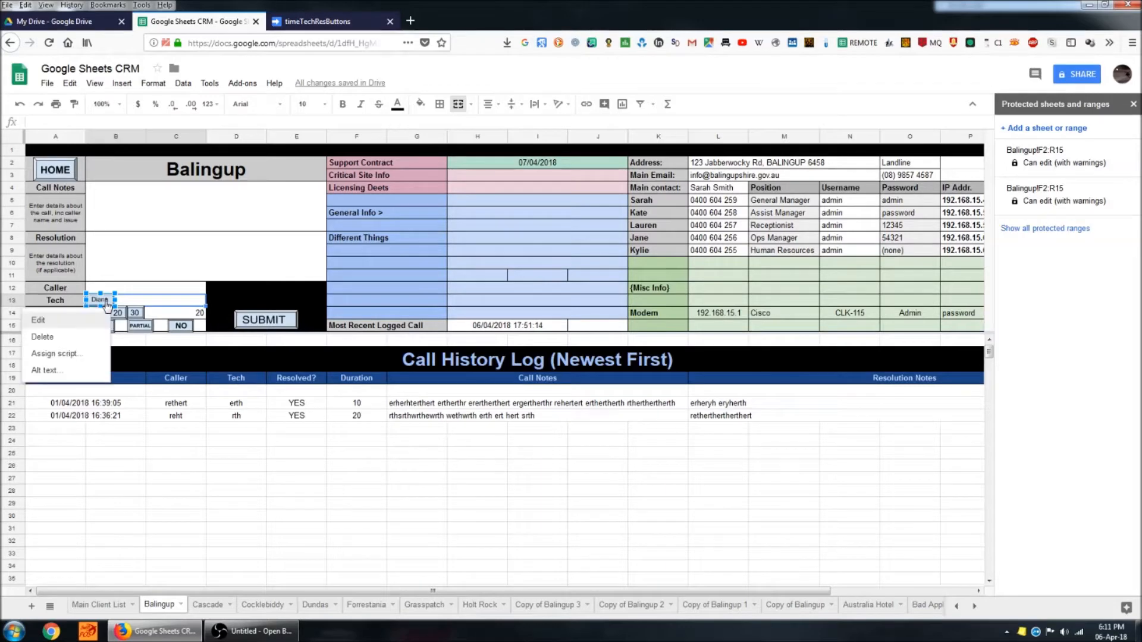
mouse_move(71, 357)
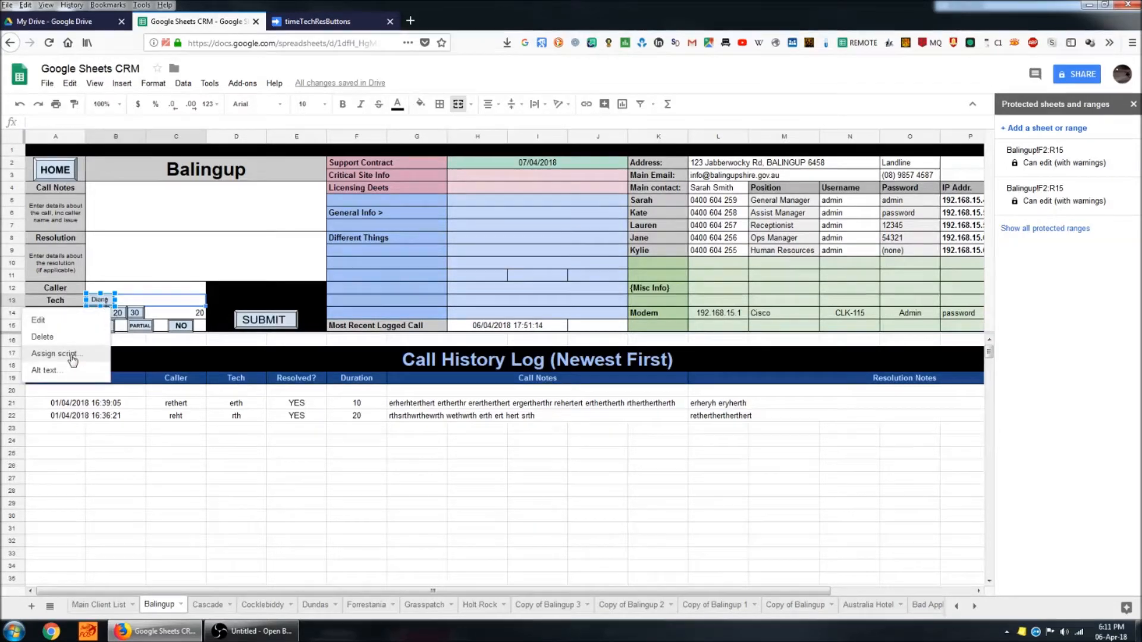
click(55, 353)
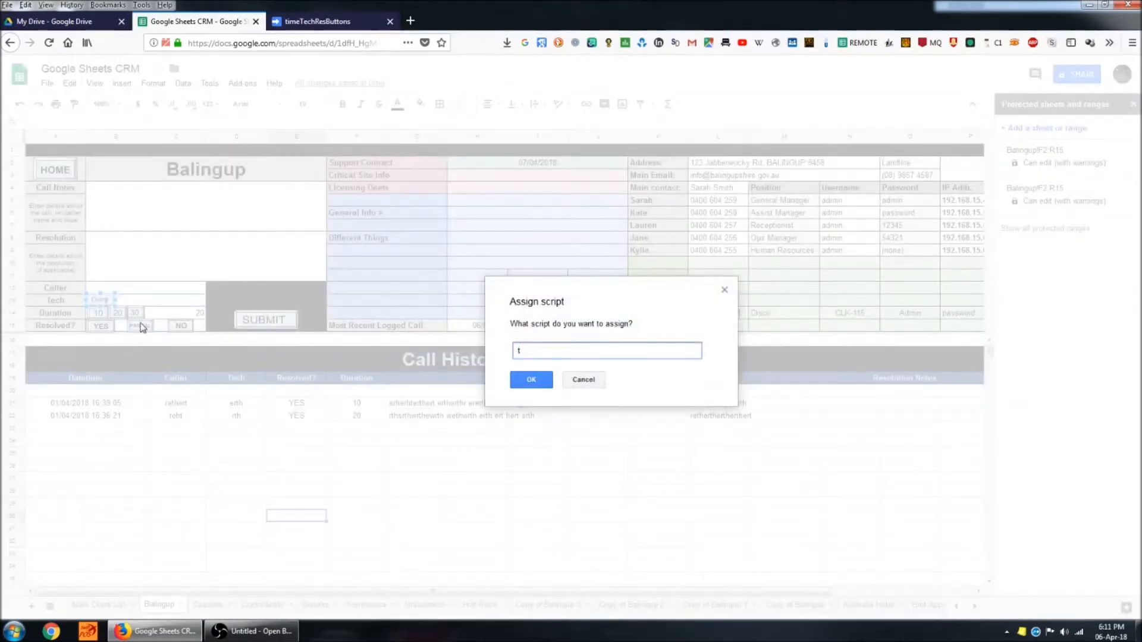
text(Assign)
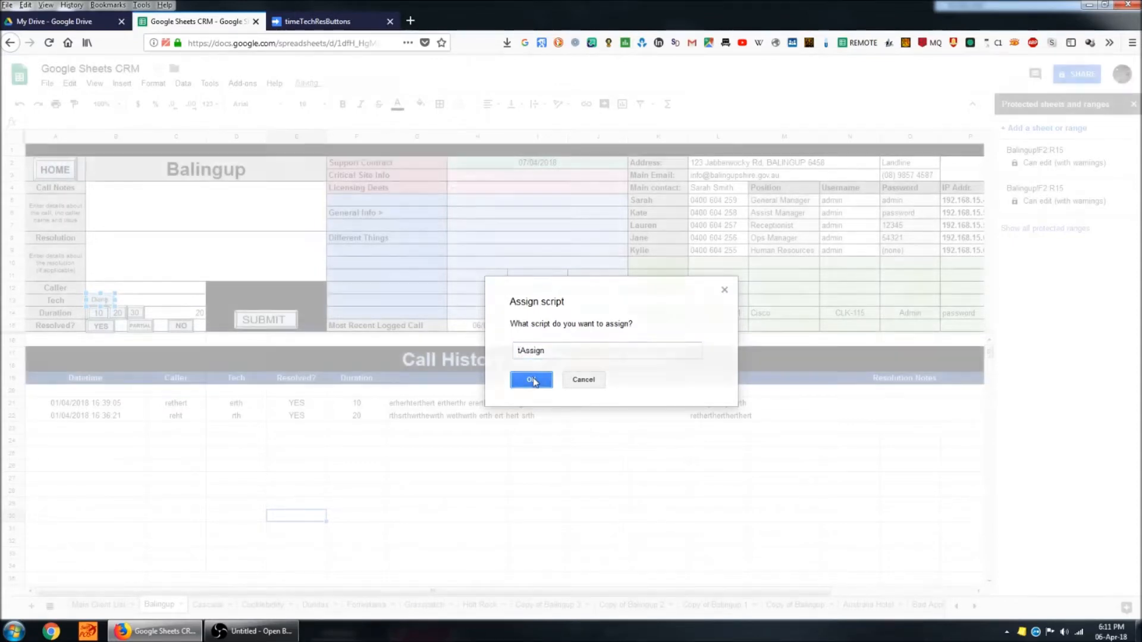
click(530, 379)
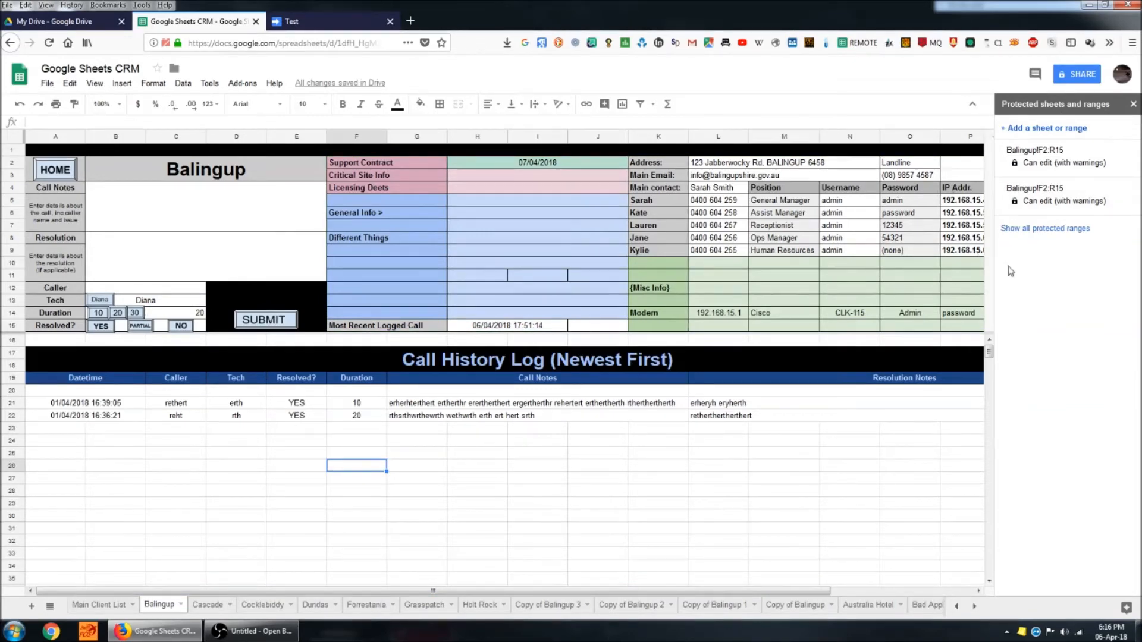
mouse_move(331, 345)
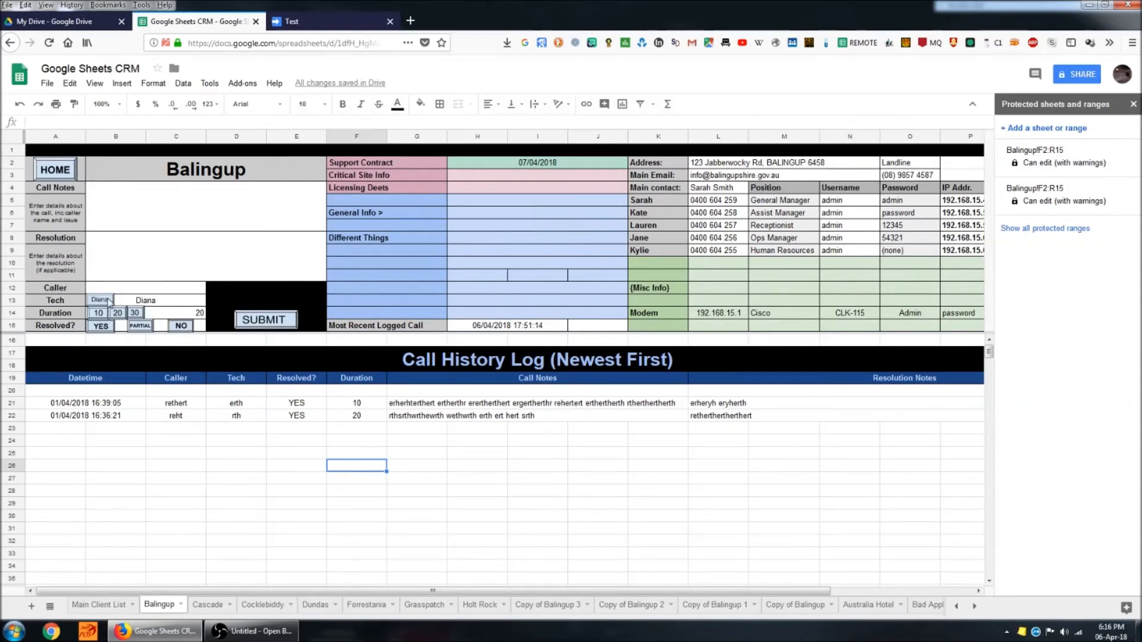
mouse_move(595, 445)
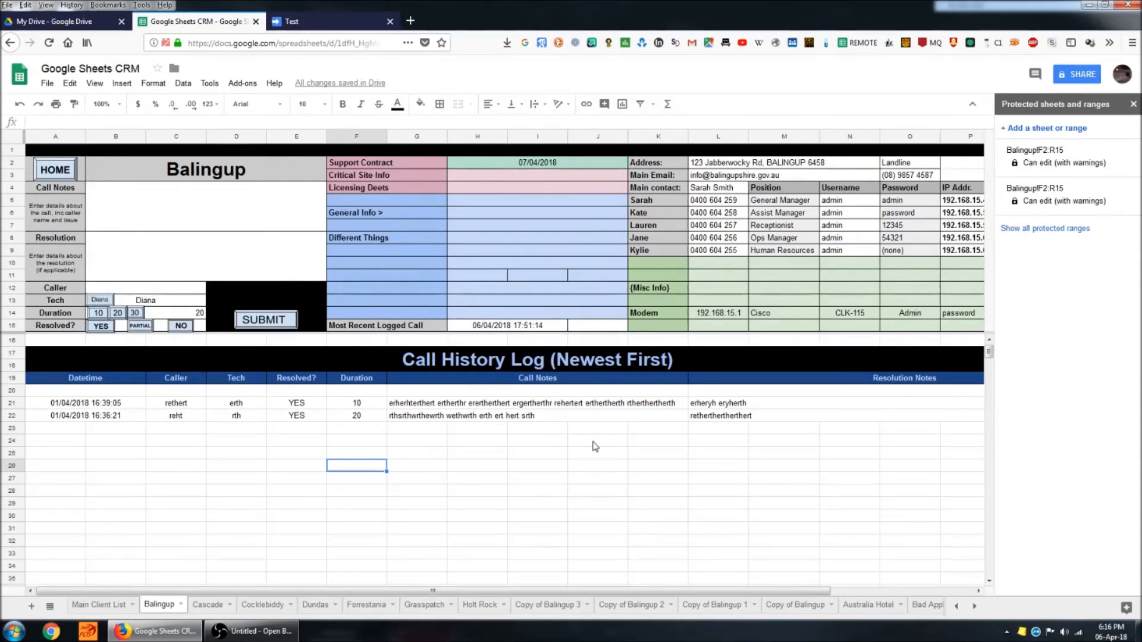